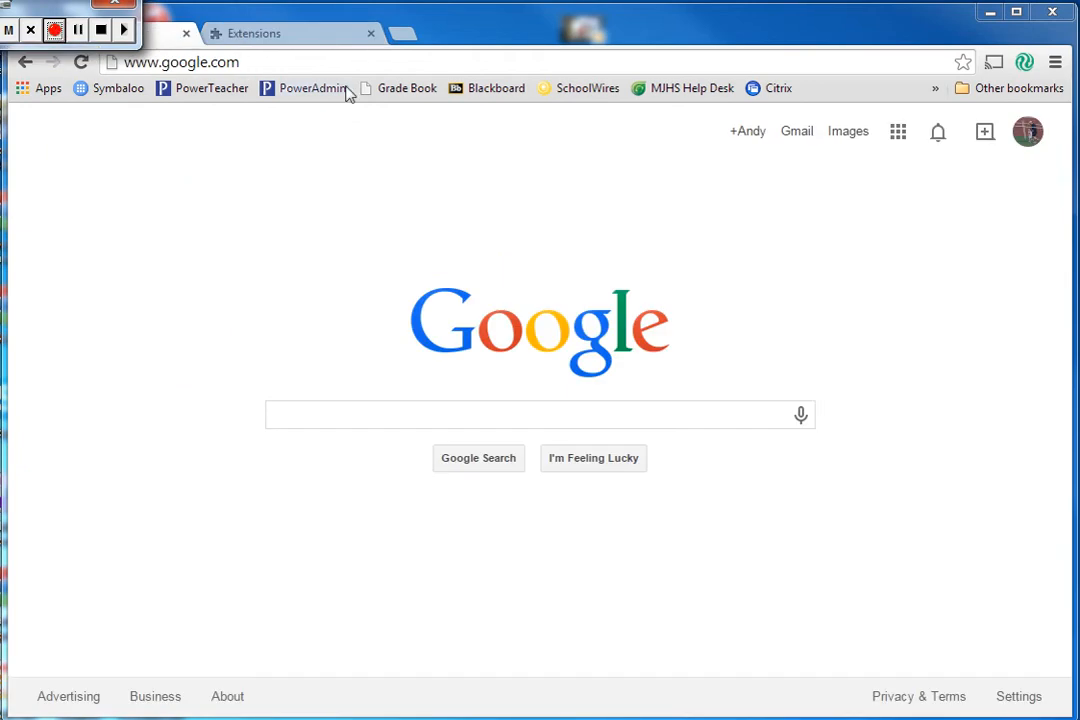
pyautogui.moveTo(430, 120)
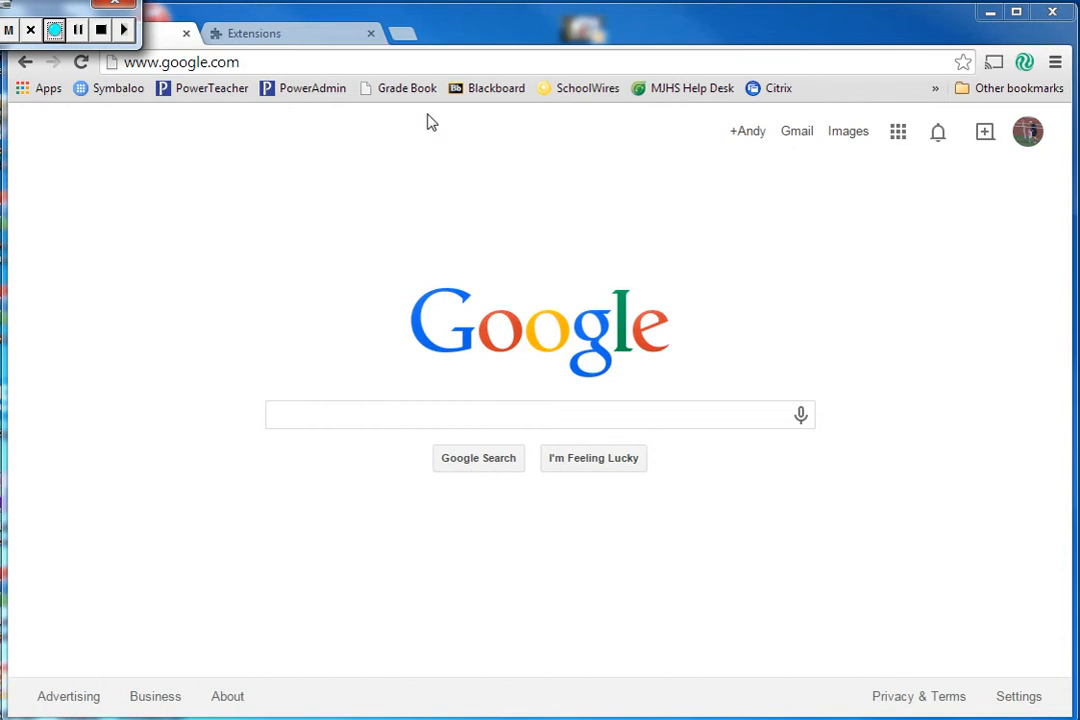
pyautogui.moveTo(398, 227)
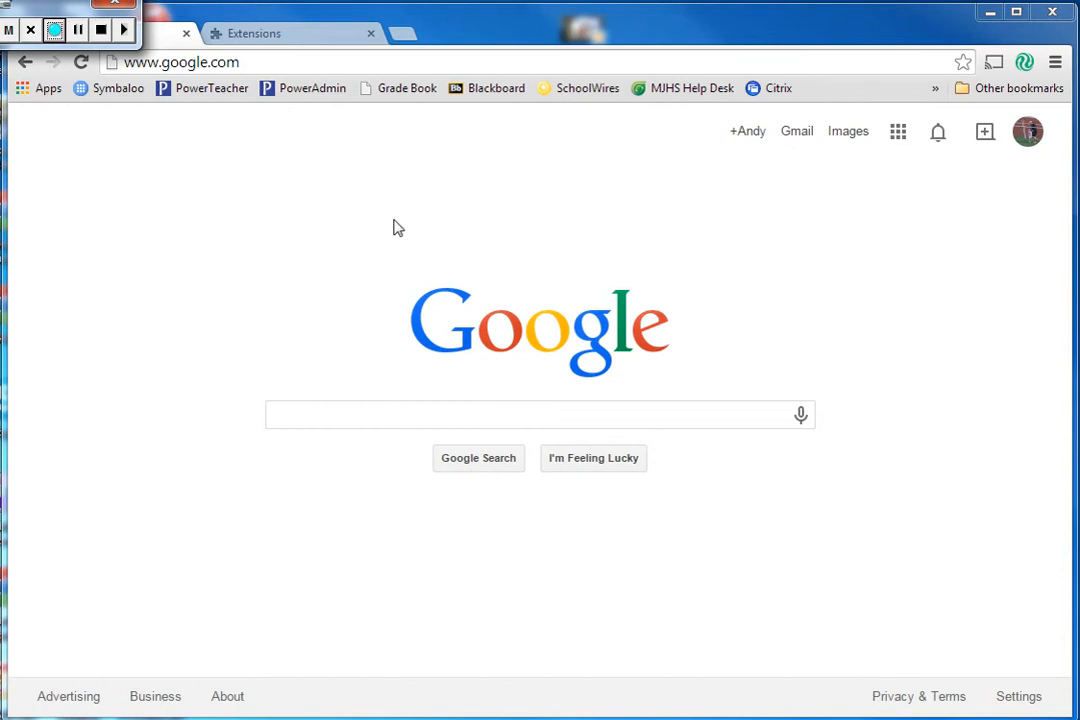
pyautogui.moveTo(380, 236)
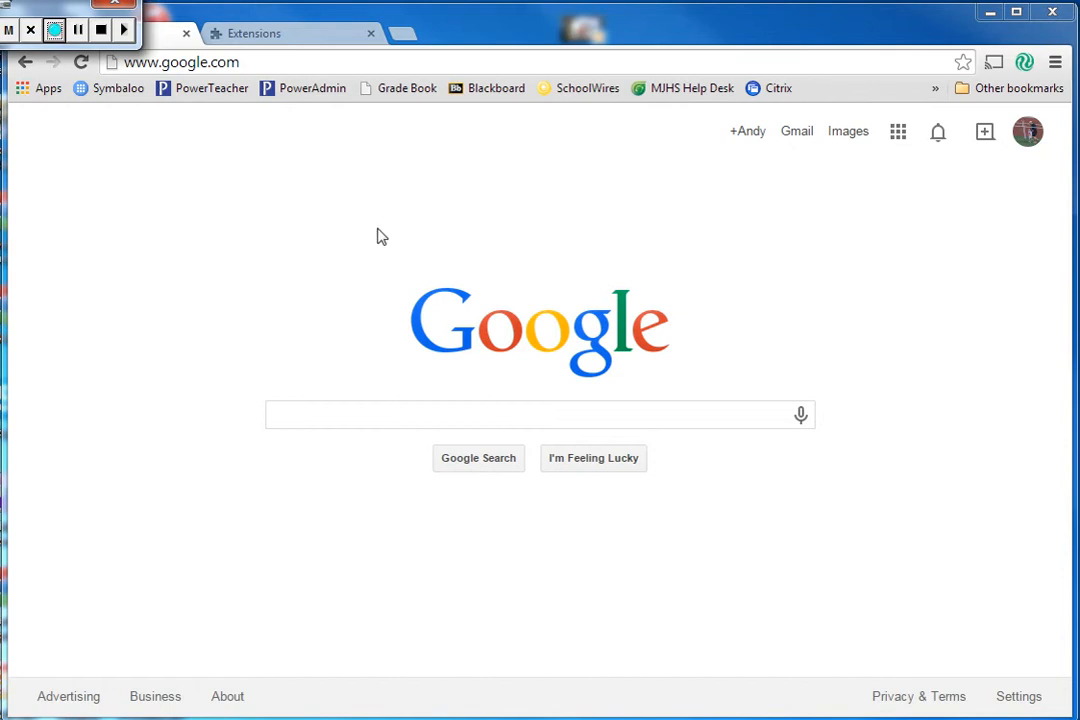
pyautogui.moveTo(267, 218)
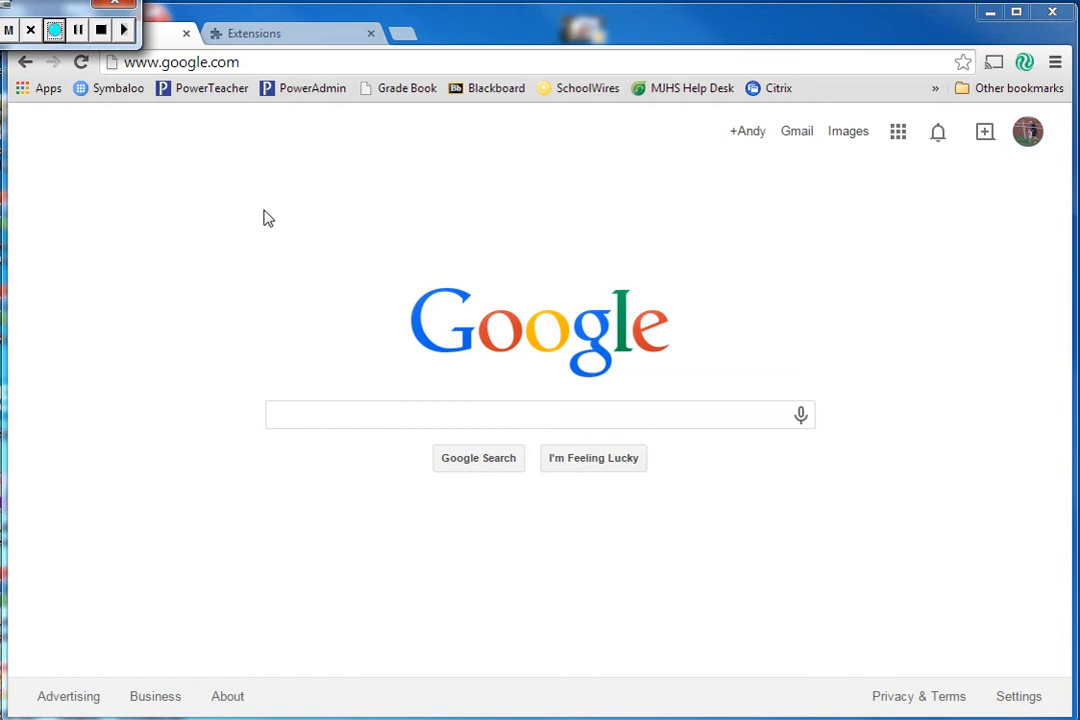
# Search Google for 'sceen casti', getting results corrected to Screencastify with its Chrome Web Store listing
pyautogui.write('s')
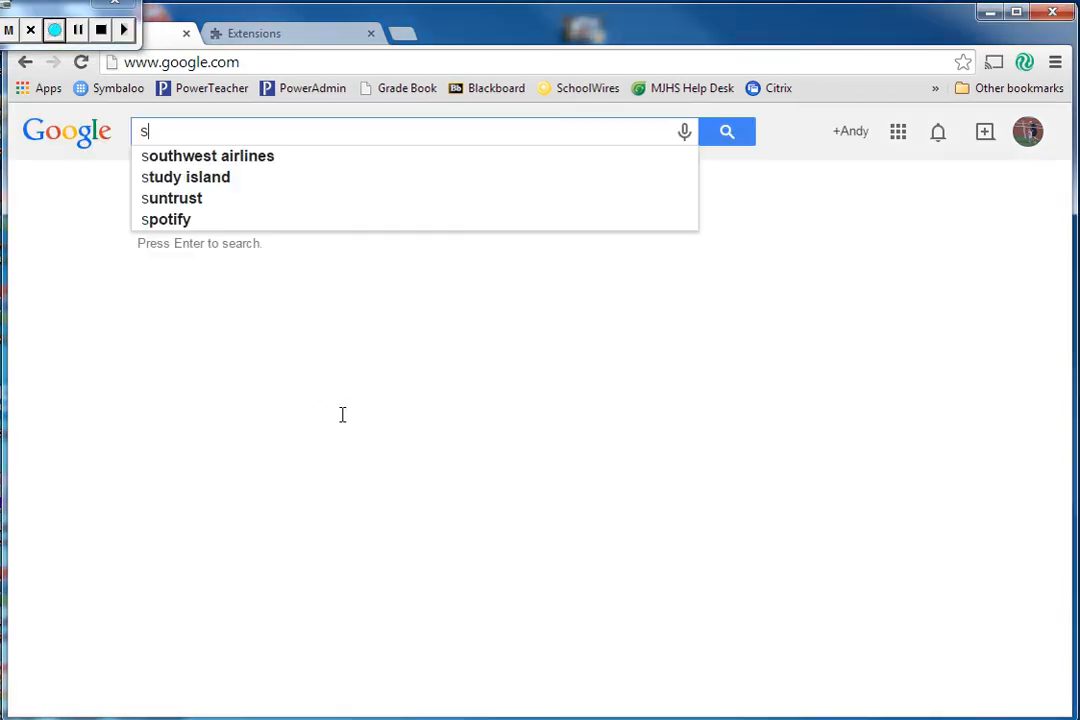
pyautogui.write('ceen casti')
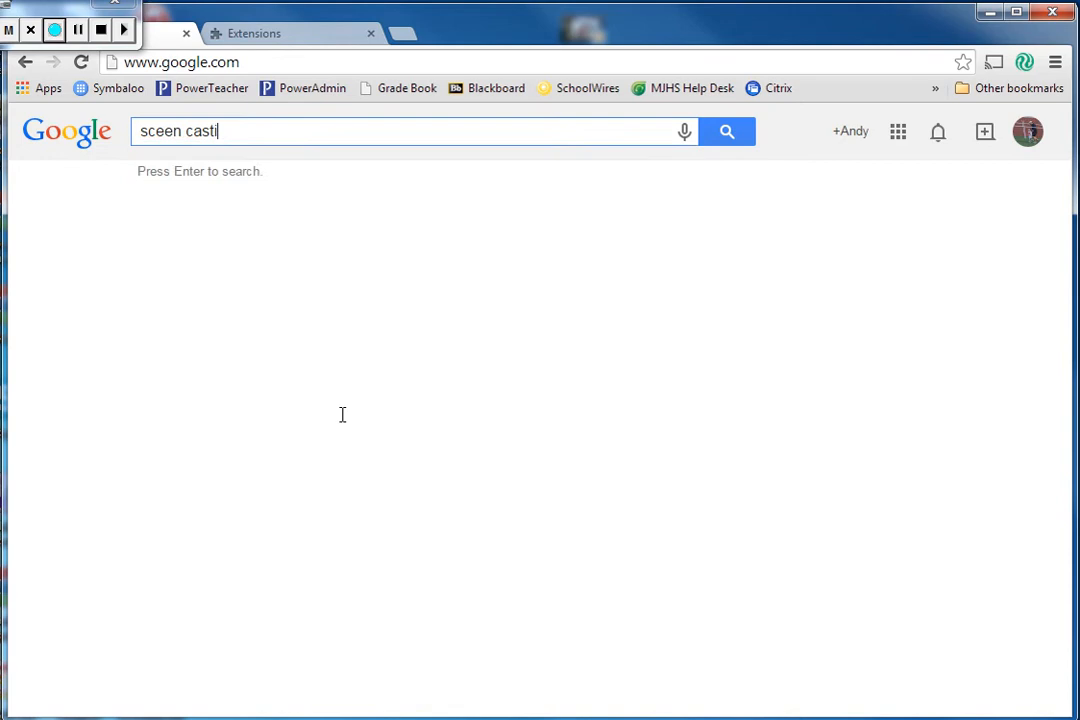
pyautogui.press('enter')
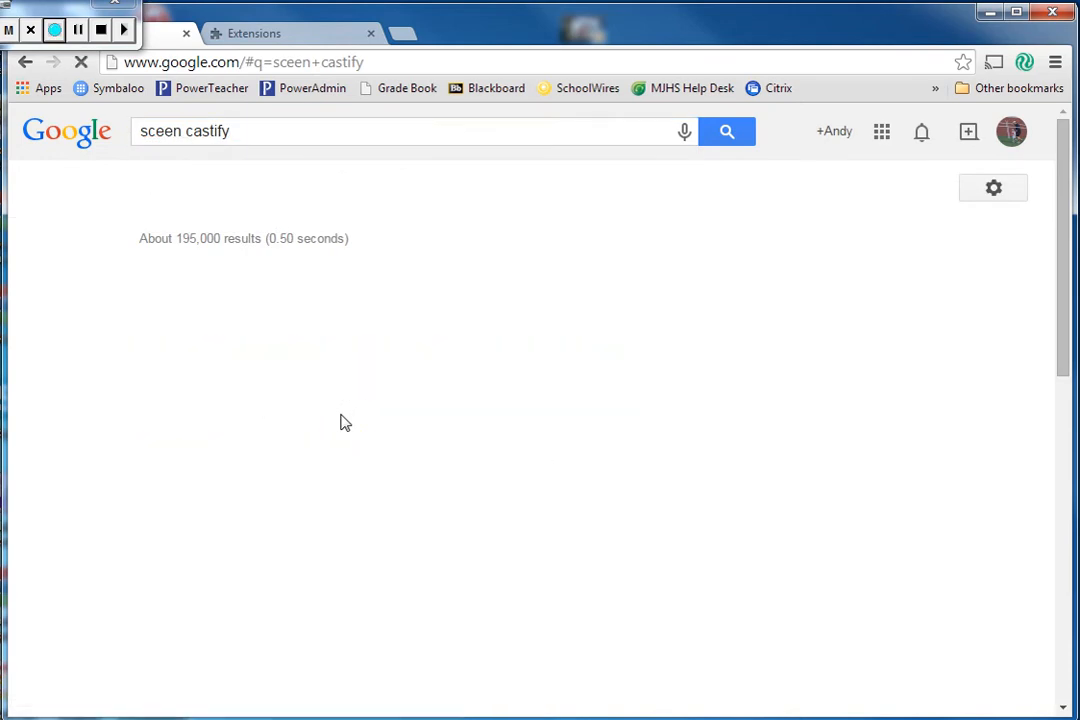
pyautogui.click(727, 131)
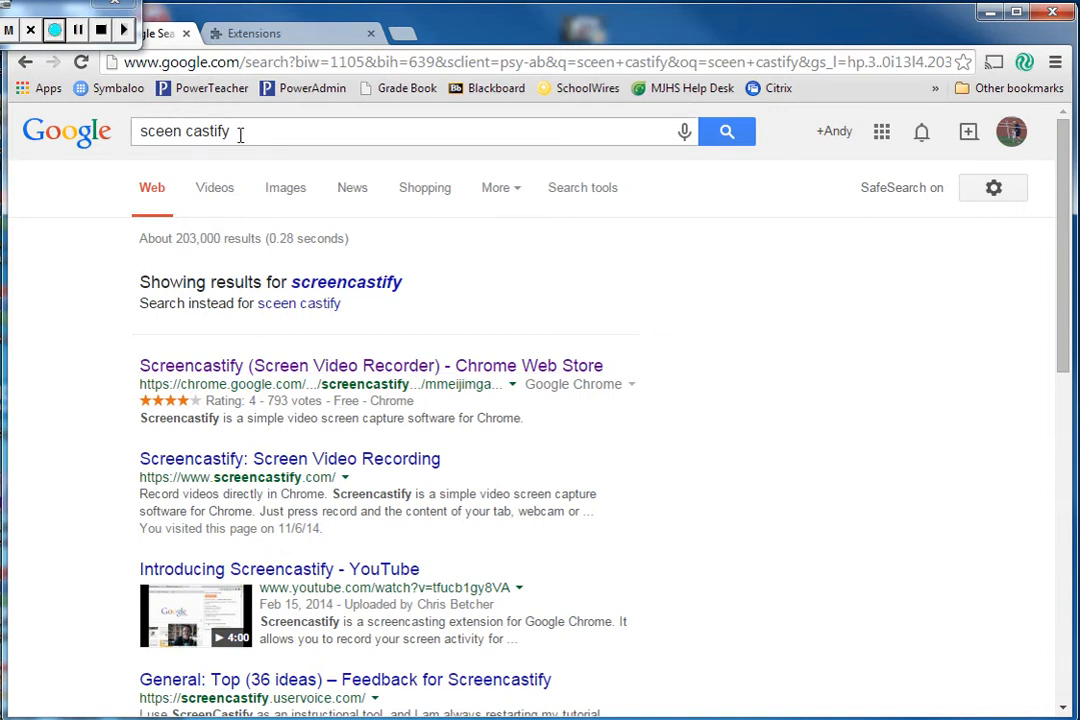
pyautogui.moveTo(246, 371)
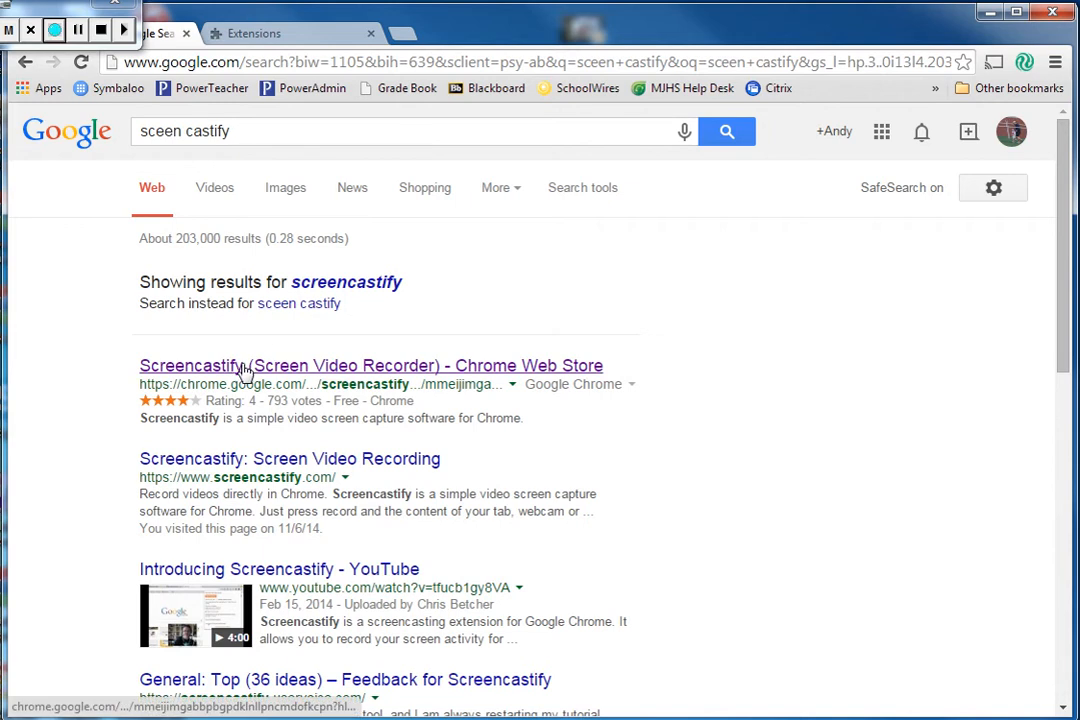
pyautogui.moveTo(570, 374)
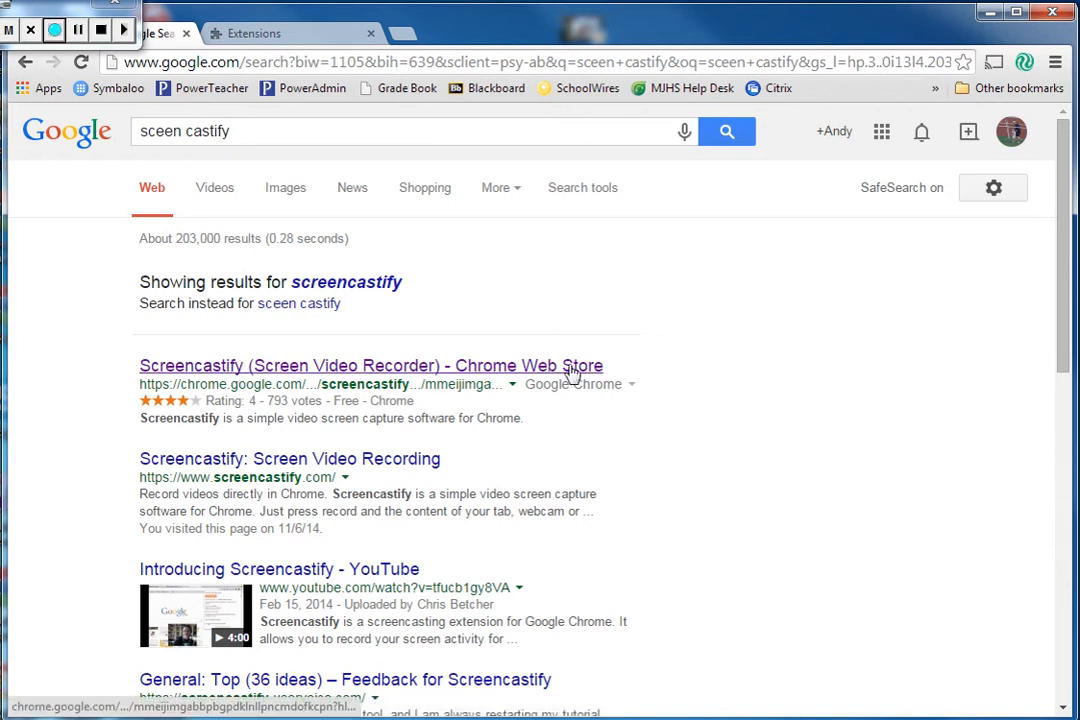
# Add the Screencastify extension to Chrome from its Web Store page and confirm the install
pyautogui.click(371, 365)
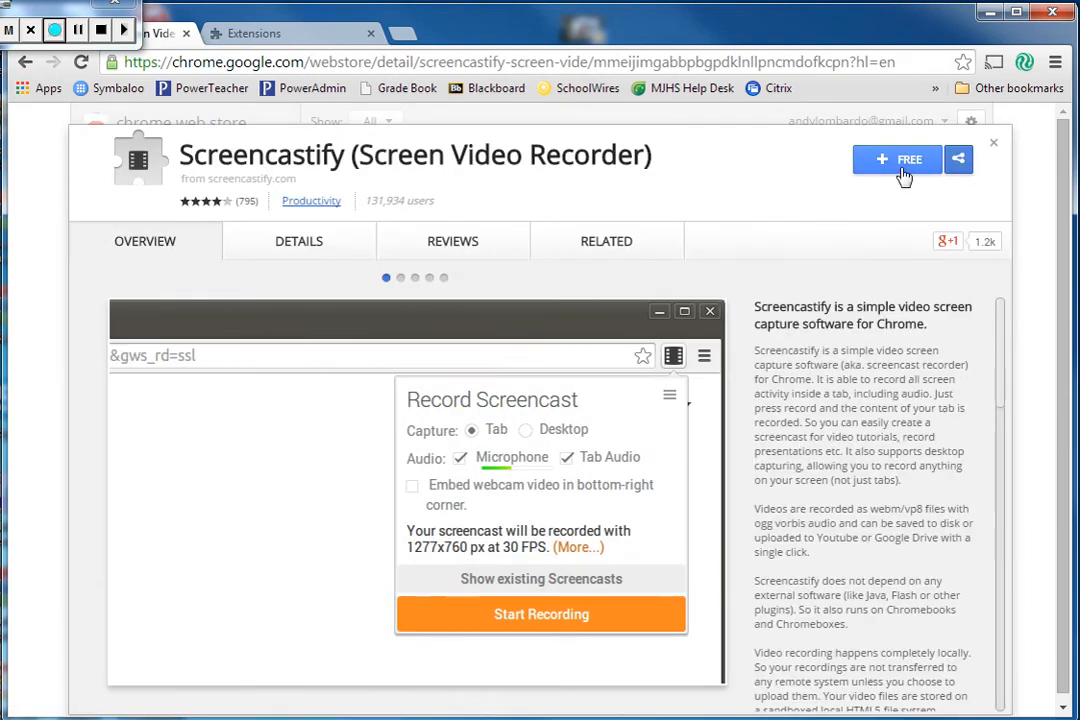
pyautogui.click(896, 159)
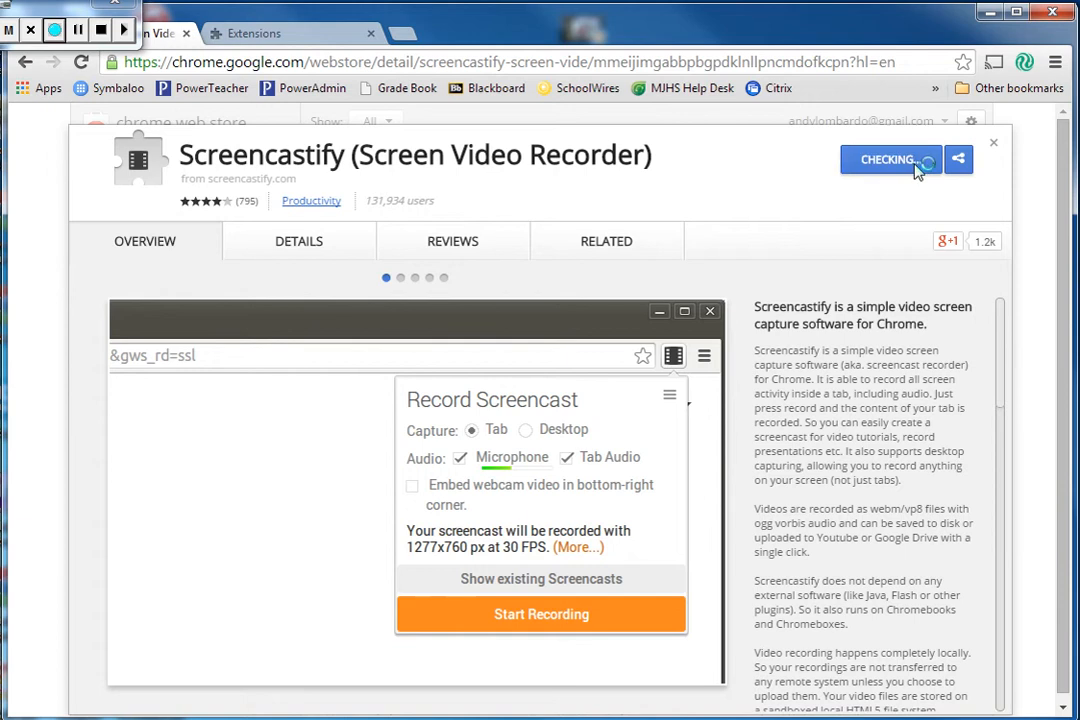
pyautogui.click(889, 159)
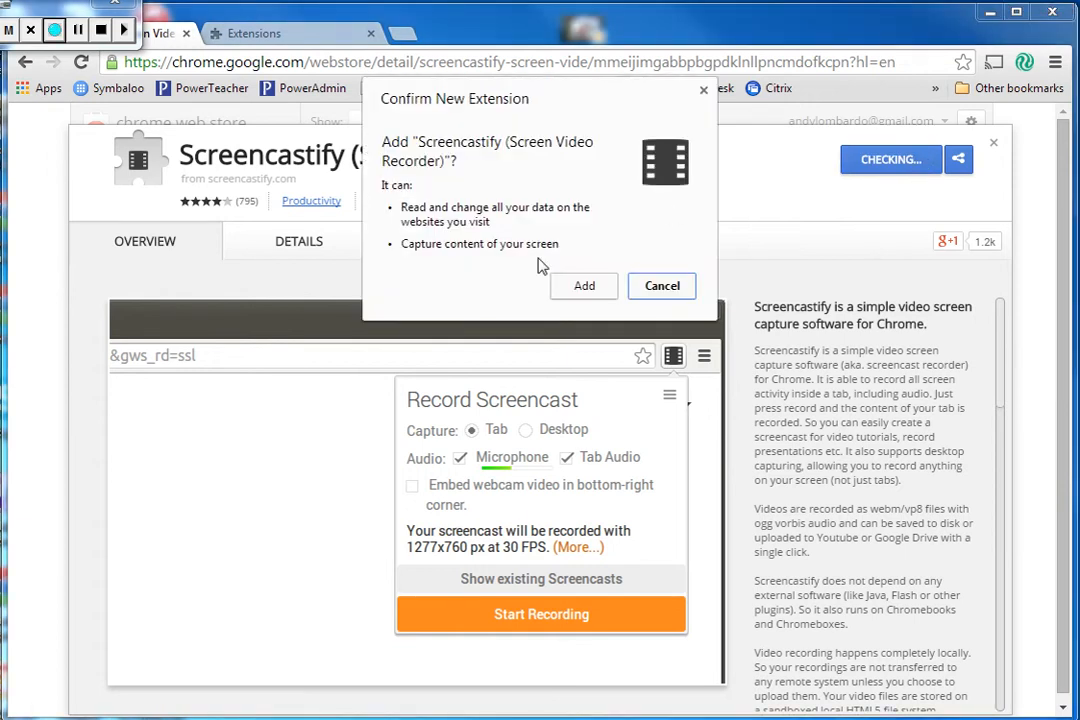
pyautogui.click(541, 614)
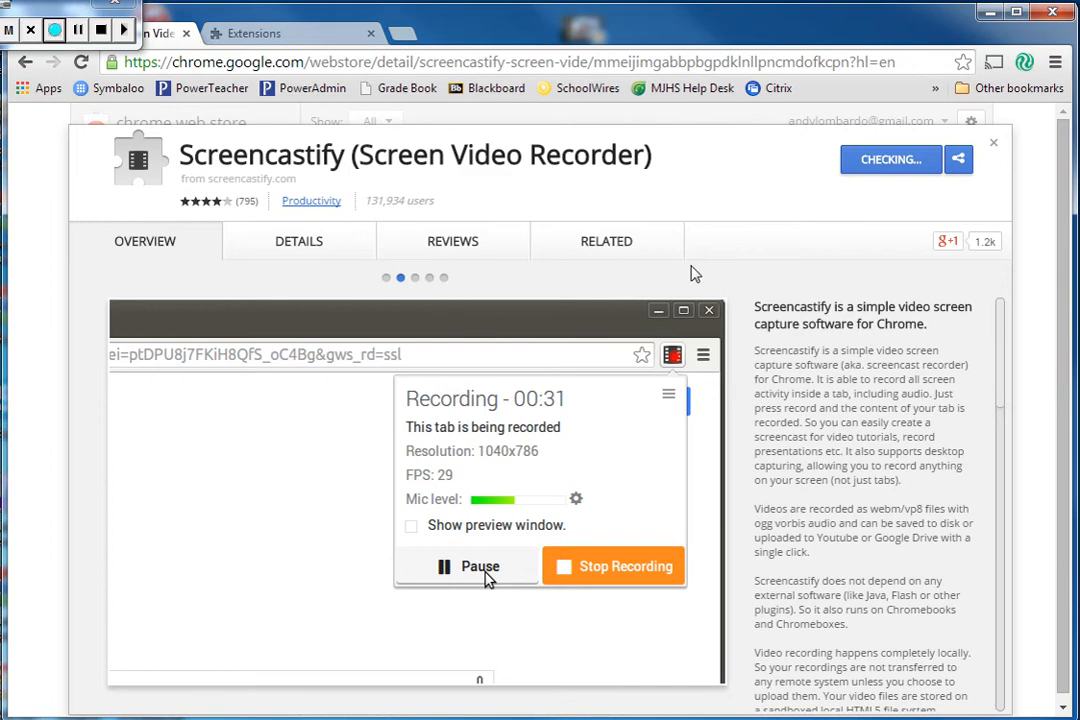
pyautogui.moveTo(780, 273)
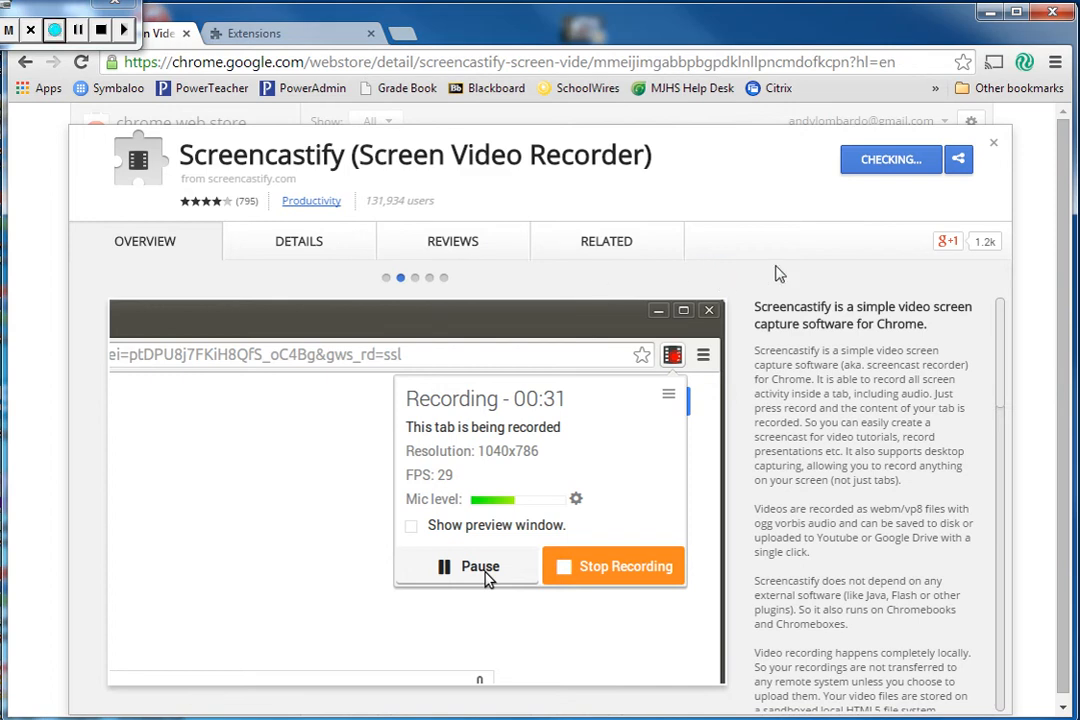
pyautogui.click(606, 241)
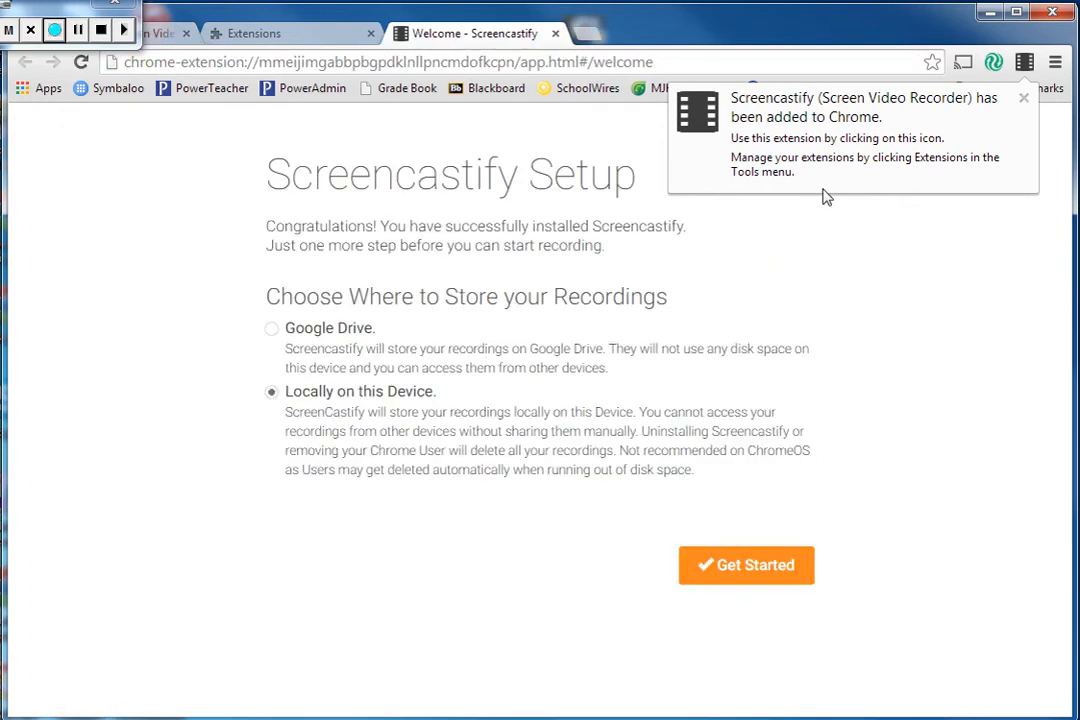
pyautogui.moveTo(932, 82)
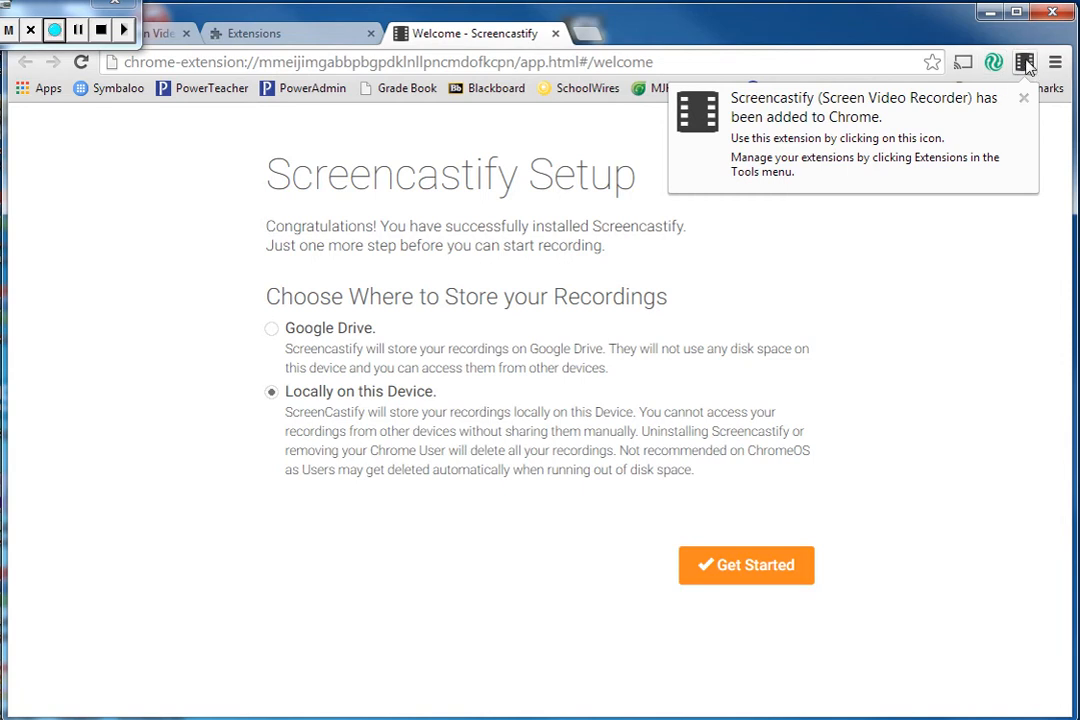
pyautogui.moveTo(993, 83)
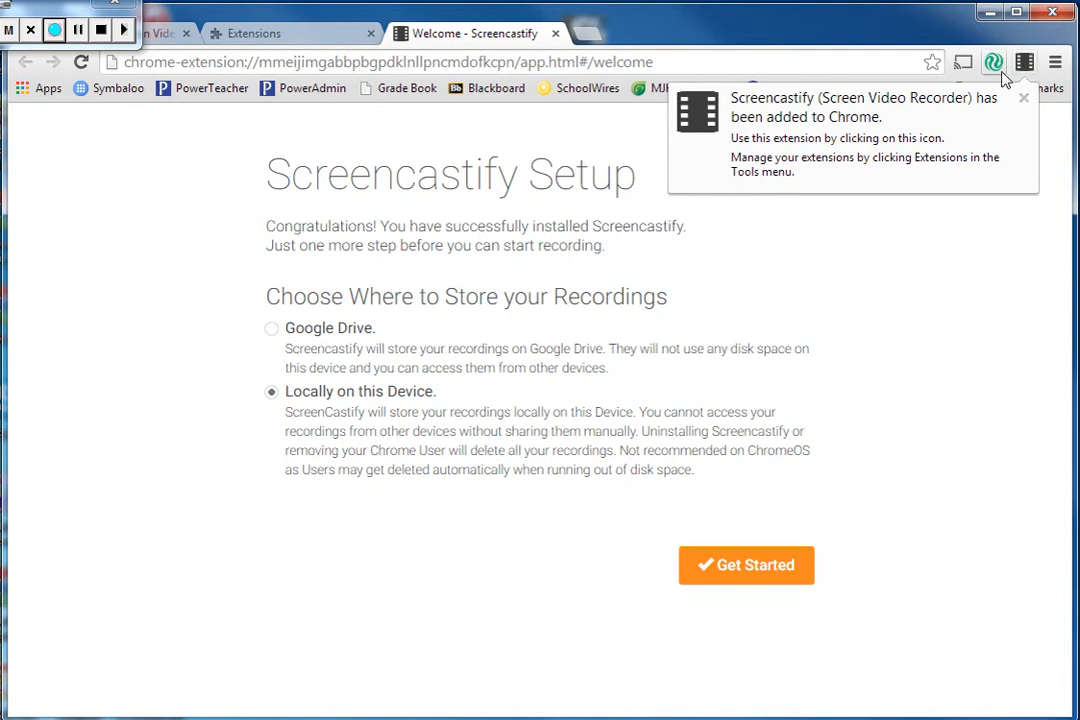
pyautogui.moveTo(1012, 118)
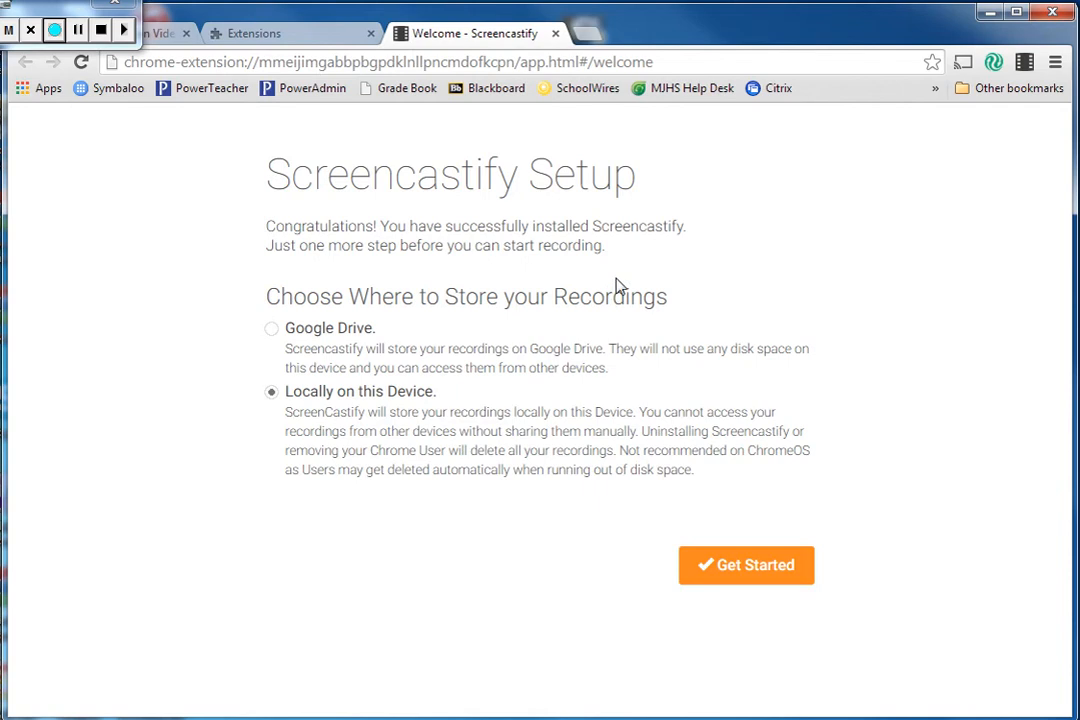
pyautogui.moveTo(640, 307)
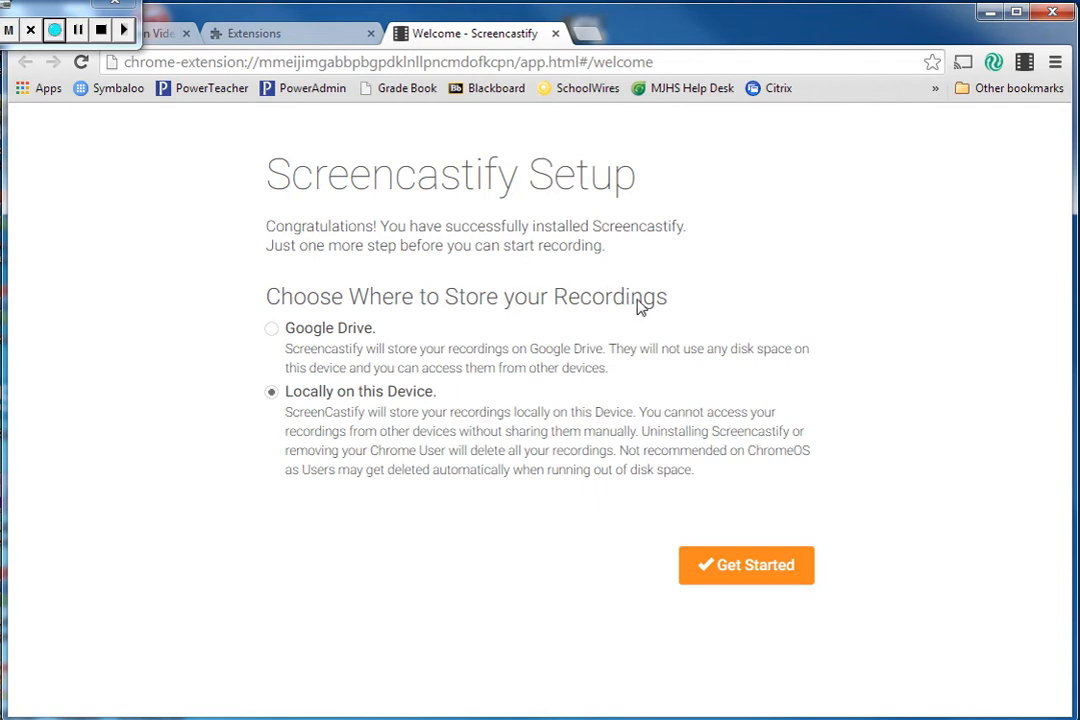
pyautogui.moveTo(345, 340)
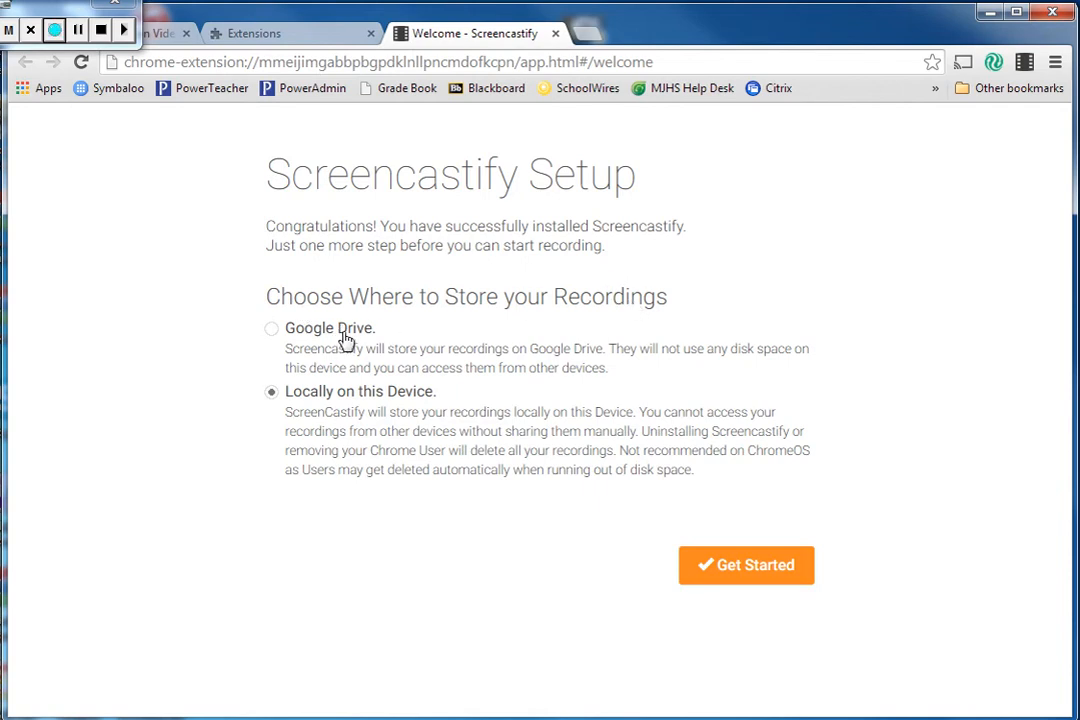
pyautogui.moveTo(355, 400)
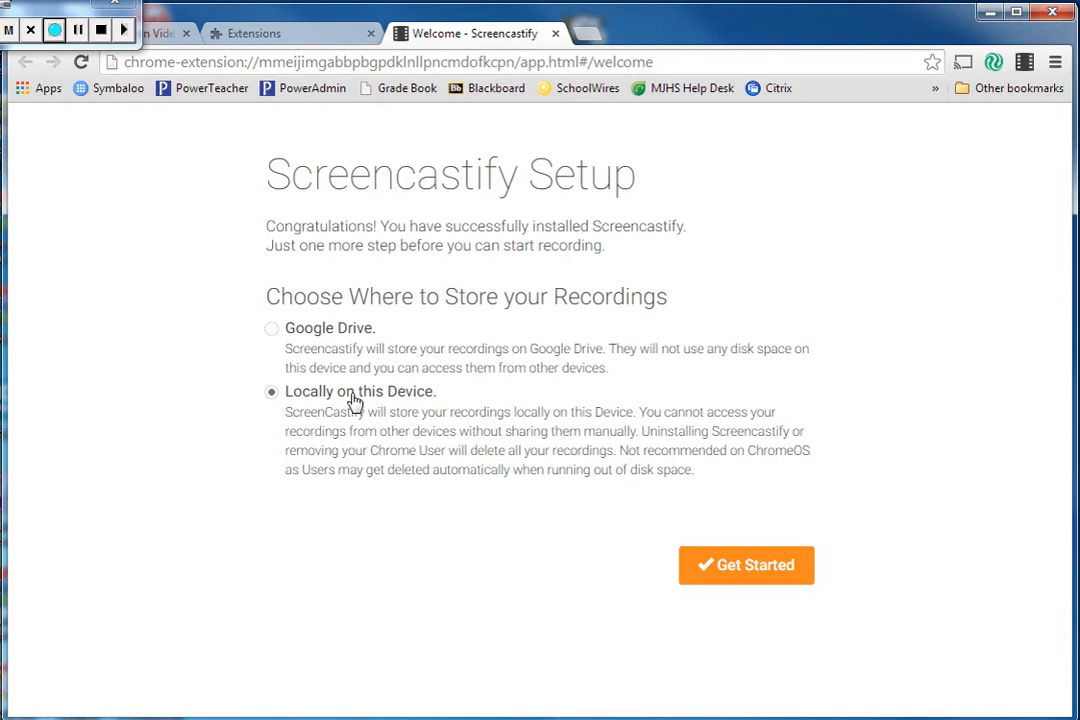
pyautogui.moveTo(345, 340)
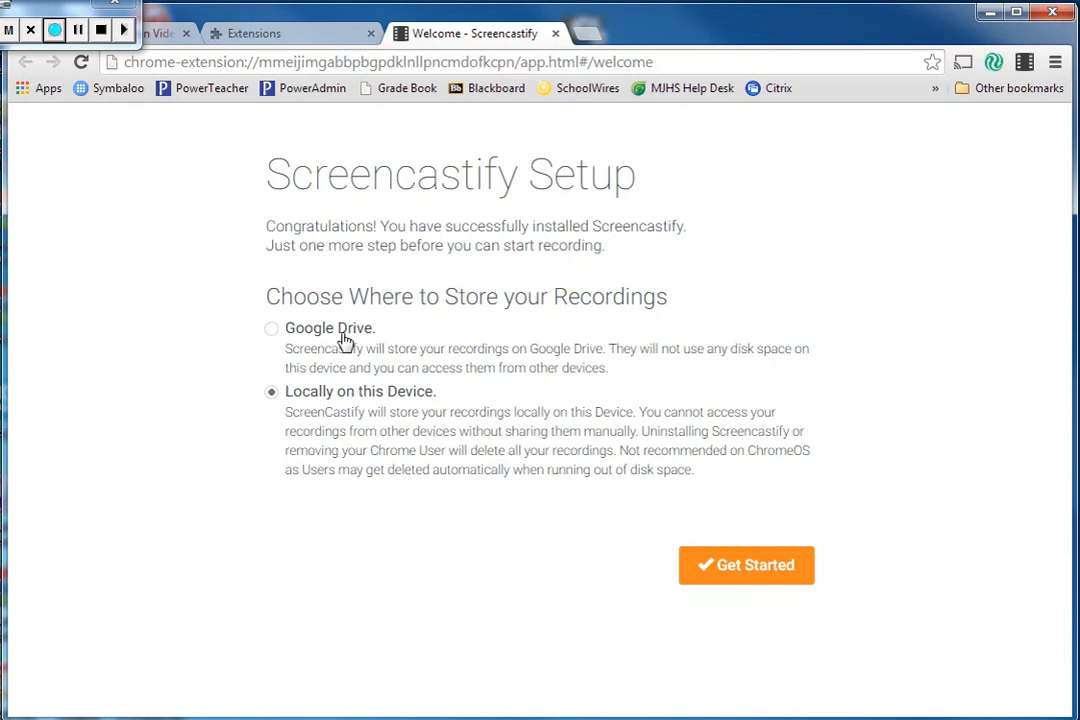
pyautogui.click(271, 328)
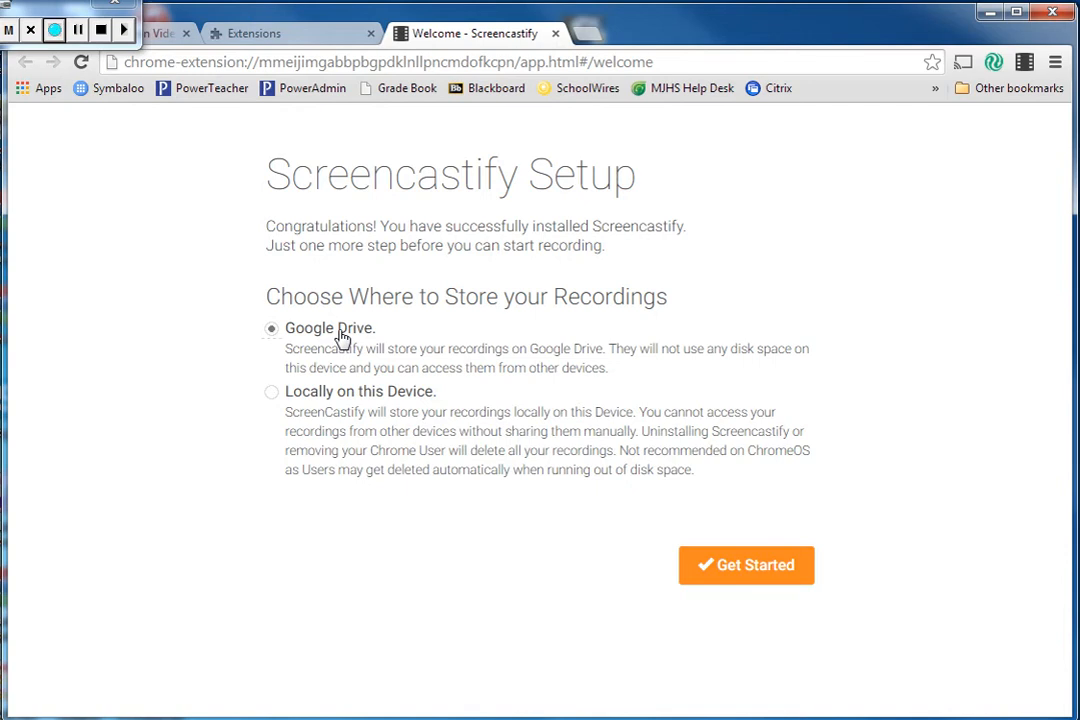
pyautogui.moveTo(310, 395)
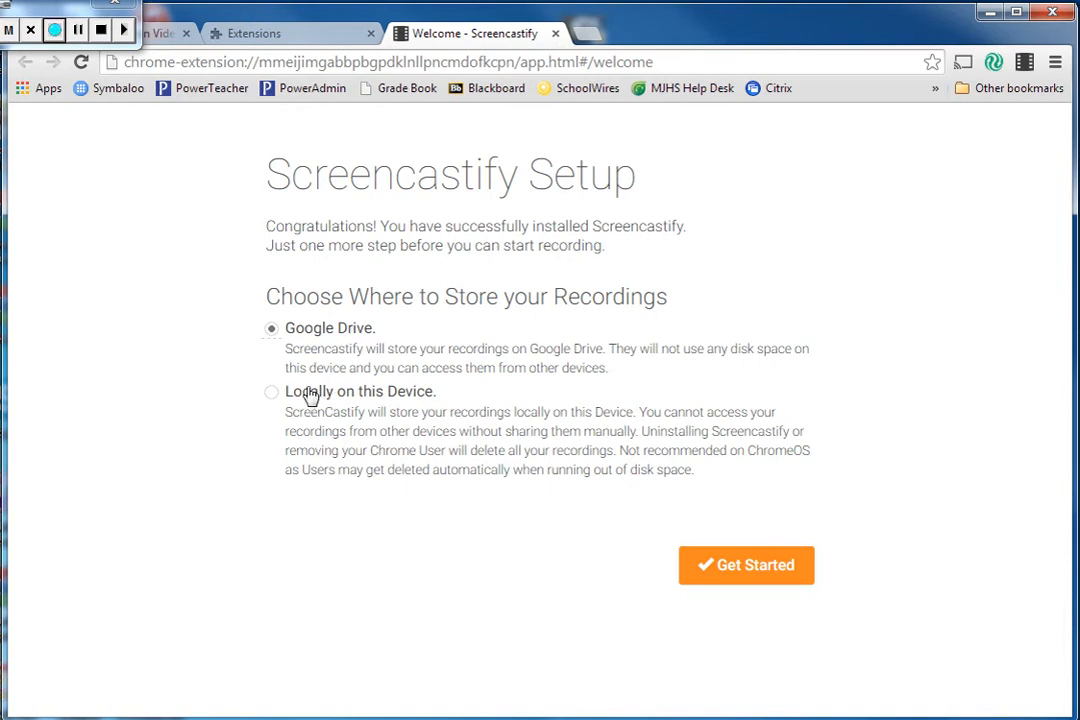
pyautogui.click(271, 391)
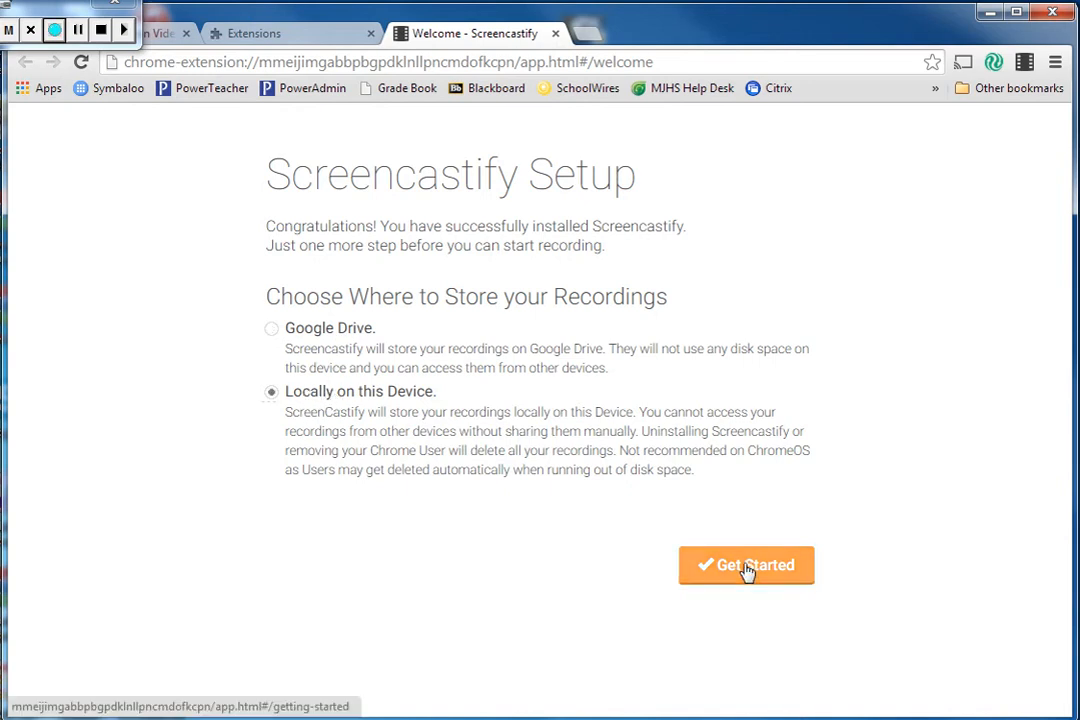
# Finish setup via Get Started, play the demo video, and view Chrome's extensions list with Screencastify 1.1.4 enabled
pyautogui.click(746, 565)
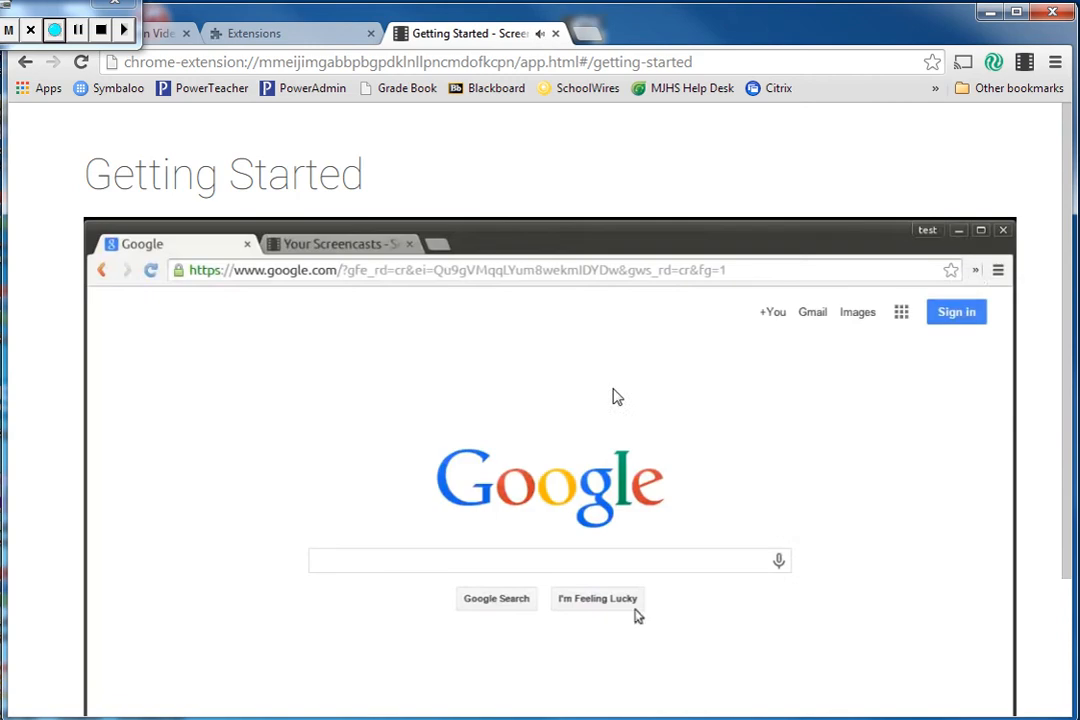
pyautogui.click(550, 560)
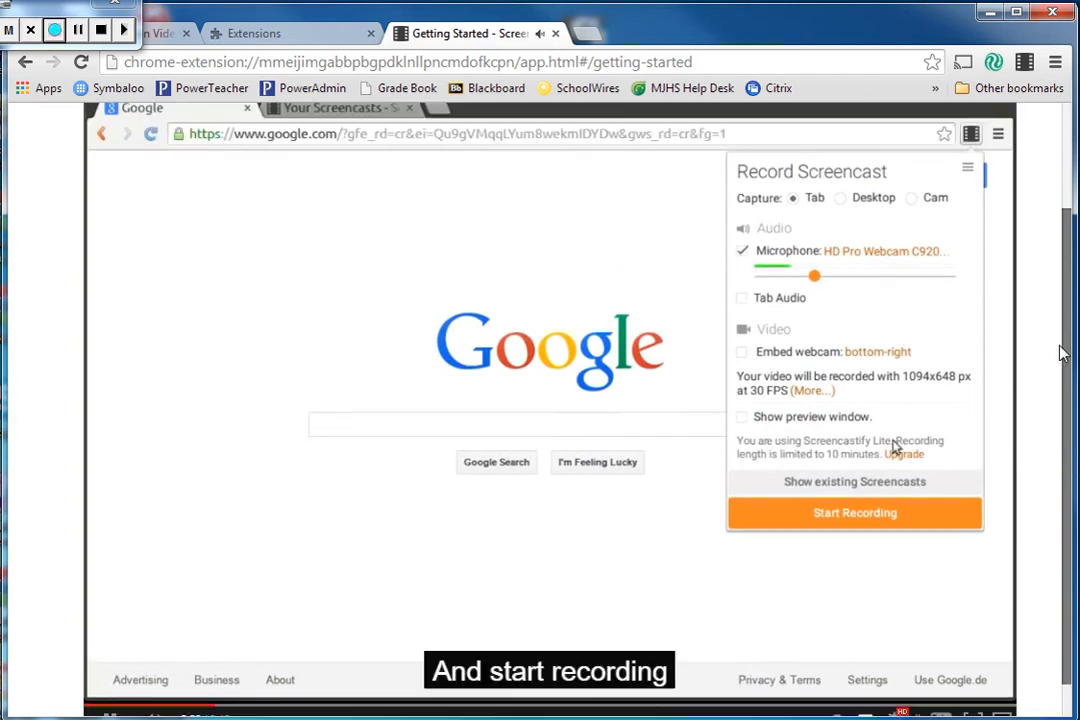
pyautogui.click(854, 512)
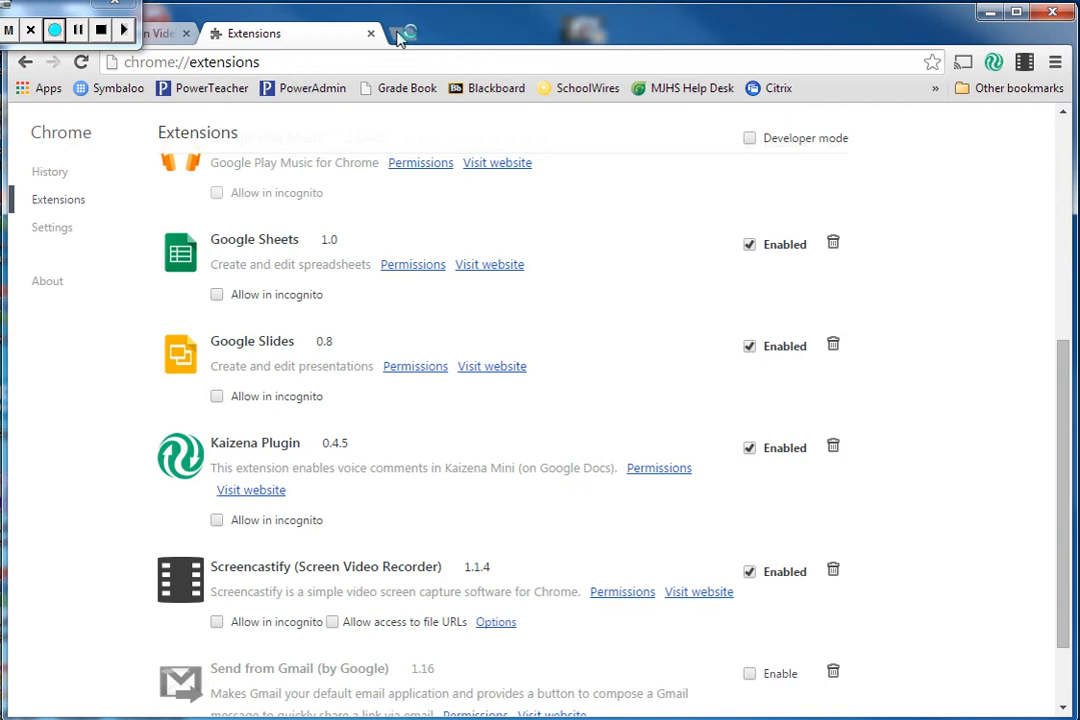
# Open a new Chrome tab showing the Google start page
pyautogui.click(402, 33)
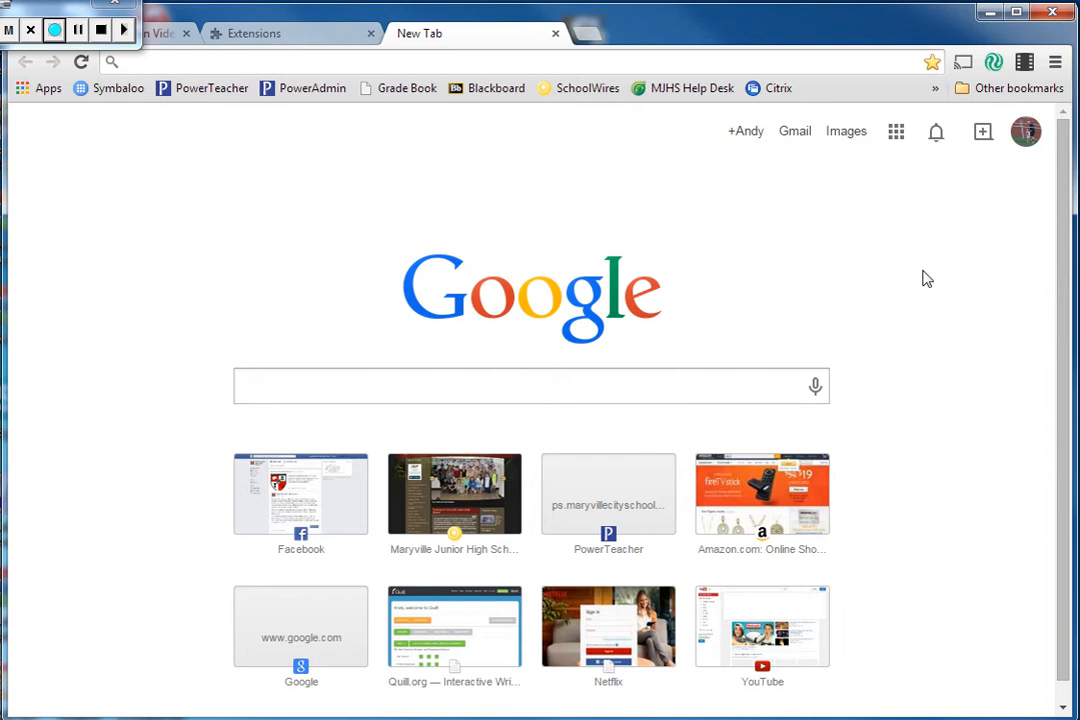
pyautogui.moveTo(985, 163)
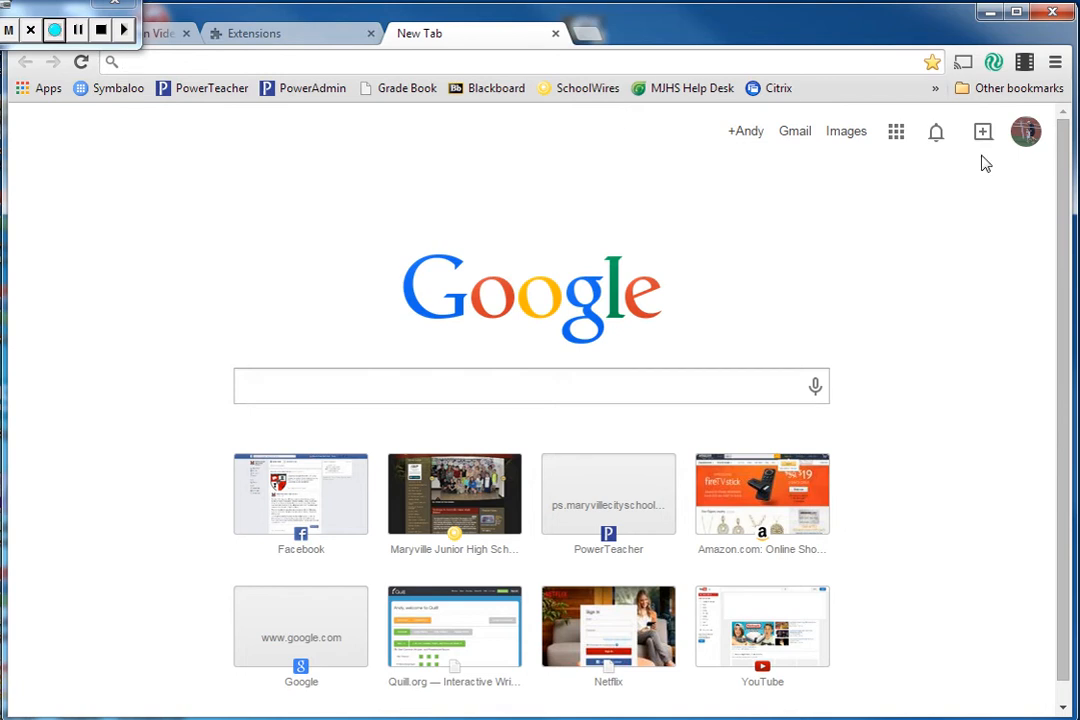
pyautogui.moveTo(1024, 62)
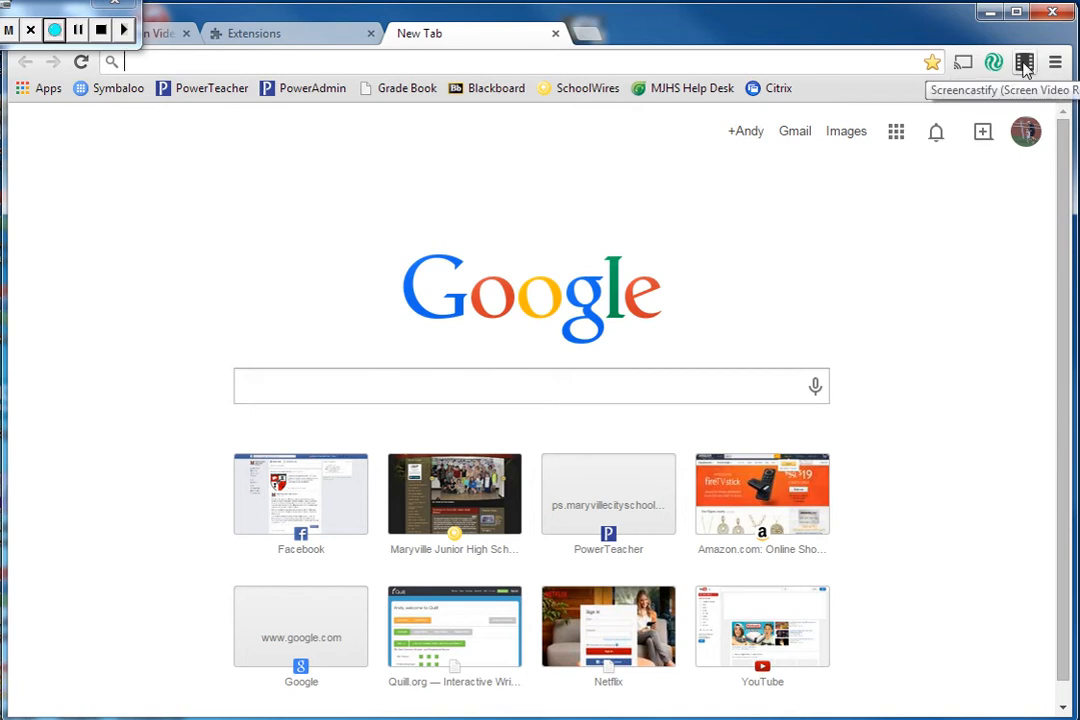
# Bring up the Record Screencast panel and switch capture from Tab to Desktop
pyautogui.click(1024, 62)
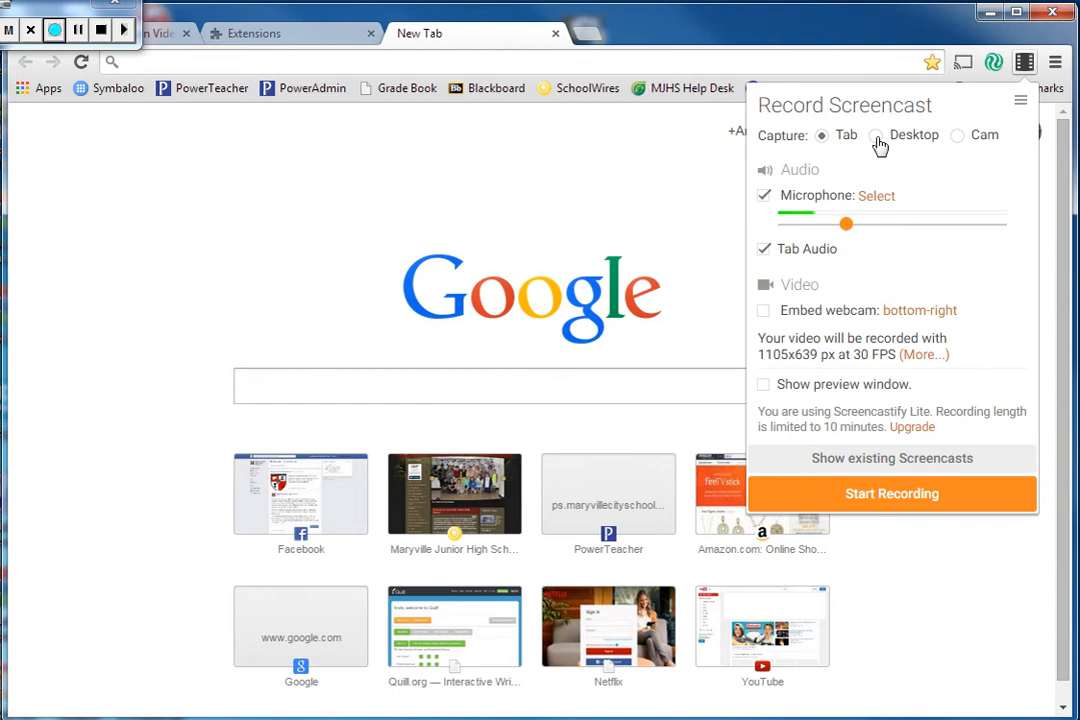
pyautogui.moveTo(957, 144)
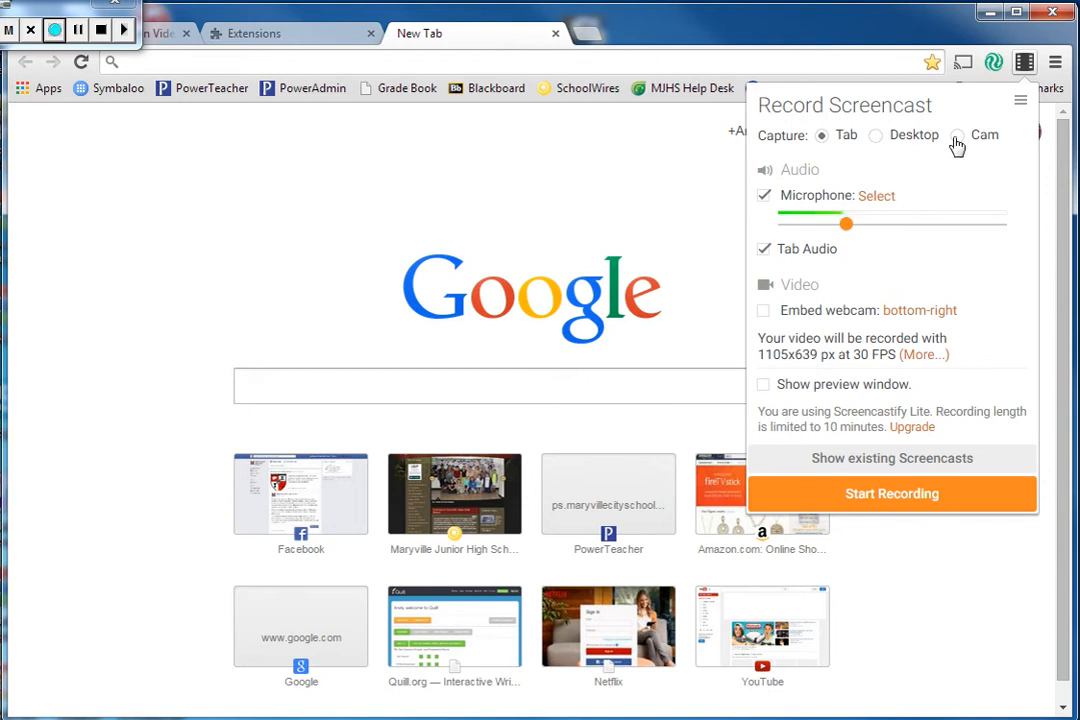
pyautogui.click(957, 135)
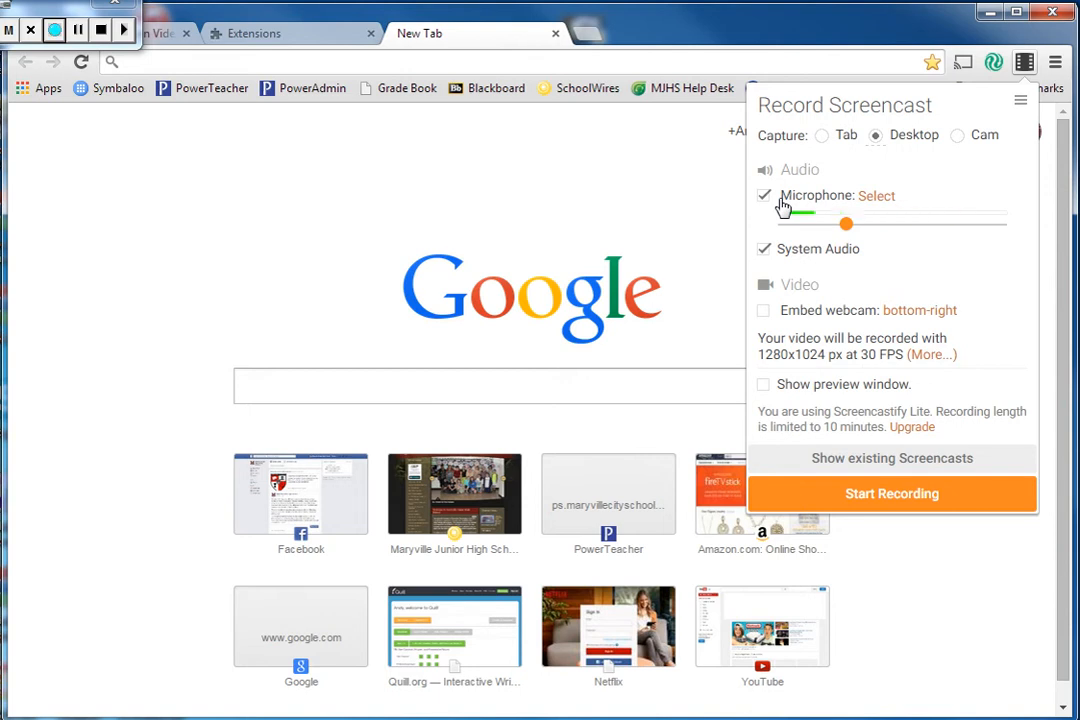
pyautogui.moveTo(880, 225)
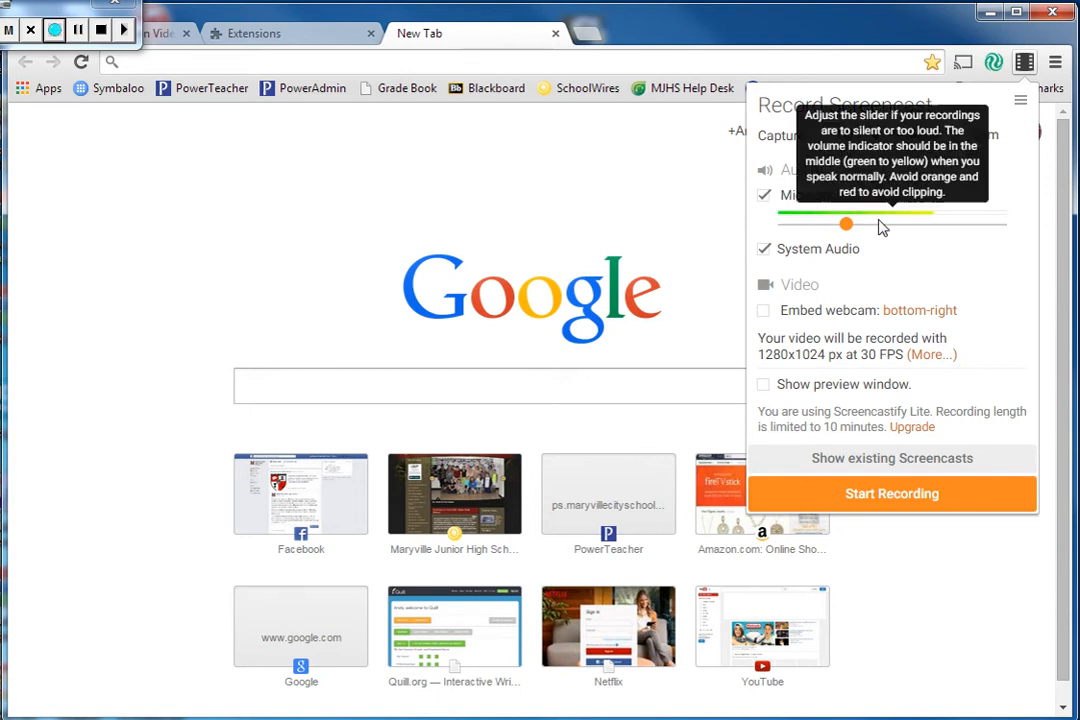
pyautogui.moveTo(865, 215)
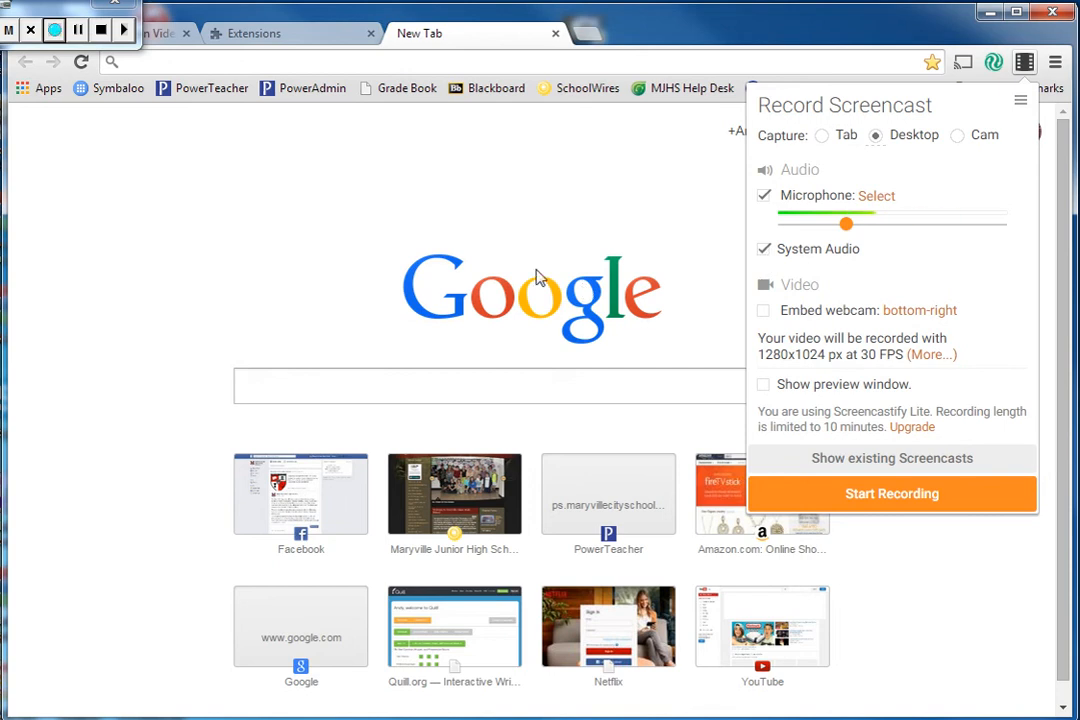
pyautogui.moveTo(535, 278)
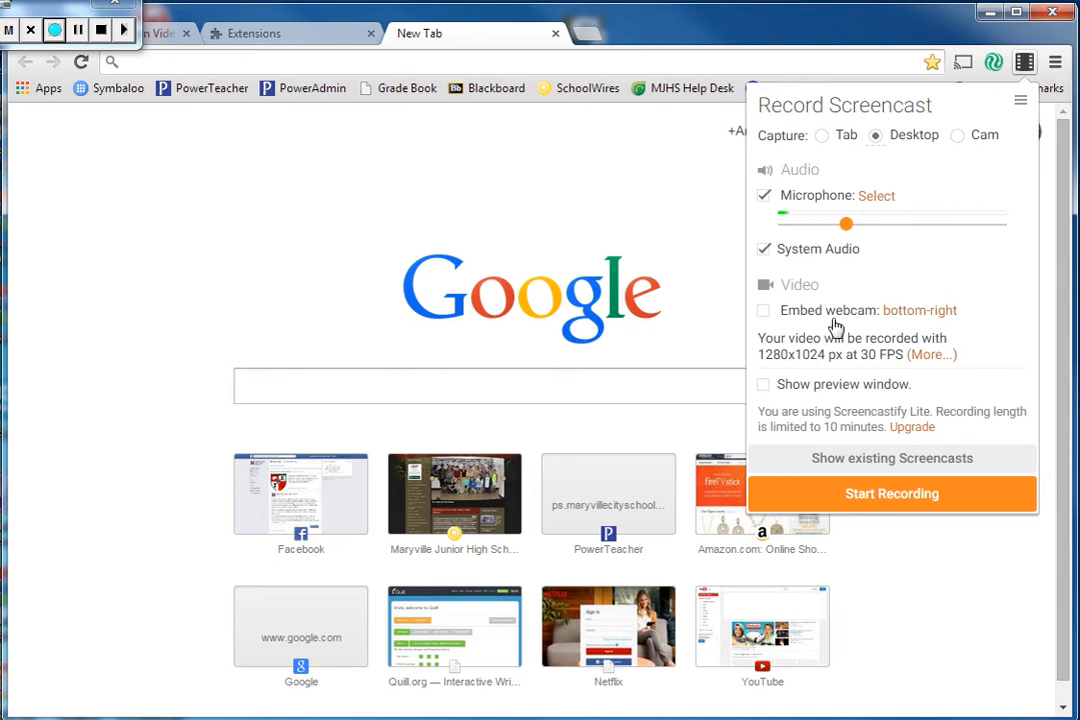
# Enable Embed webcam and Show preview window, then start a desktop recording
pyautogui.click(764, 310)
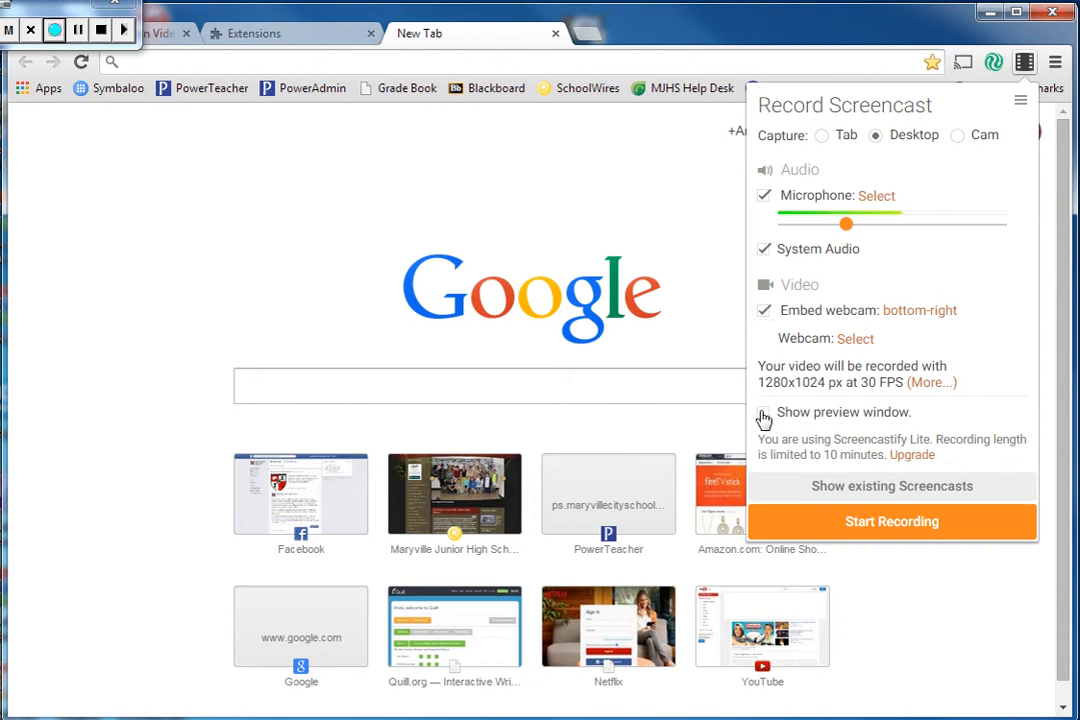
pyautogui.click(764, 412)
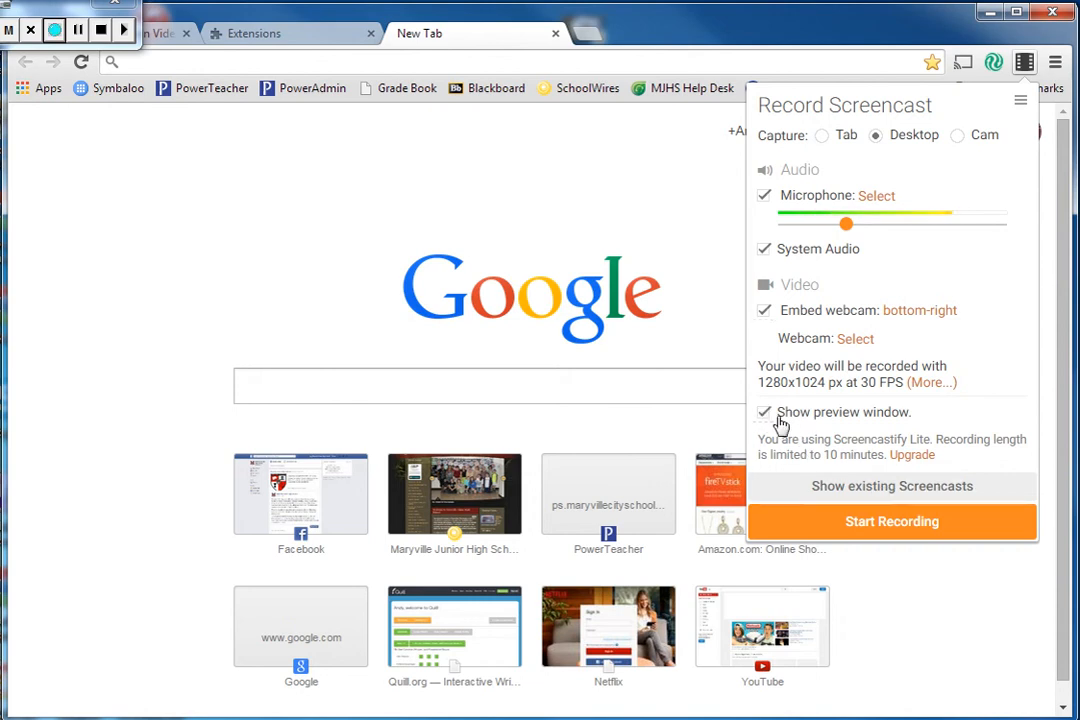
pyautogui.moveTo(1020, 570)
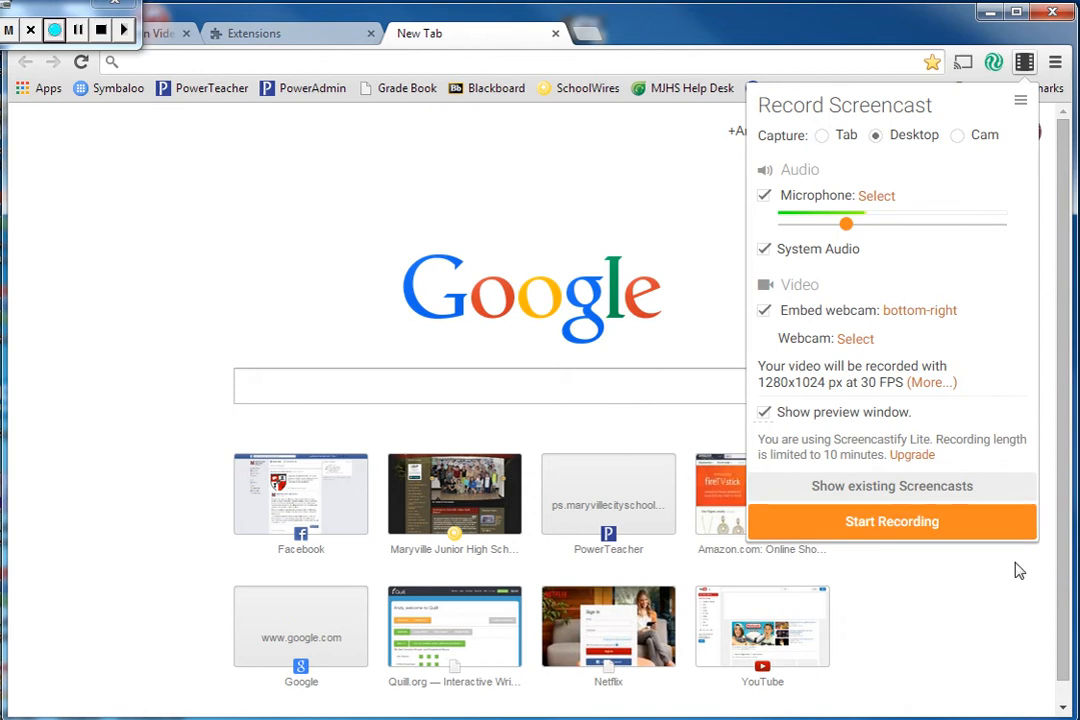
pyautogui.moveTo(882, 522)
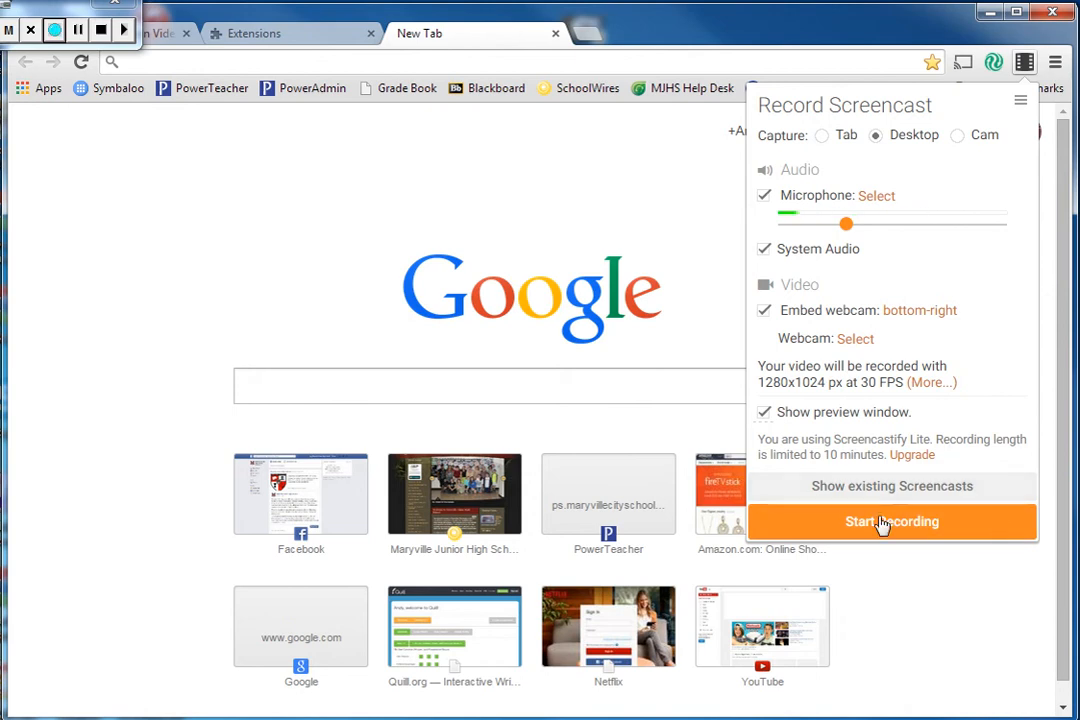
pyautogui.click(891, 521)
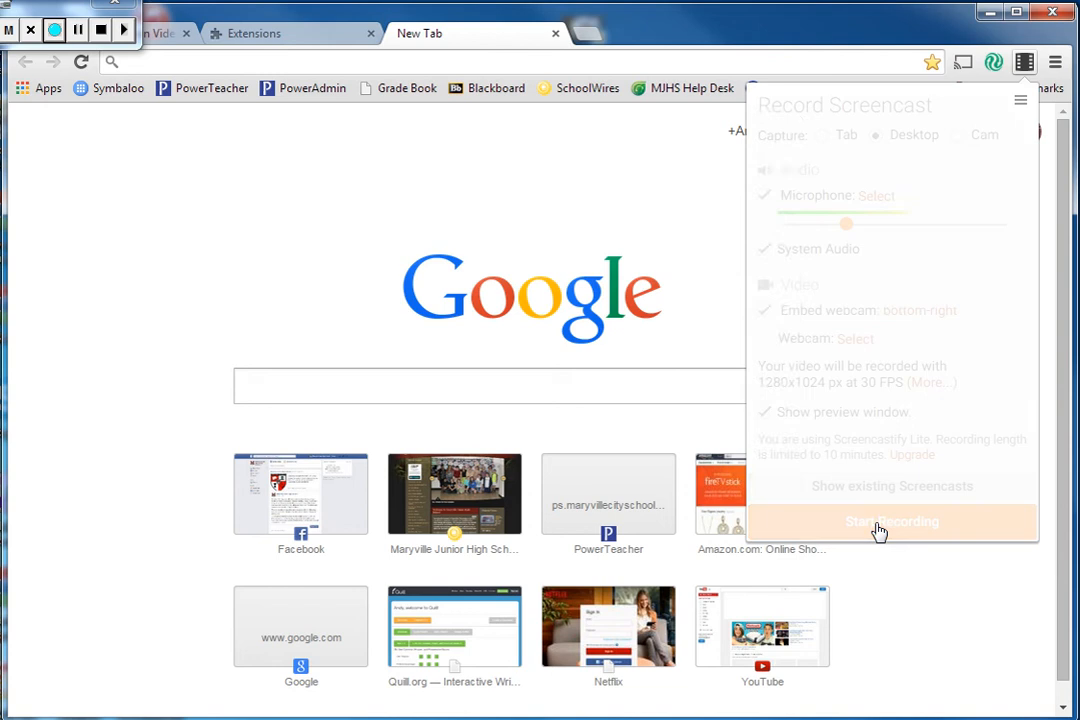
# Get the Share your screen prompt listing Screen 1, Screen 2 and open windows
pyautogui.click(890, 521)
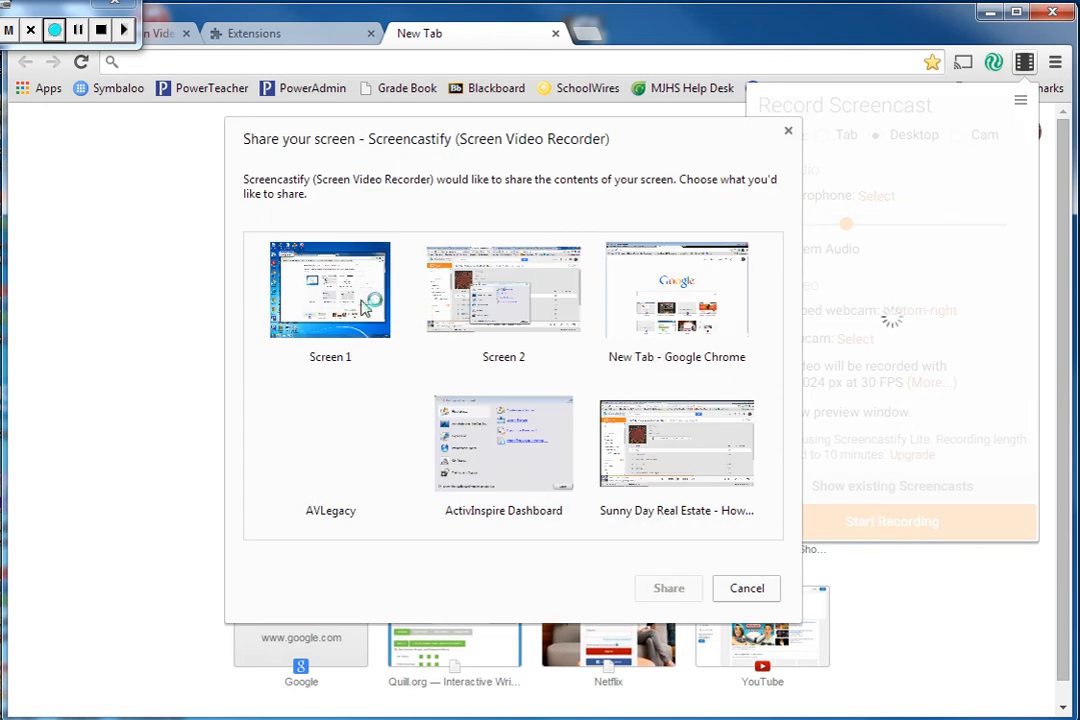
pyautogui.moveTo(605, 207)
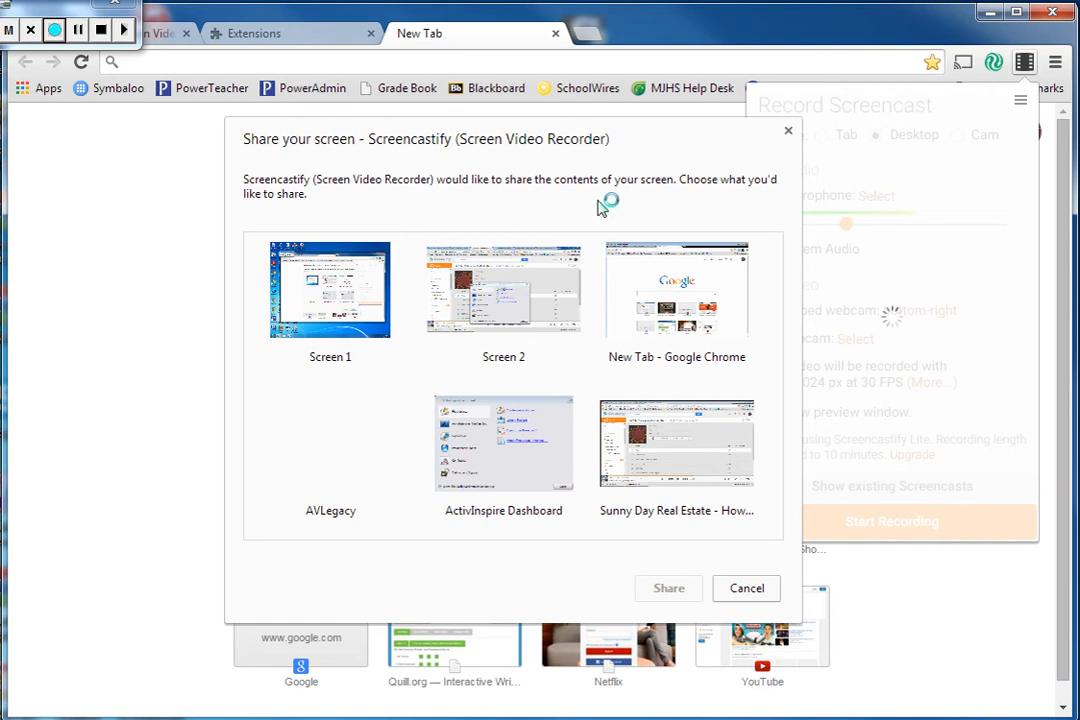
pyautogui.moveTo(640, 252)
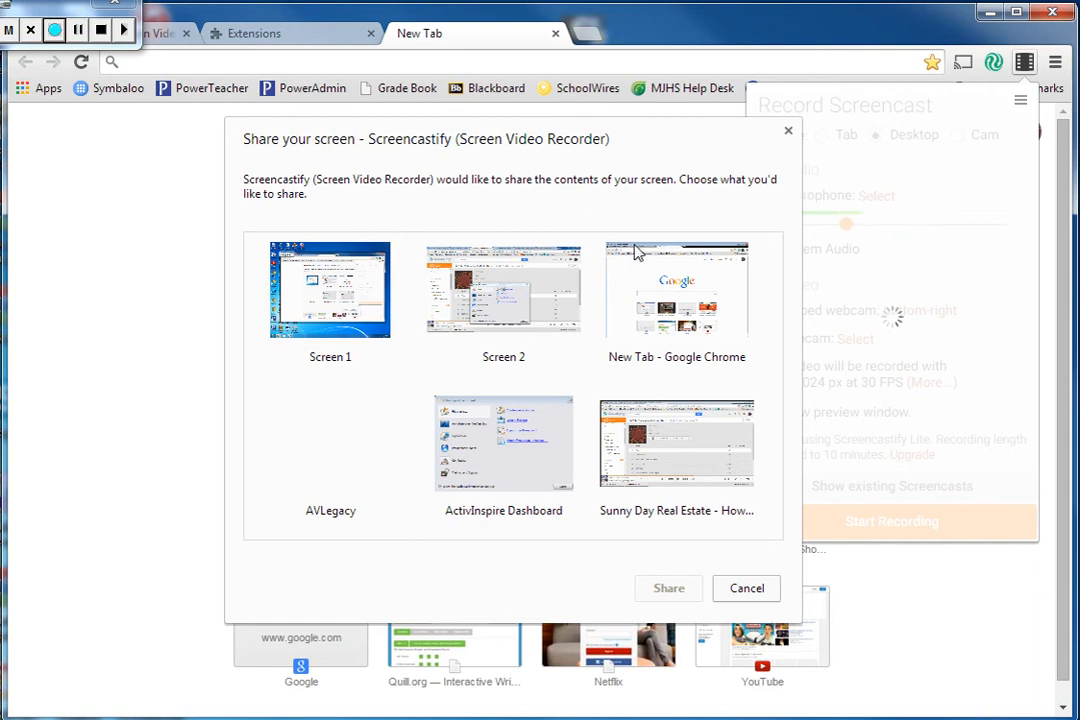
pyautogui.moveTo(493, 225)
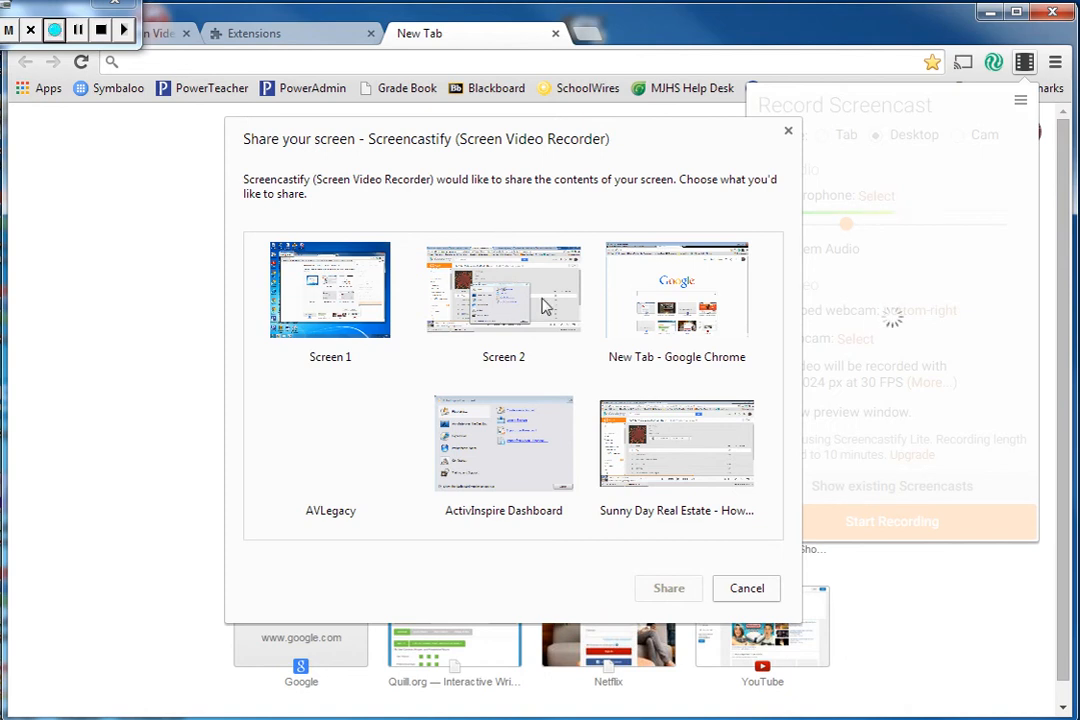
pyautogui.moveTo(578, 478)
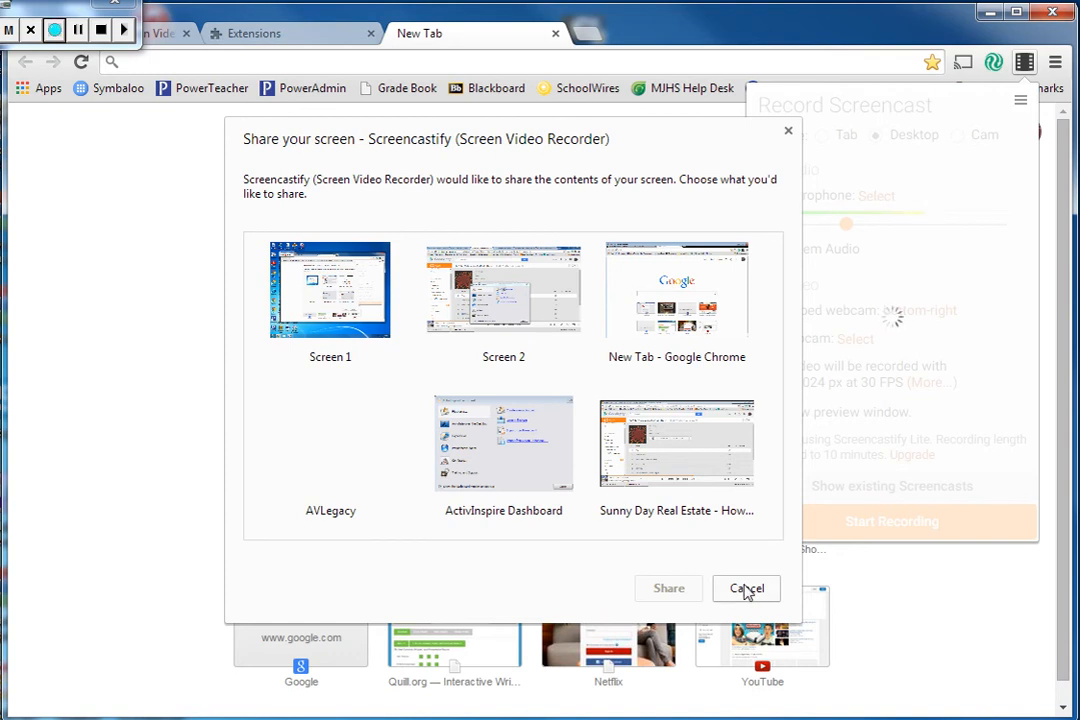
# Cancel the screen-sharing choice and start recording the current tab with the live preview
pyautogui.click(745, 588)
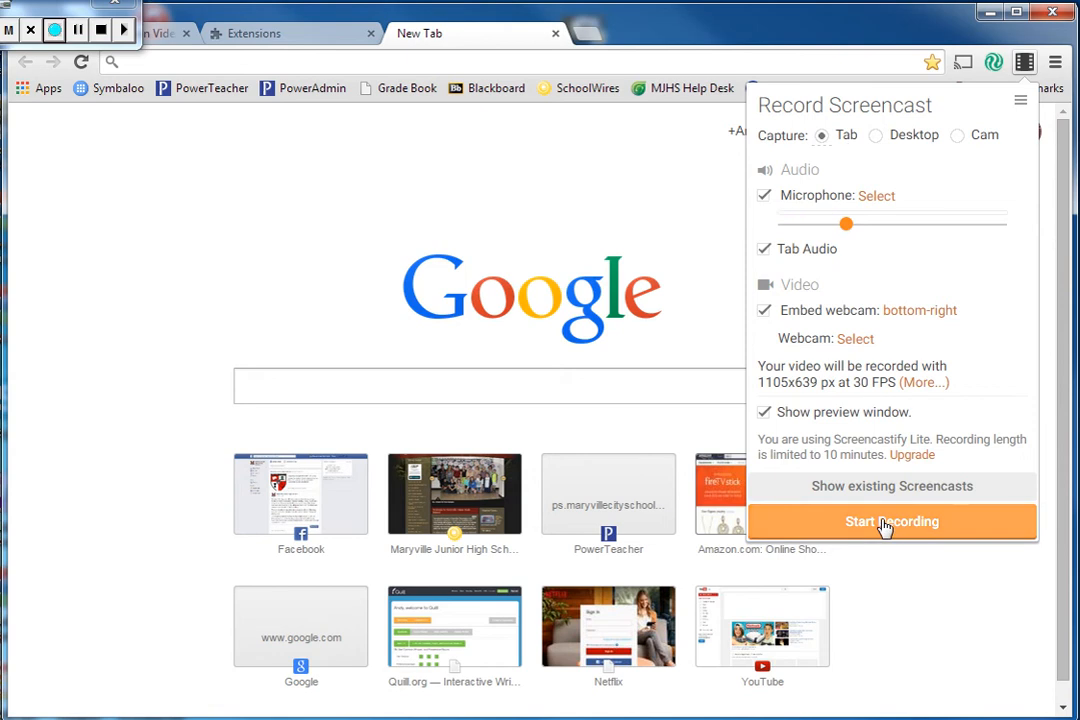
pyautogui.click(891, 521)
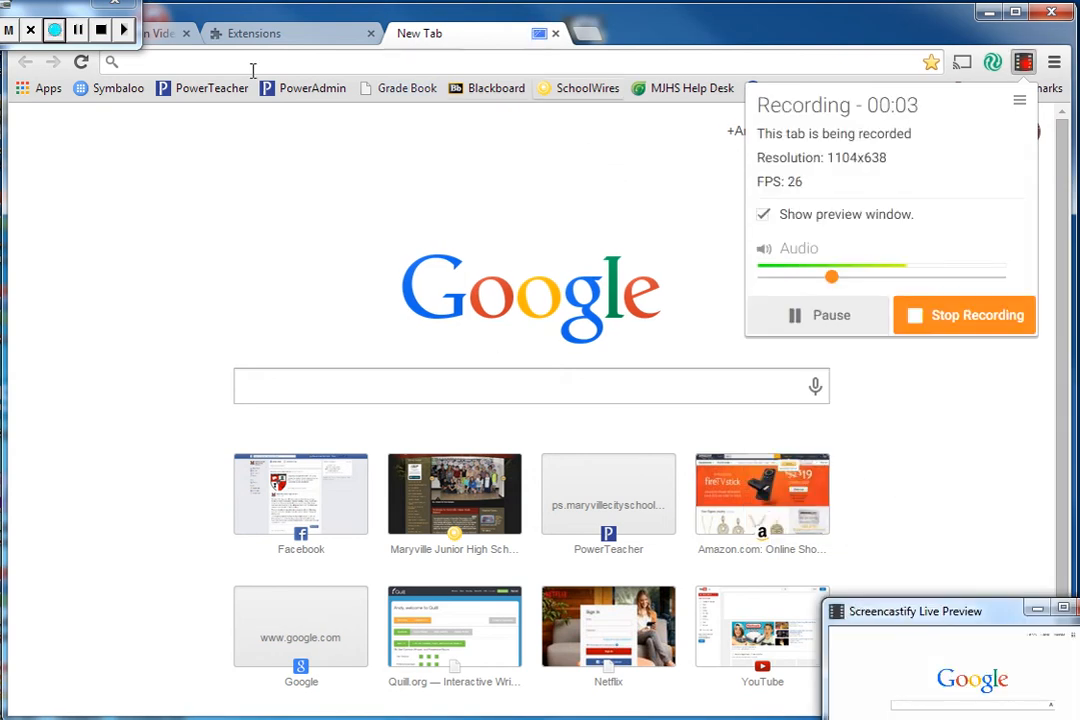
pyautogui.moveTo(455, 255)
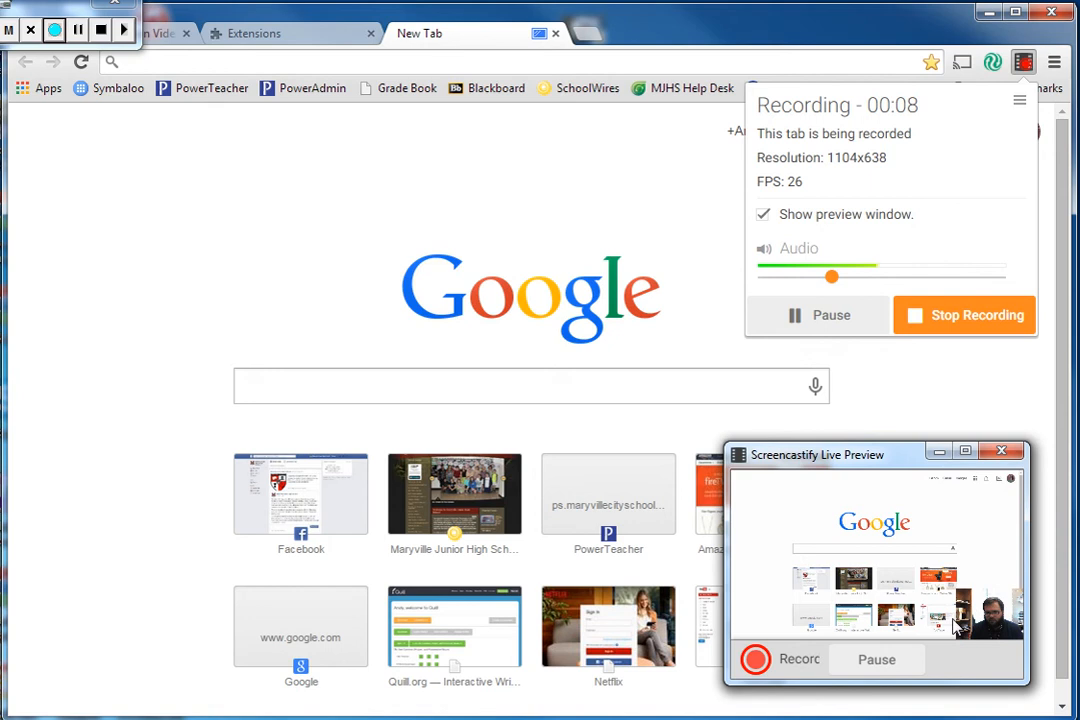
pyautogui.moveTo(1022, 638)
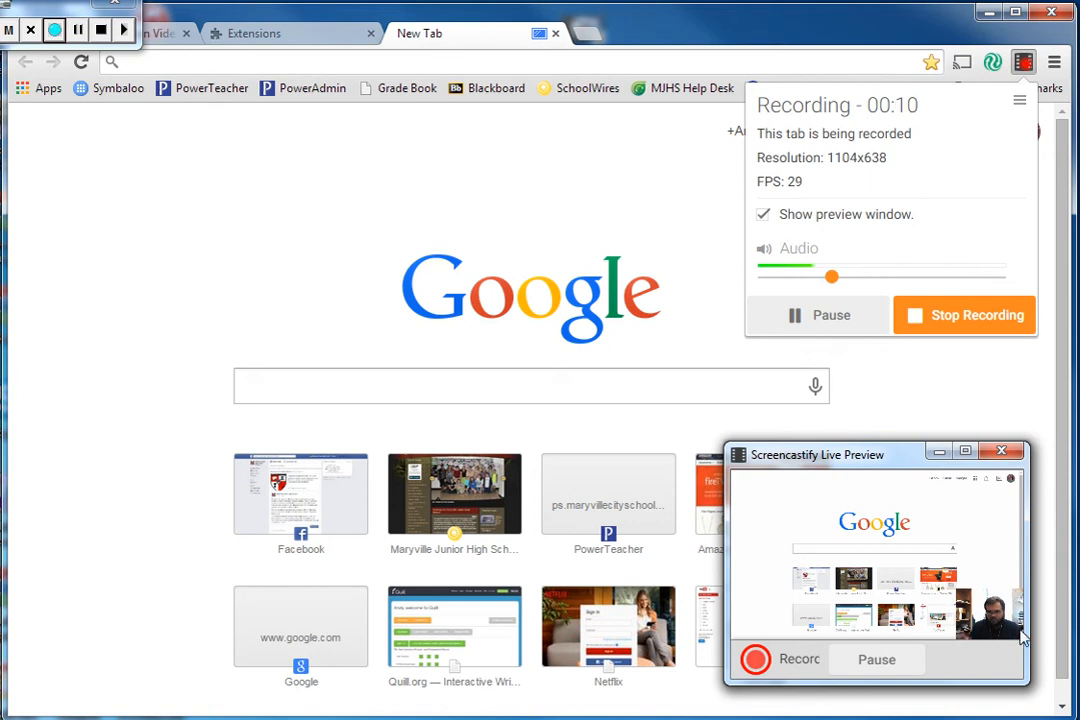
pyautogui.moveTo(874, 638)
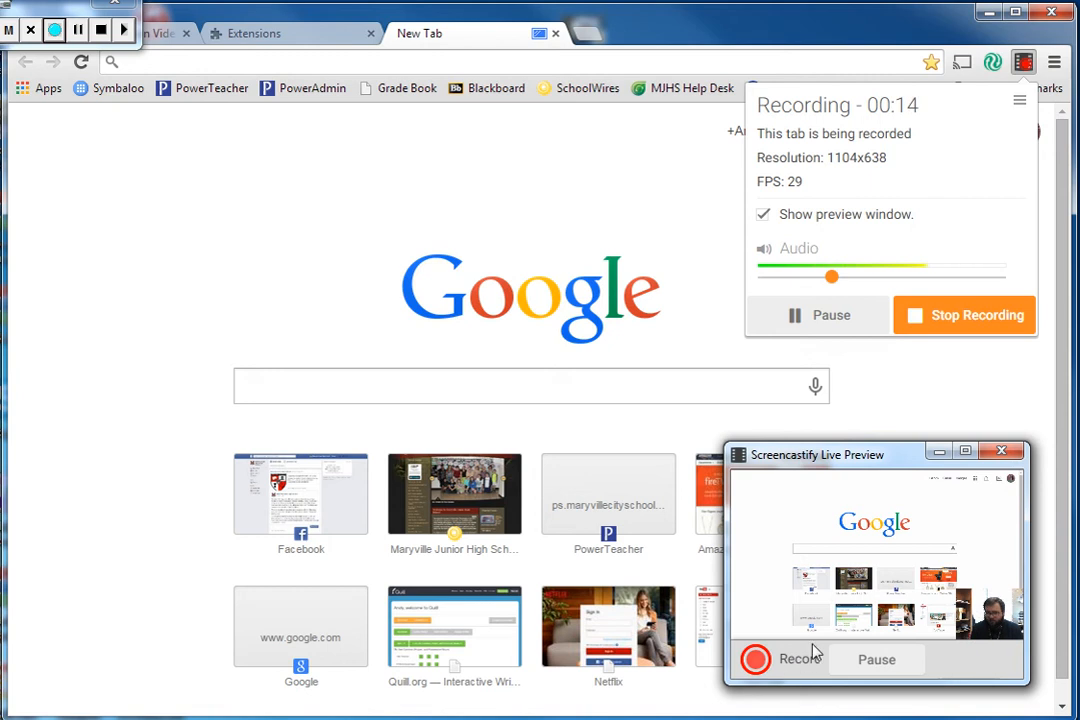
pyautogui.moveTo(456, 248)
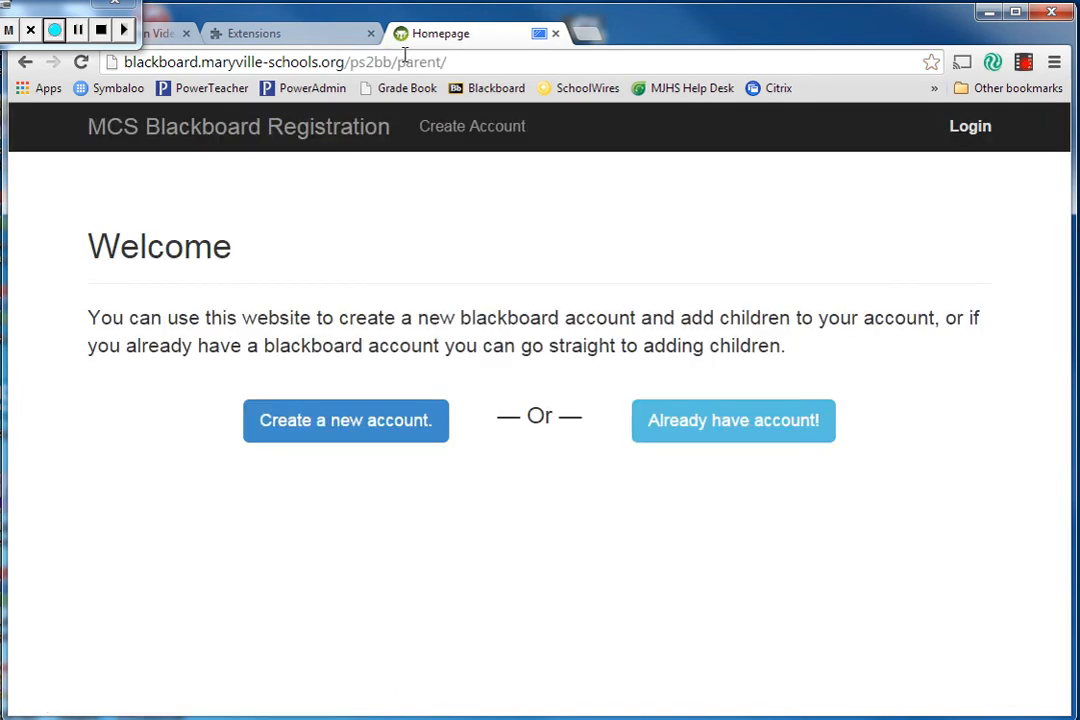
pyautogui.moveTo(855, 300)
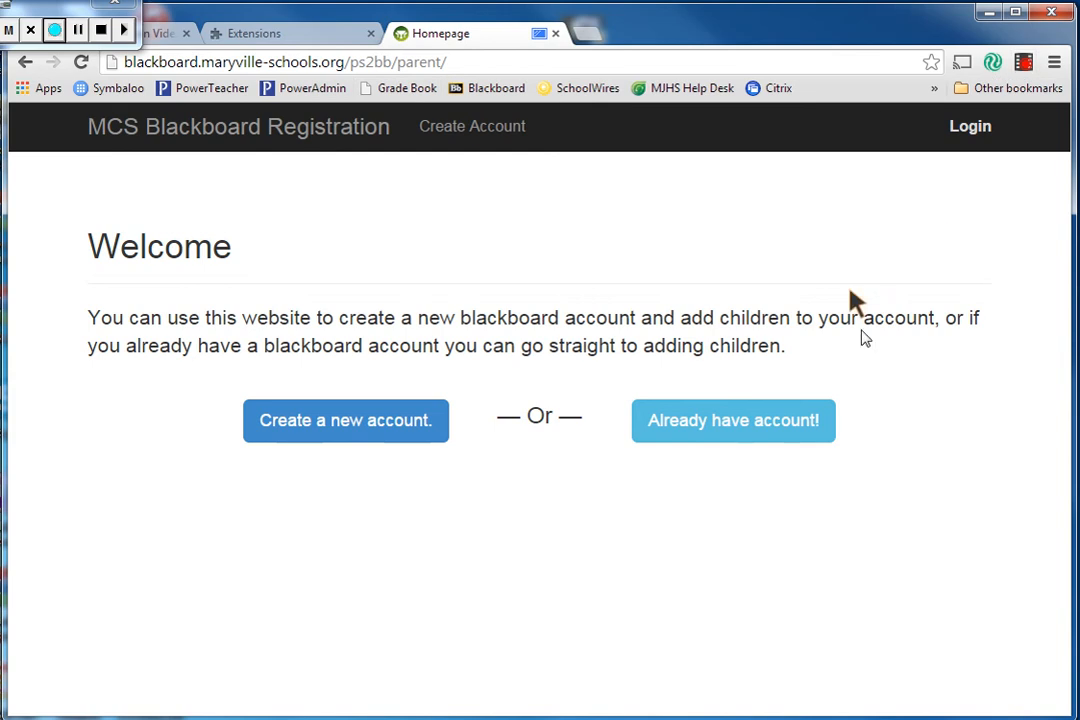
pyautogui.moveTo(1025, 63)
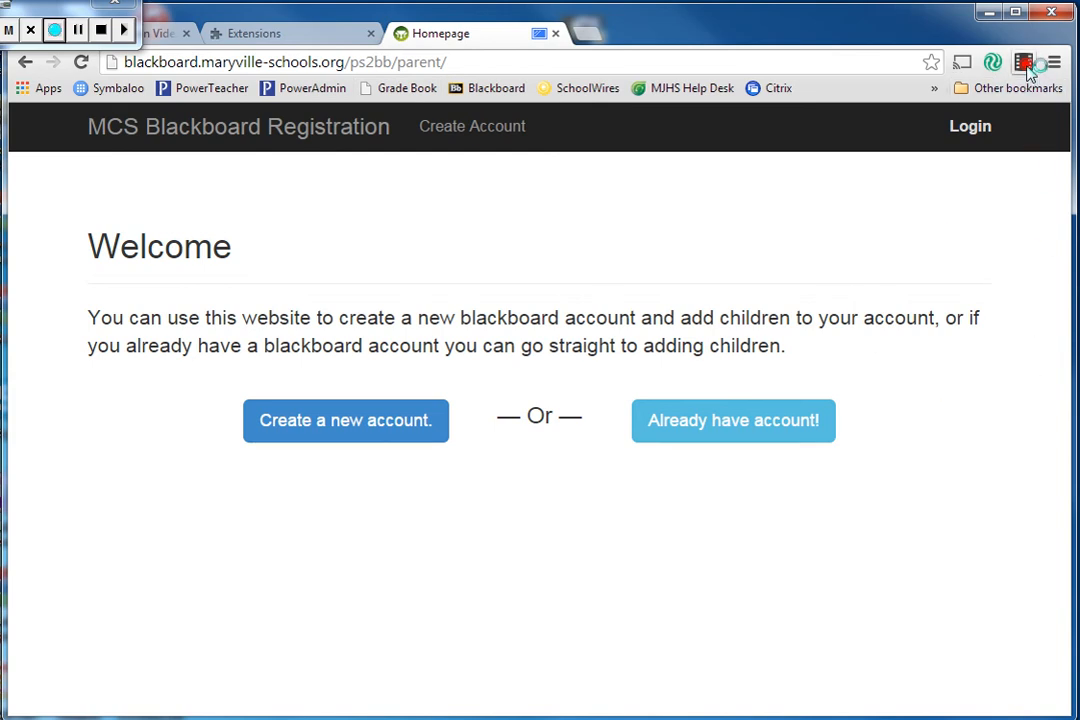
# Navigate the recorded tab to maryville-schools.blackboard.com
pyautogui.click(1021, 62)
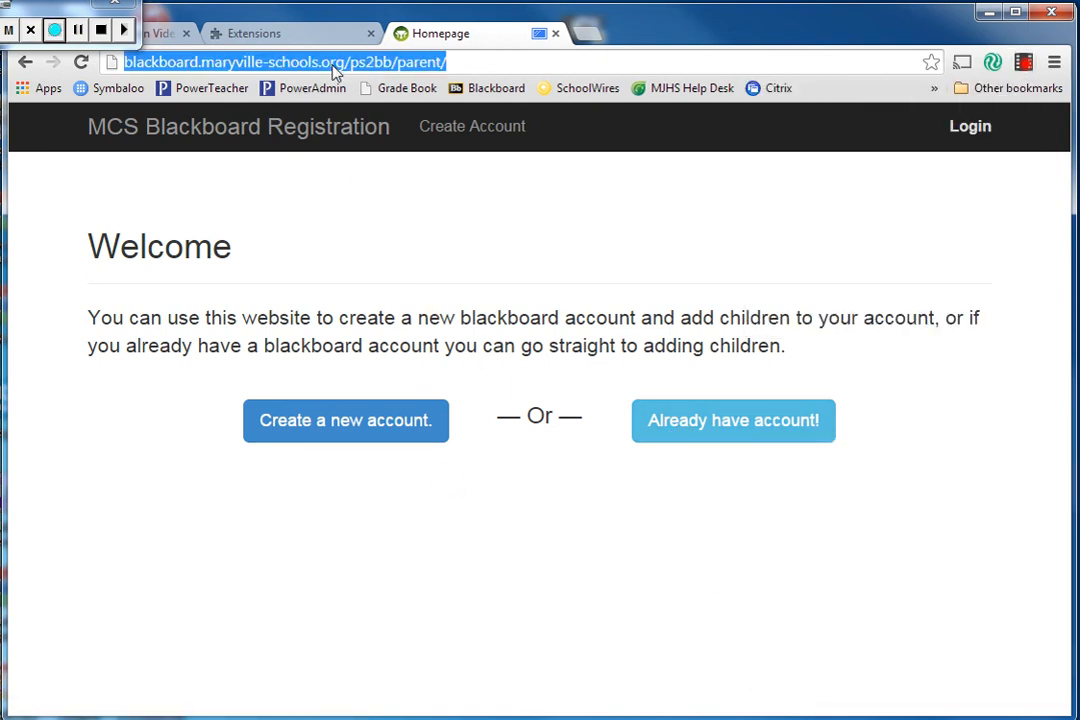
pyautogui.write('maryville-schools.blackboard.com')
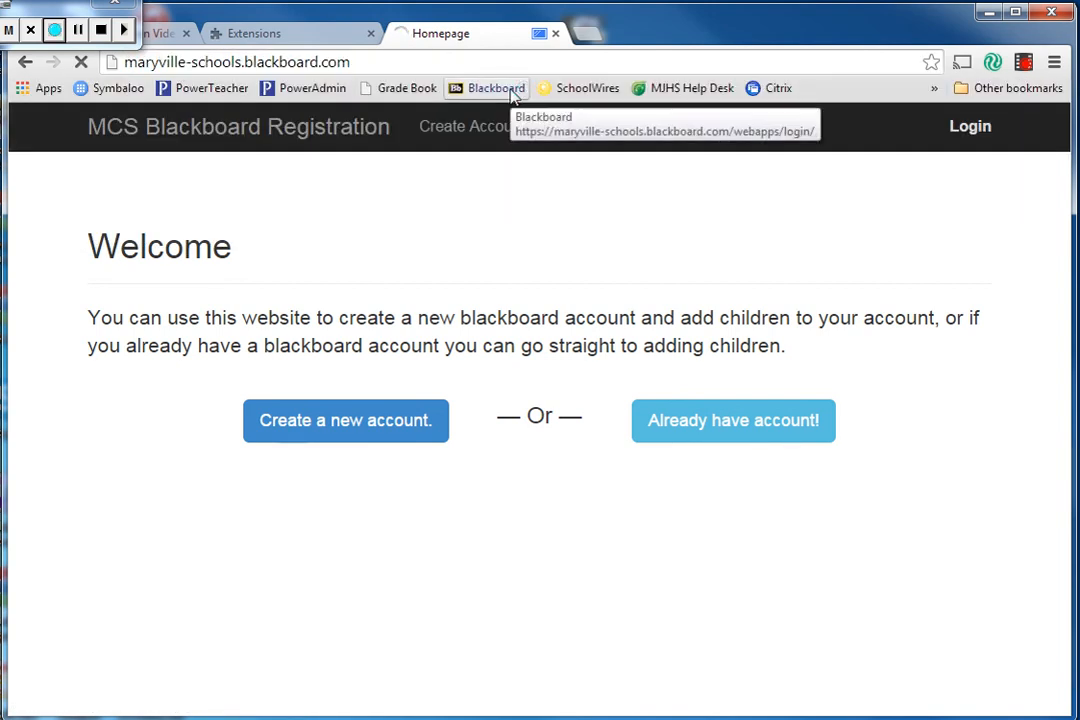
# In Blackboard, go to Classes, the 1st Period LA CP class, Class Content and the DAILY AGENDAS folder
pyautogui.click(496, 88)
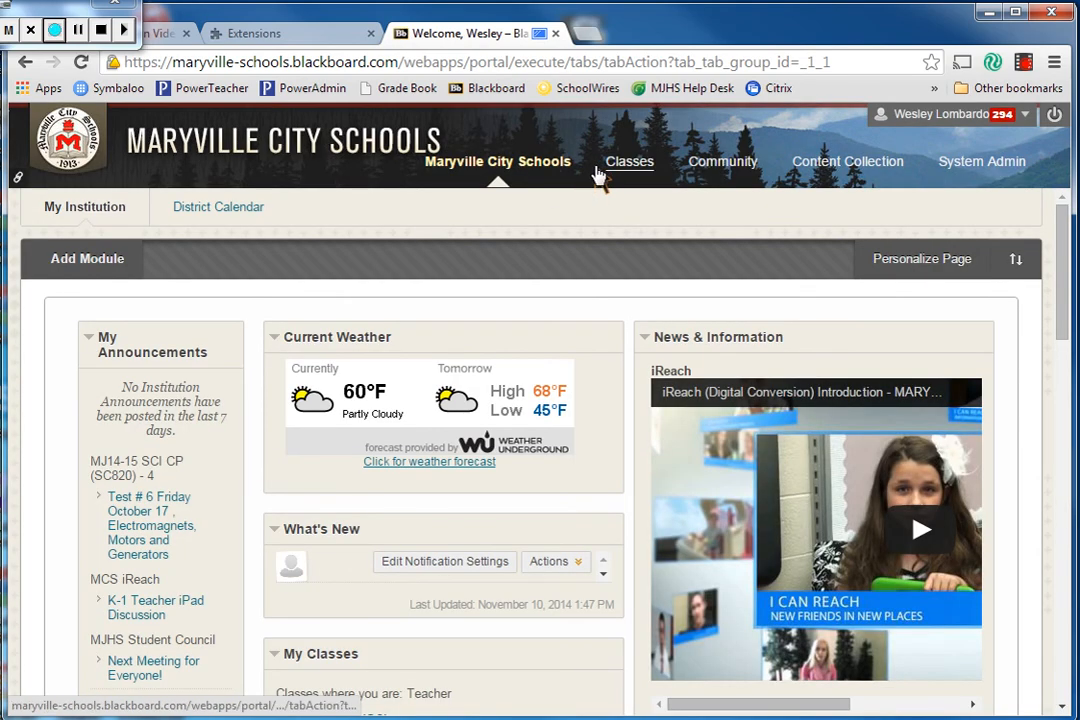
pyautogui.click(627, 161)
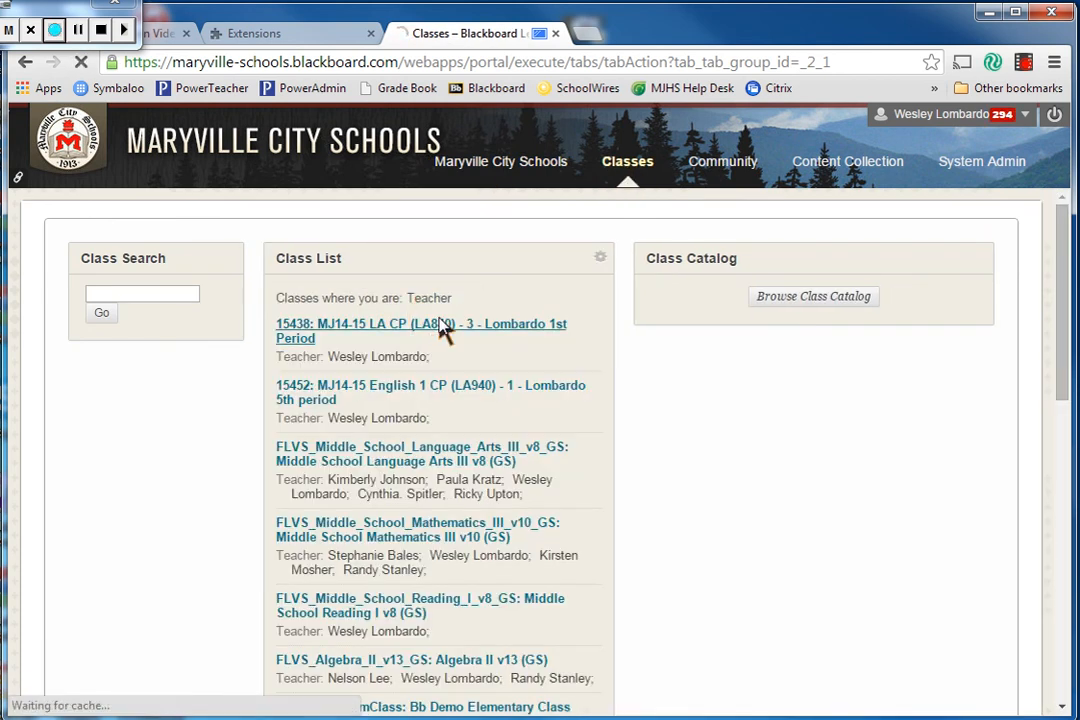
pyautogui.click(421, 323)
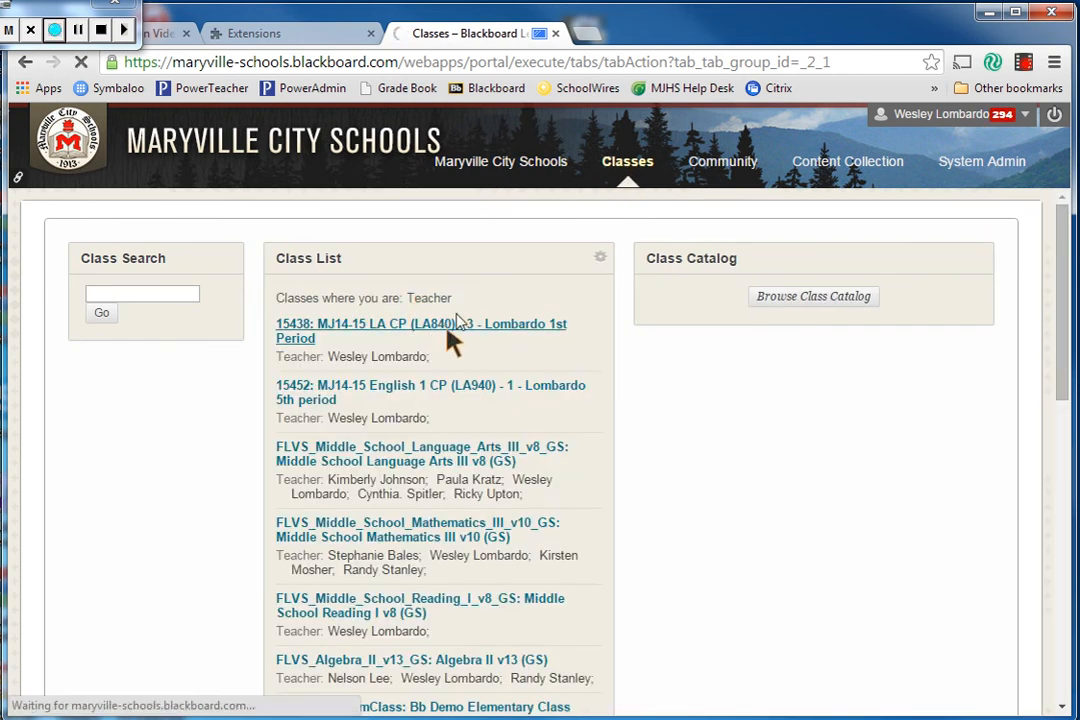
pyautogui.click(420, 323)
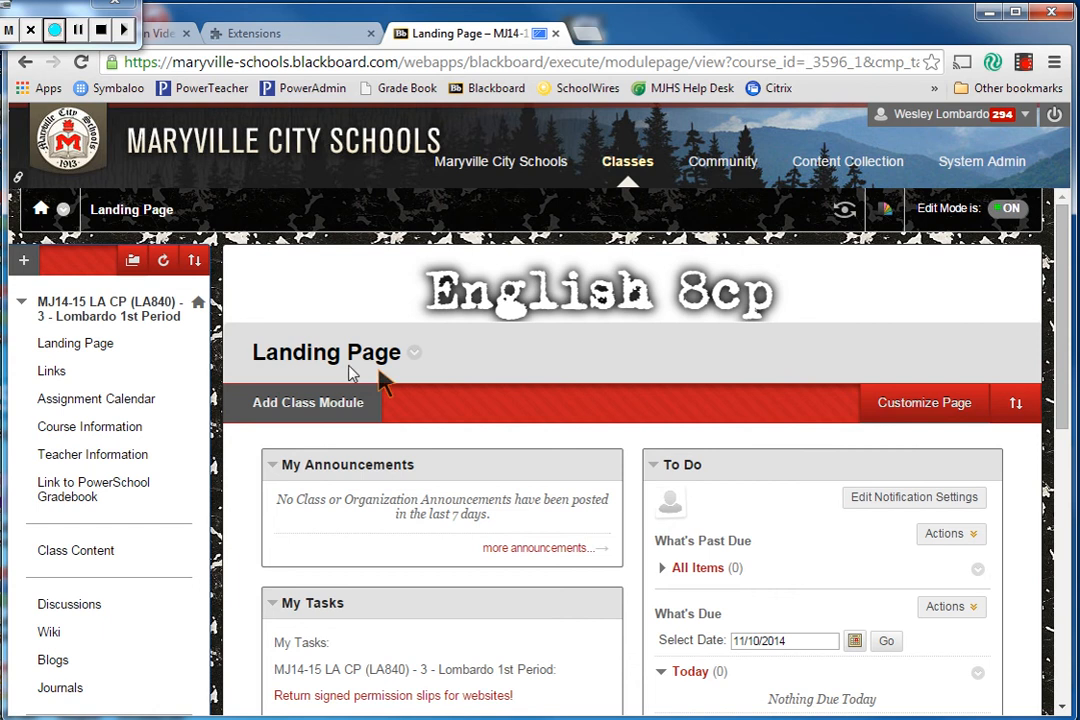
pyautogui.moveTo(75, 550)
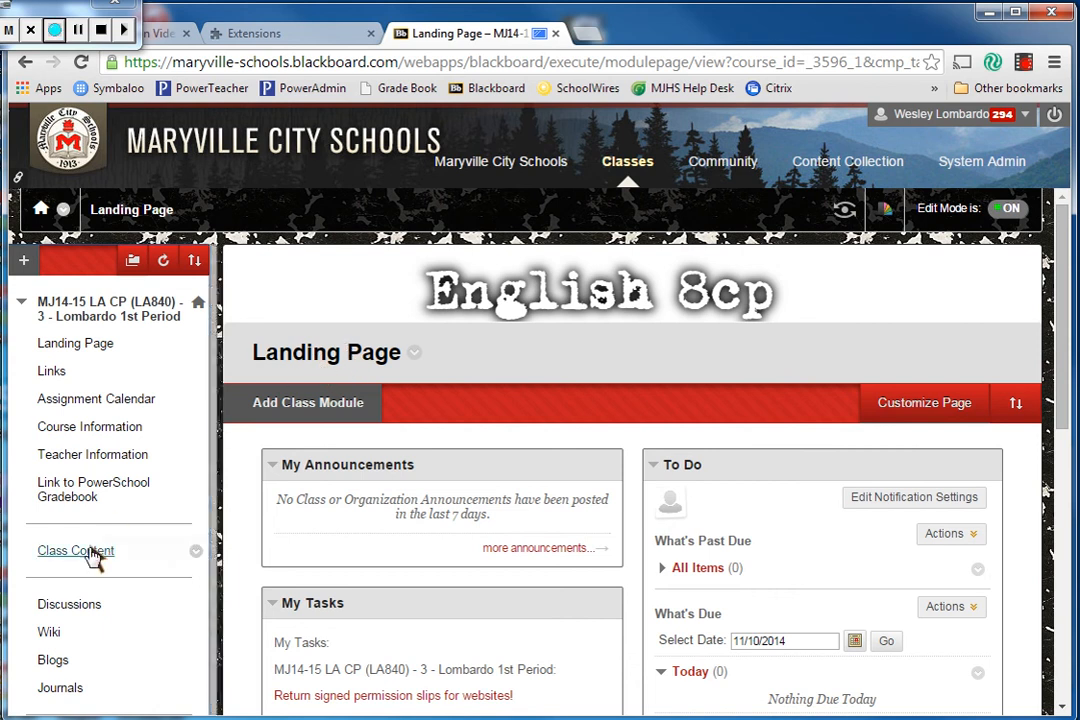
pyautogui.click(75, 550)
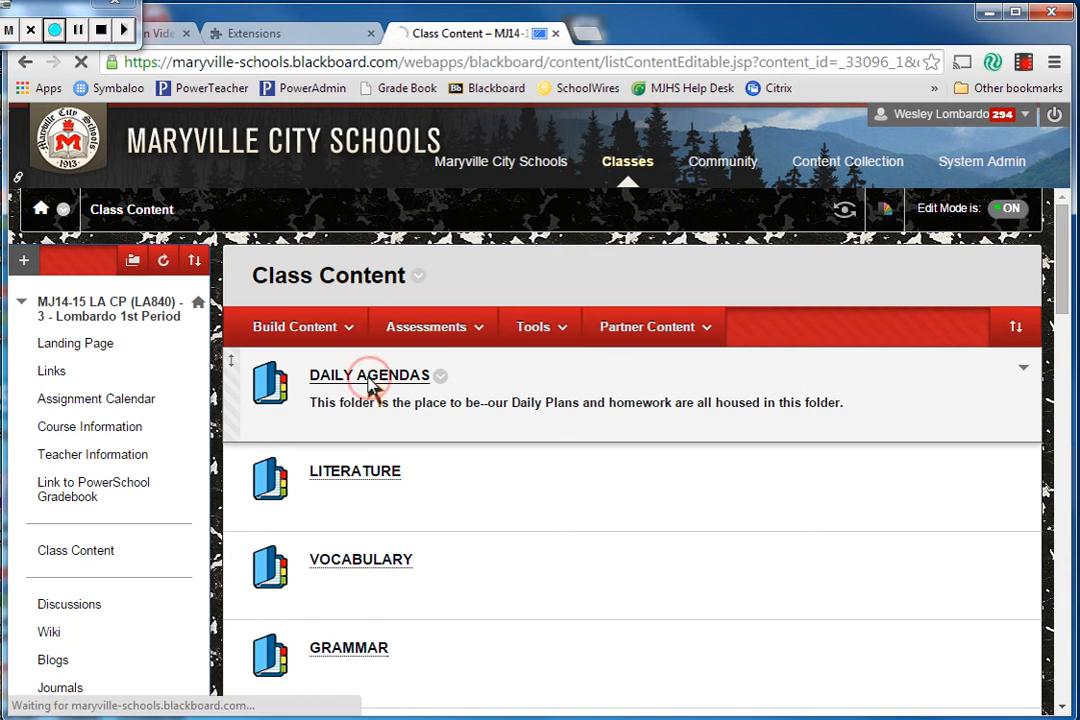
pyautogui.click(369, 375)
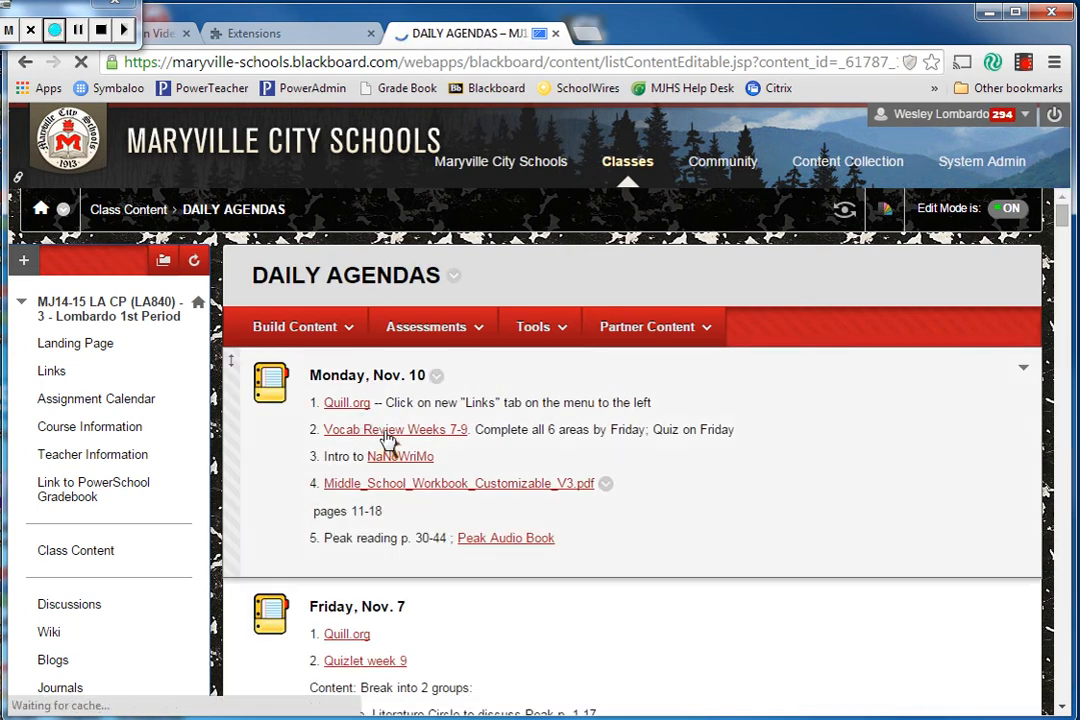
# Open the Vocab Review Weeks 7-9 Quizlet set in a new tab and return to the Daily Agendas tab
pyautogui.click(395, 428)
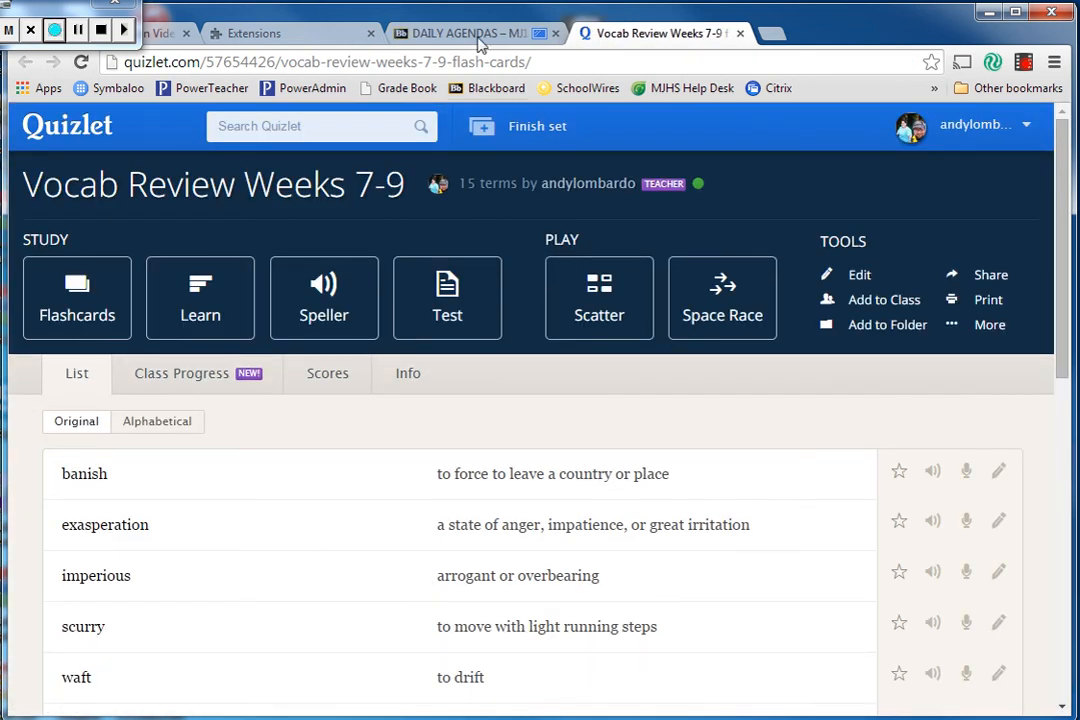
pyautogui.click(470, 33)
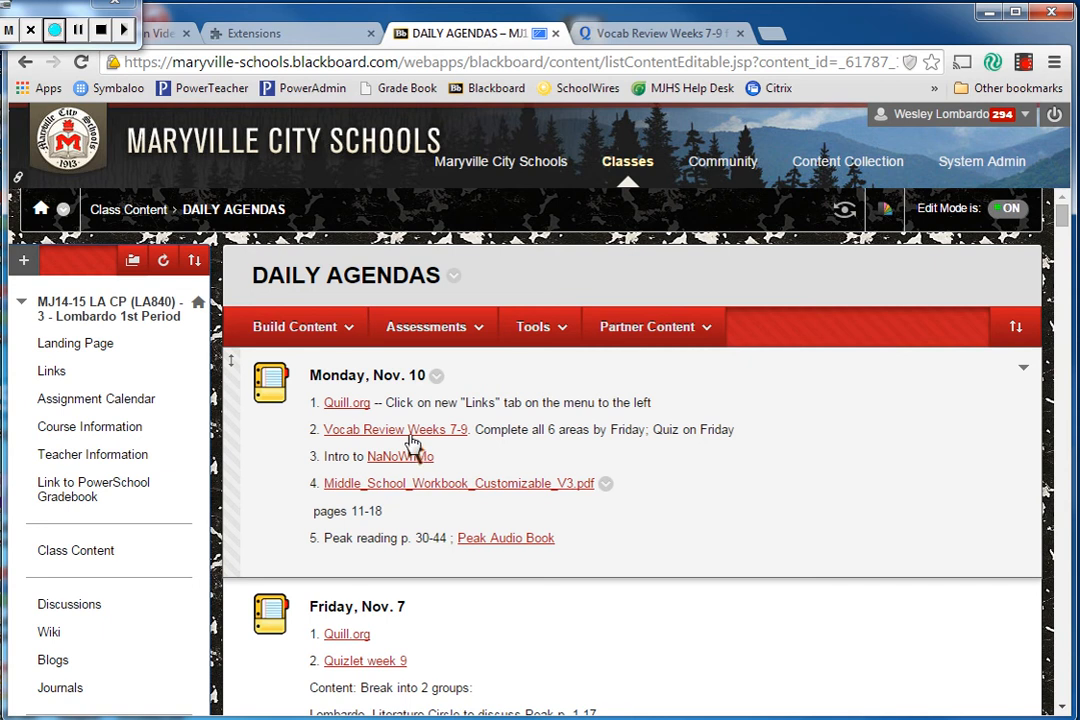
pyautogui.moveTo(410, 429)
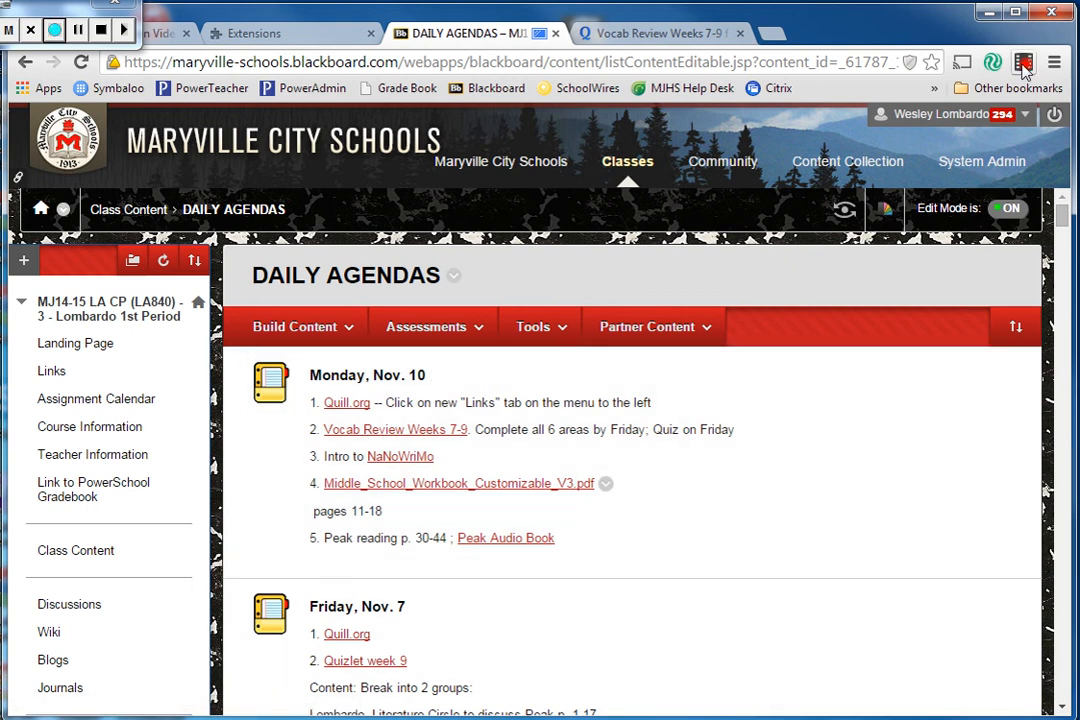
# Stop the tab recording from the Screencastify extension, leaving the 01:39 Untitled Screencast ready for playback
pyautogui.click(1023, 62)
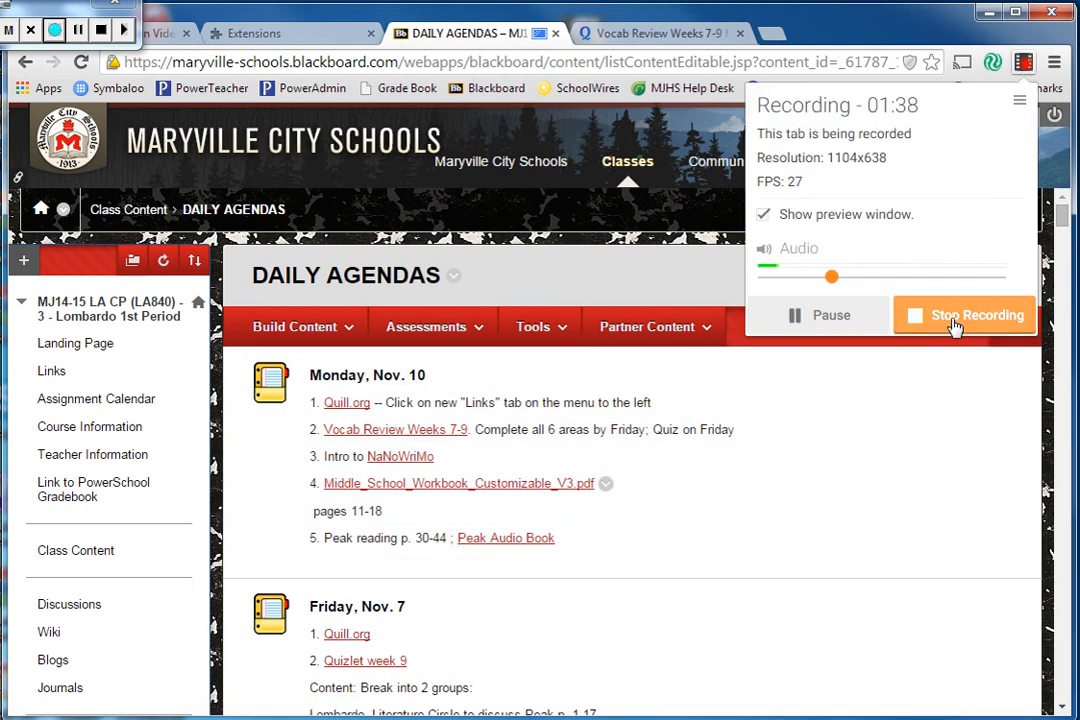
pyautogui.click(964, 314)
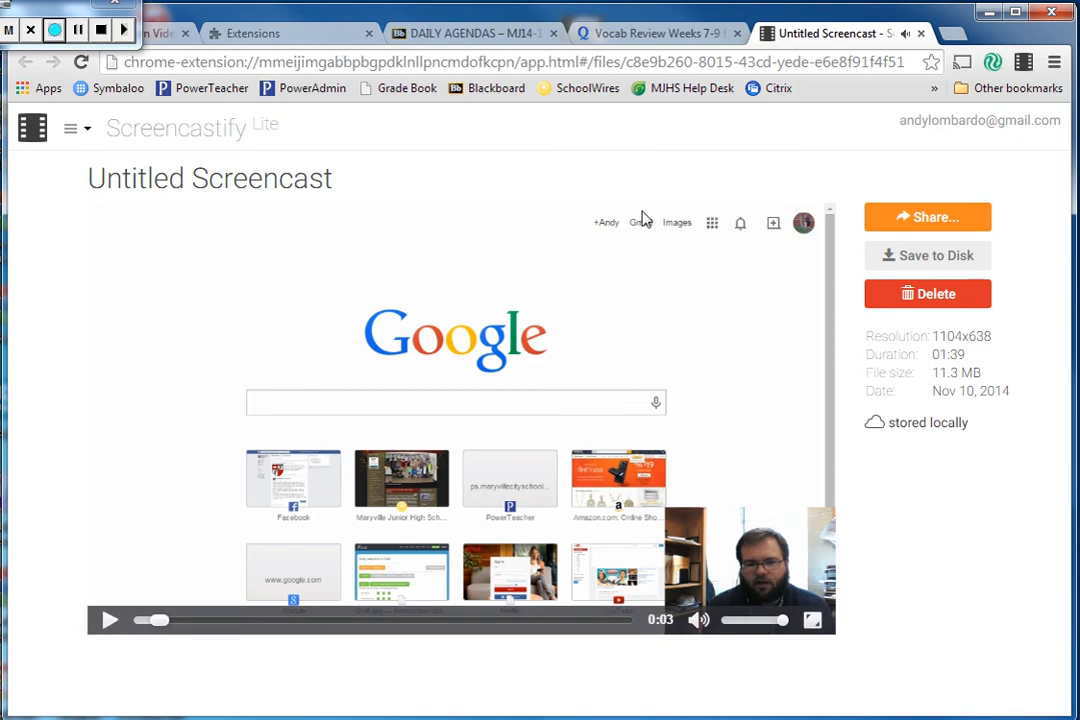
pyautogui.moveTo(828, 468)
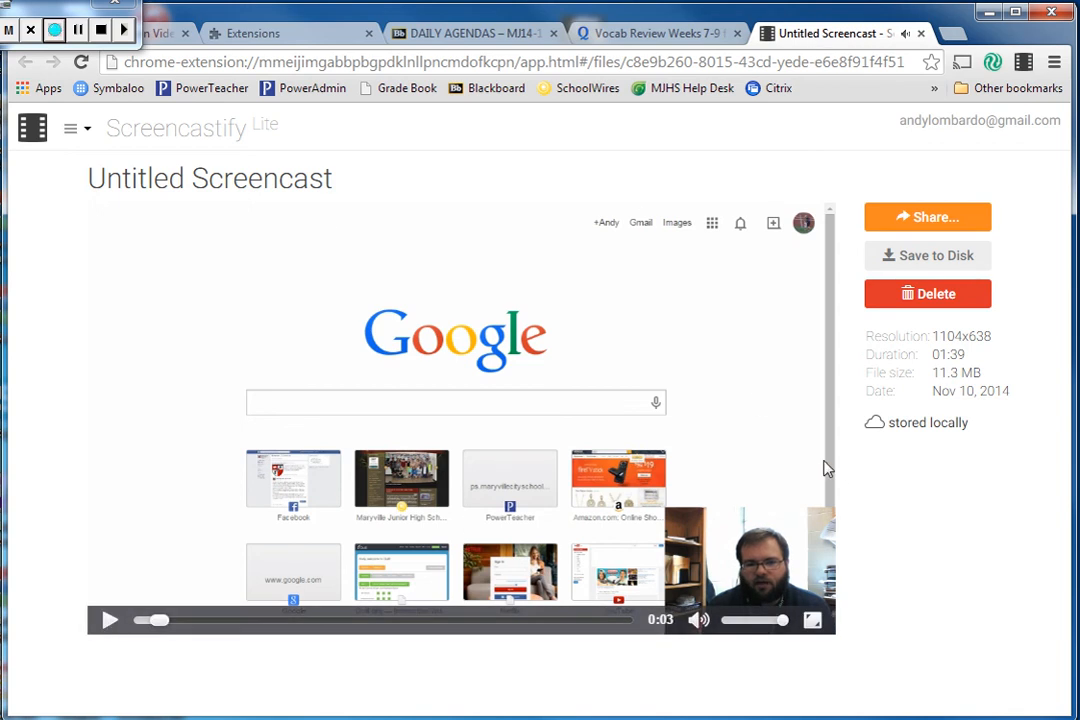
pyautogui.moveTo(890, 345)
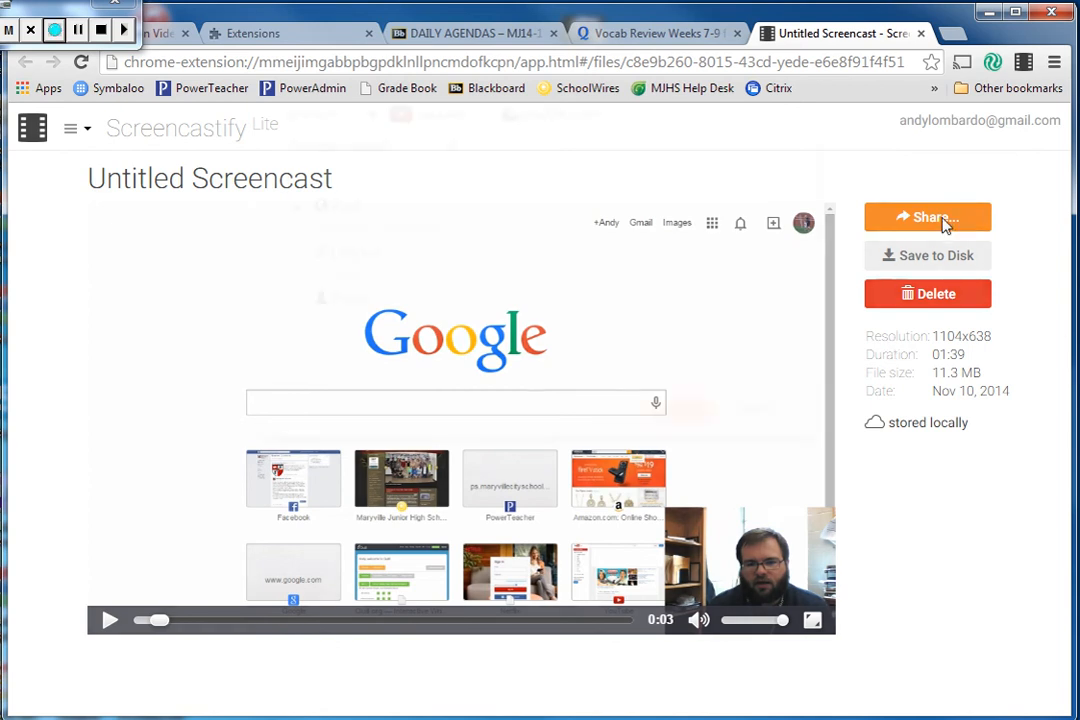
# Start sharing the finished screencast, with YouTube as the target and Public privacy
pyautogui.click(927, 217)
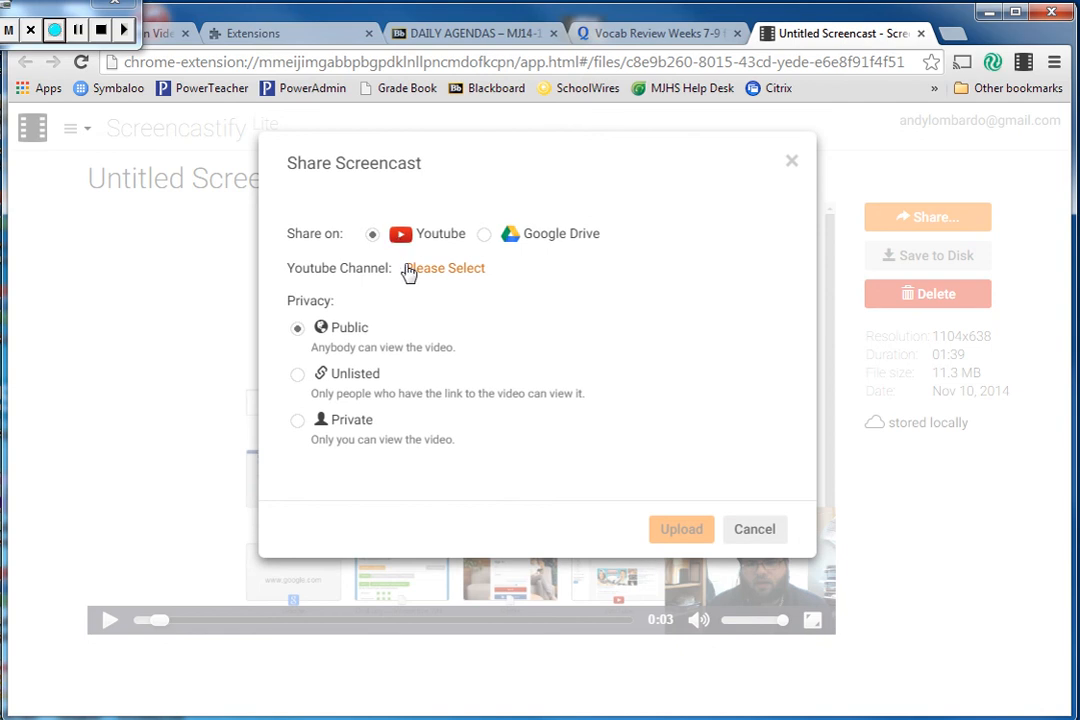
pyautogui.moveTo(334, 385)
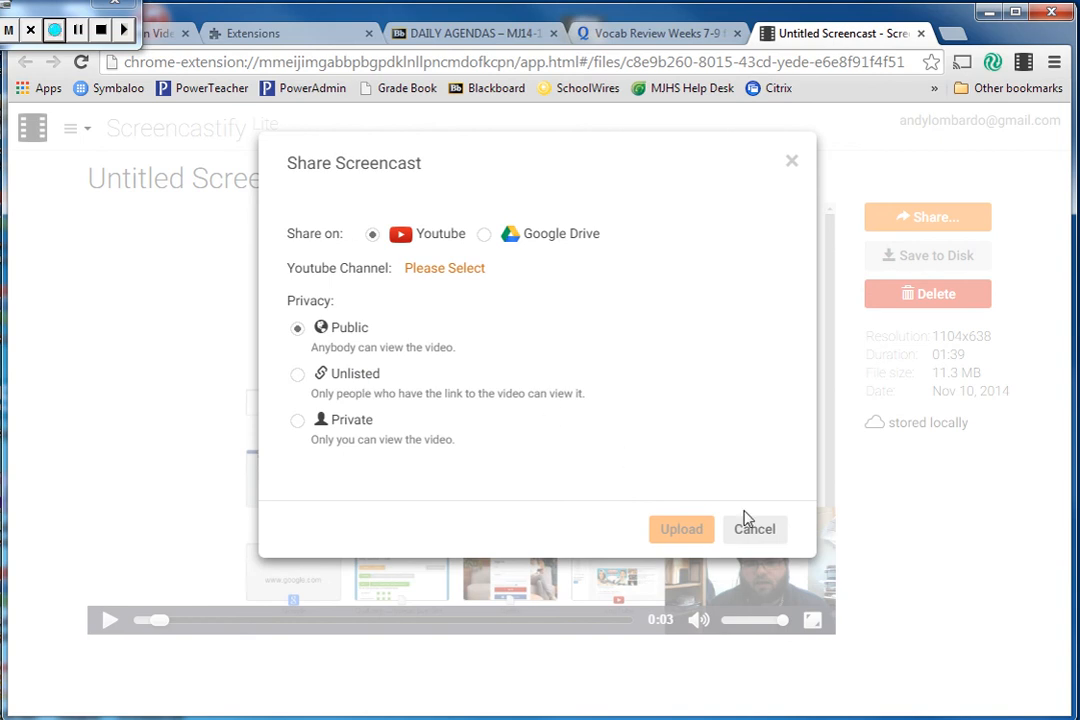
pyautogui.moveTo(347, 293)
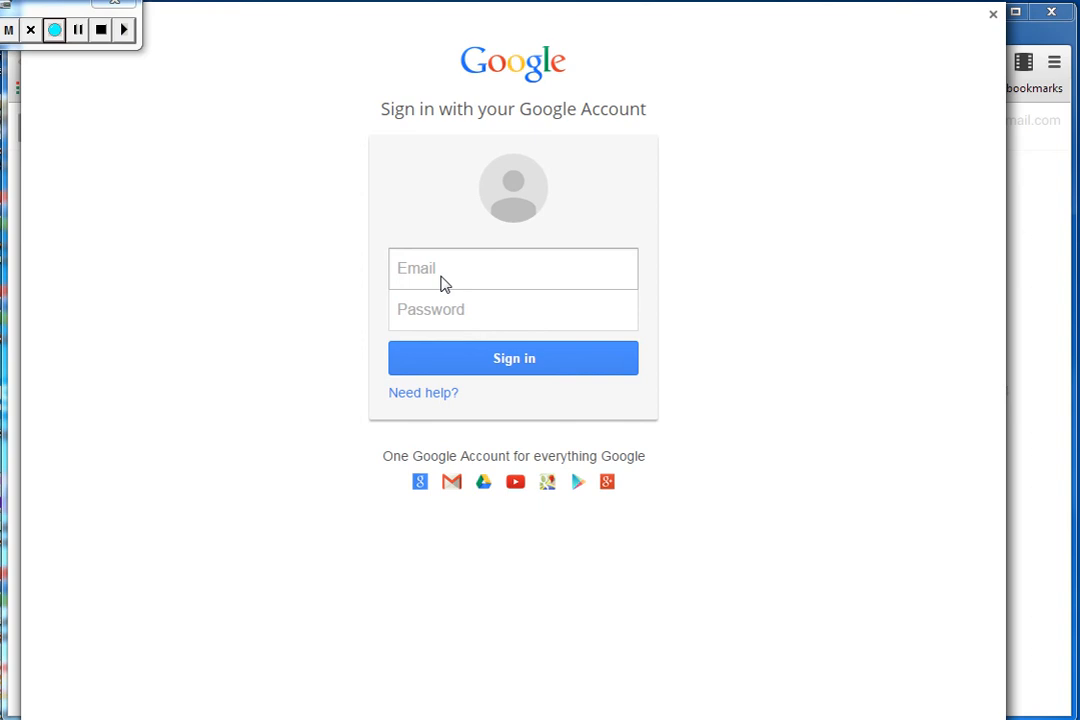
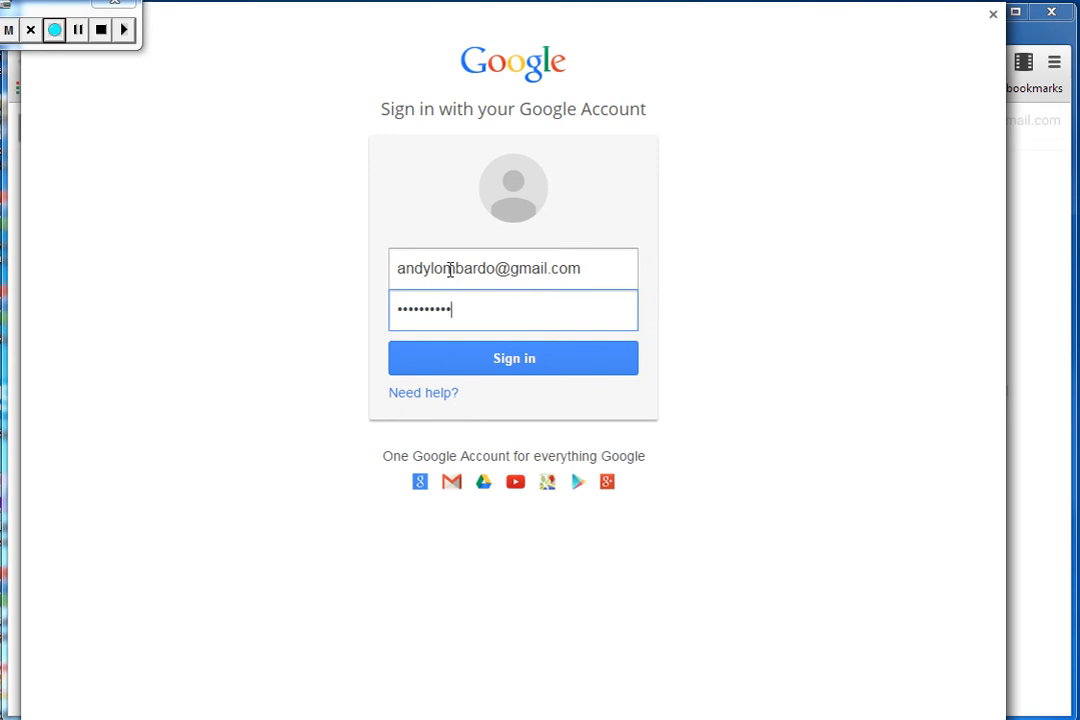
pyautogui.click(513, 358)
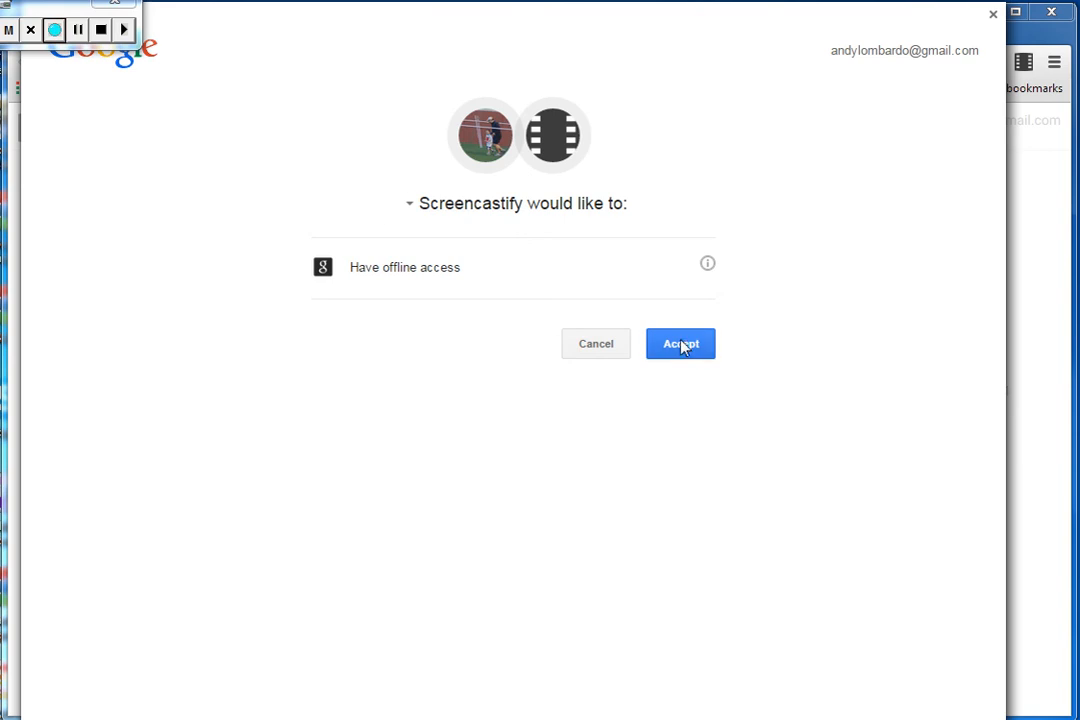
pyautogui.click(680, 343)
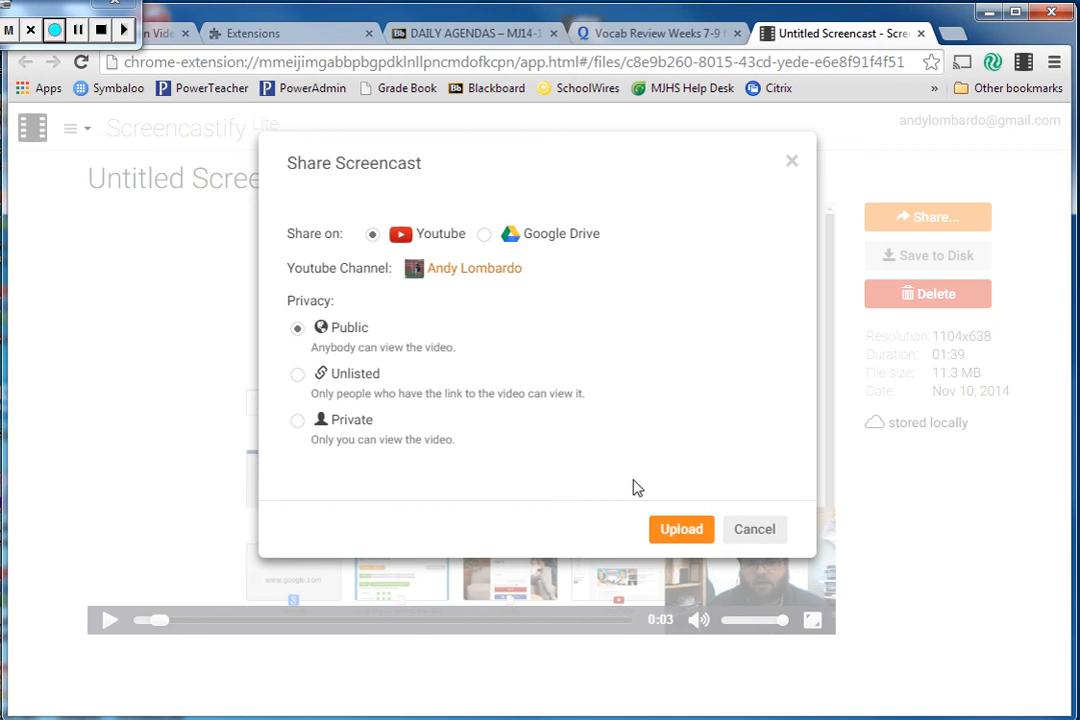
# Upload the screencast to YouTube and select the resulting youtu.be link to open it
pyautogui.click(681, 529)
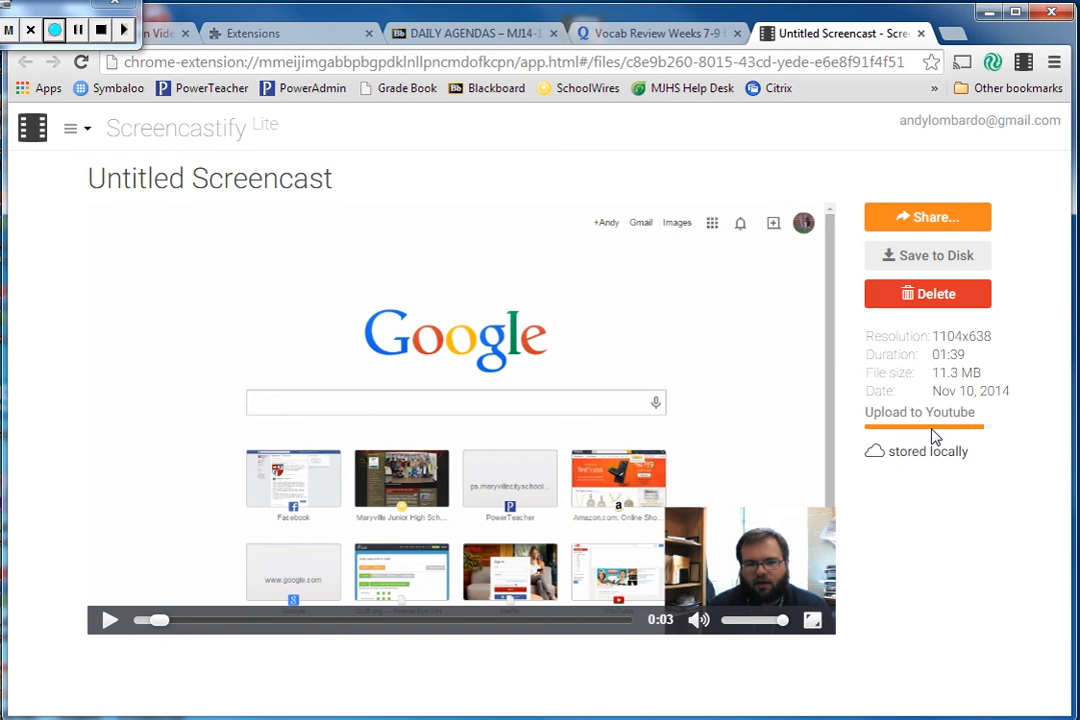
pyautogui.click(919, 412)
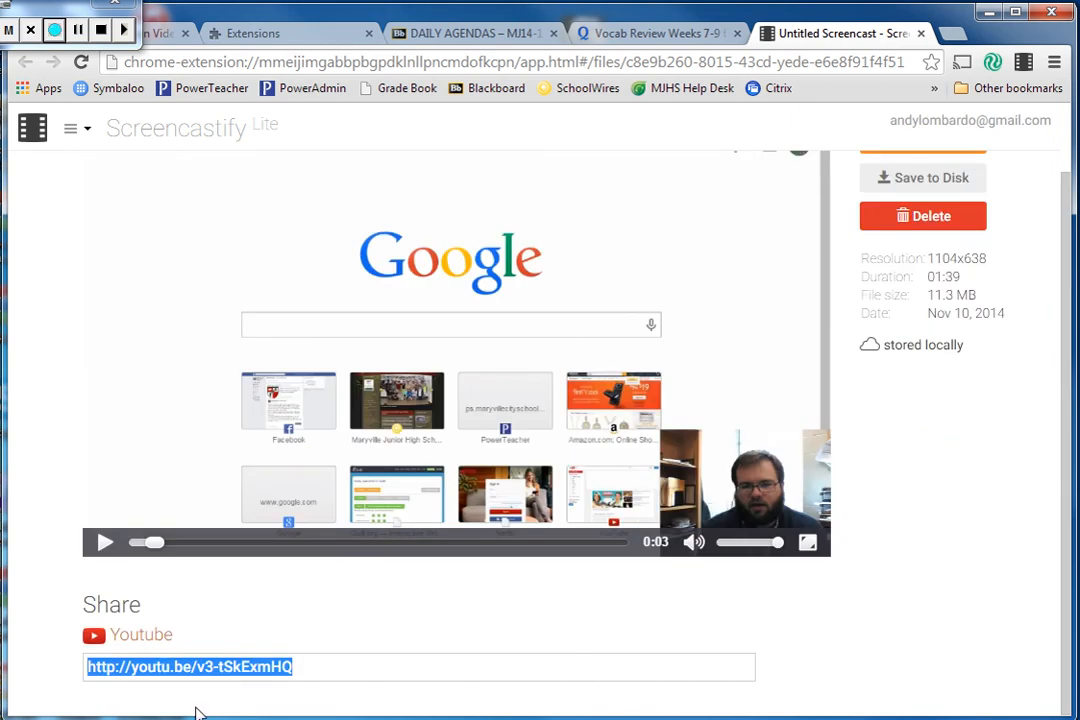
pyautogui.rightClick(189, 666)
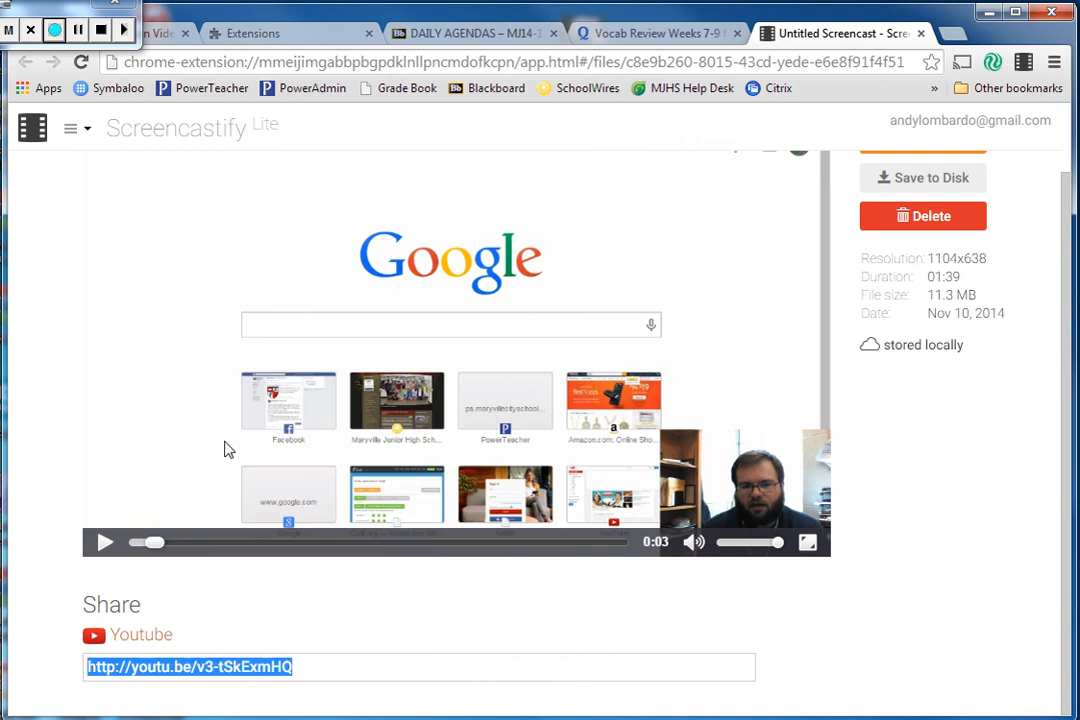
pyautogui.moveTo(943, 48)
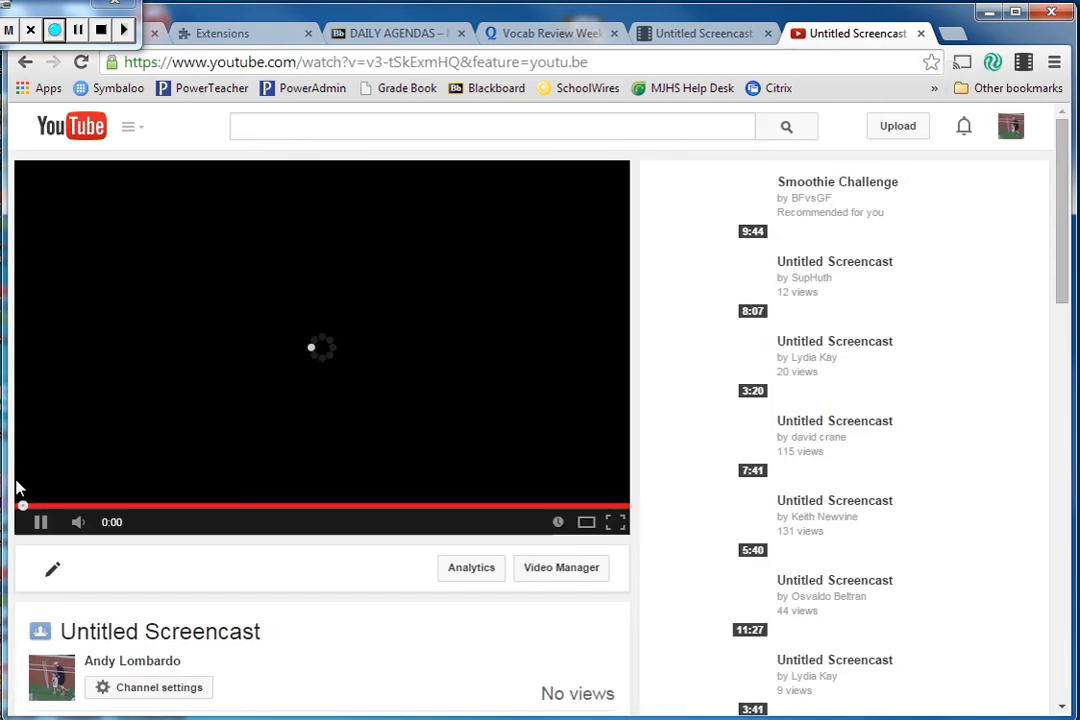
pyautogui.moveTo(51, 569)
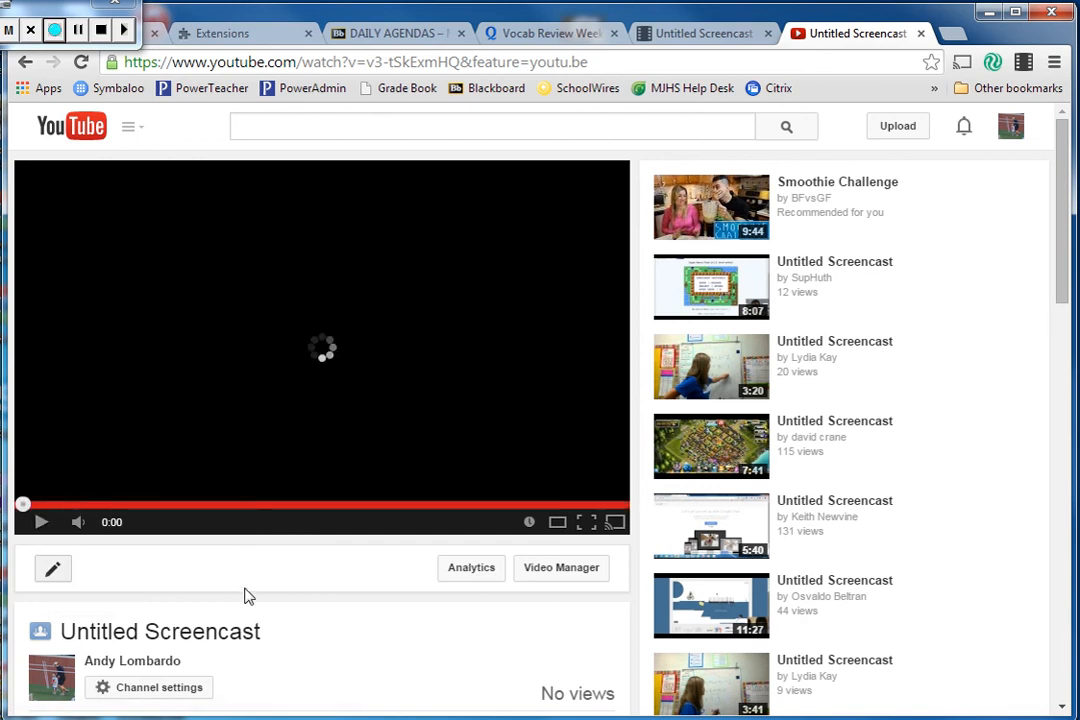
# Edit the video's title to 'Screen Castify Tutorial', unsaved, then try playing the video
pyautogui.click(52, 568)
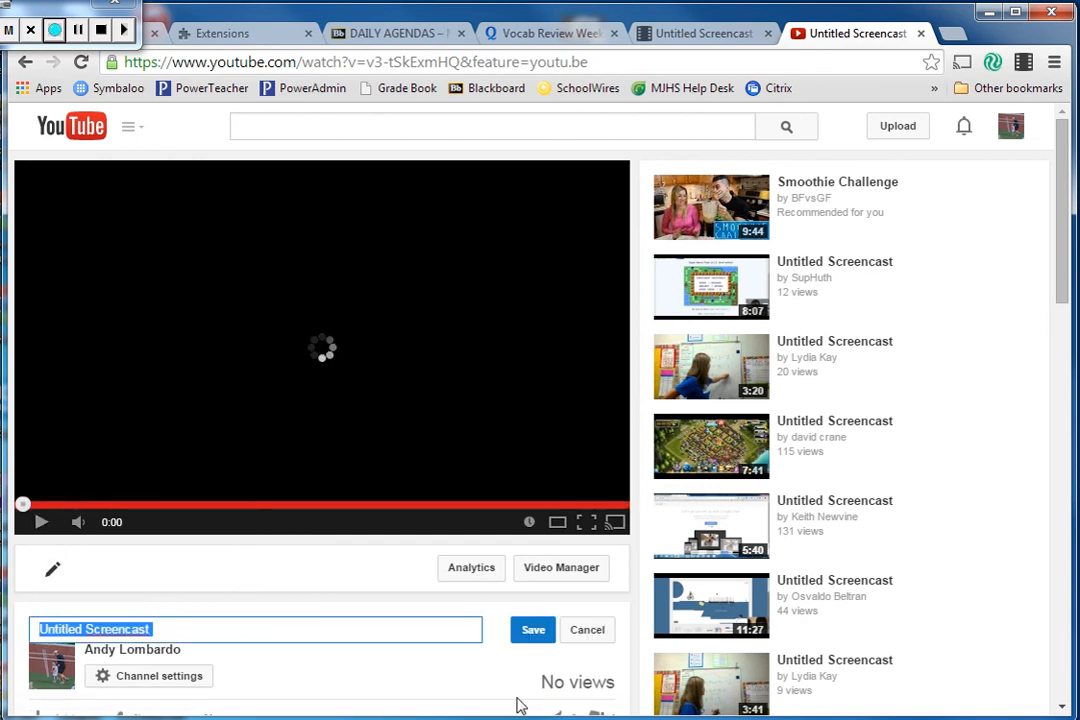
pyautogui.write('Screen Castify Tutorial')
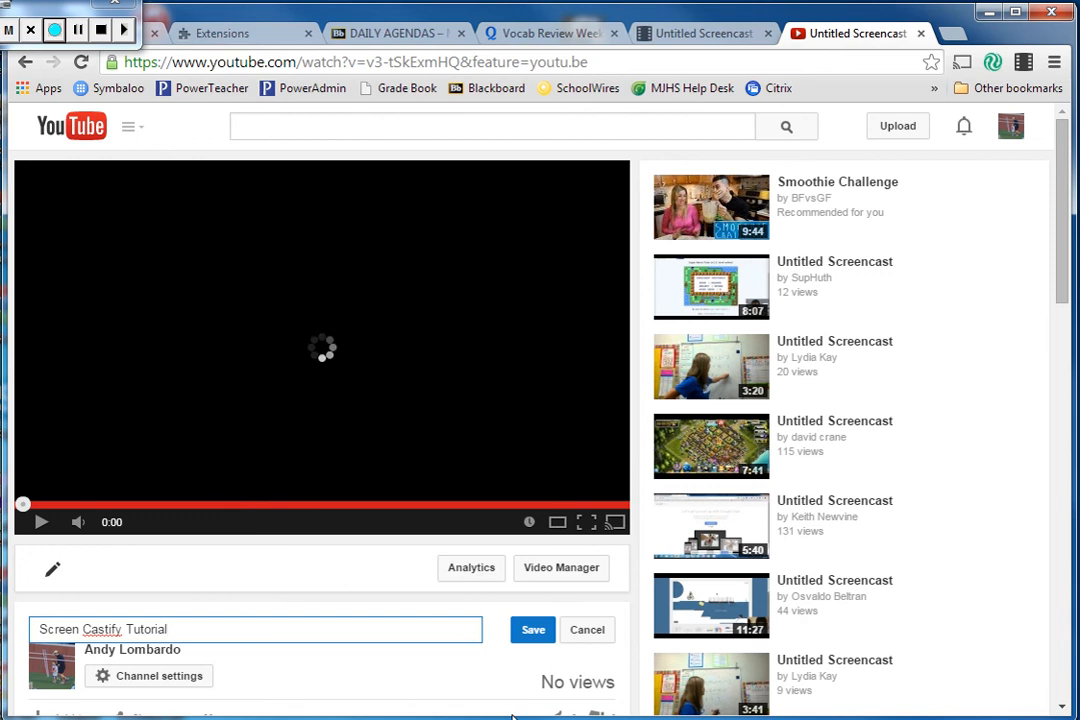
pyautogui.moveTo(296, 529)
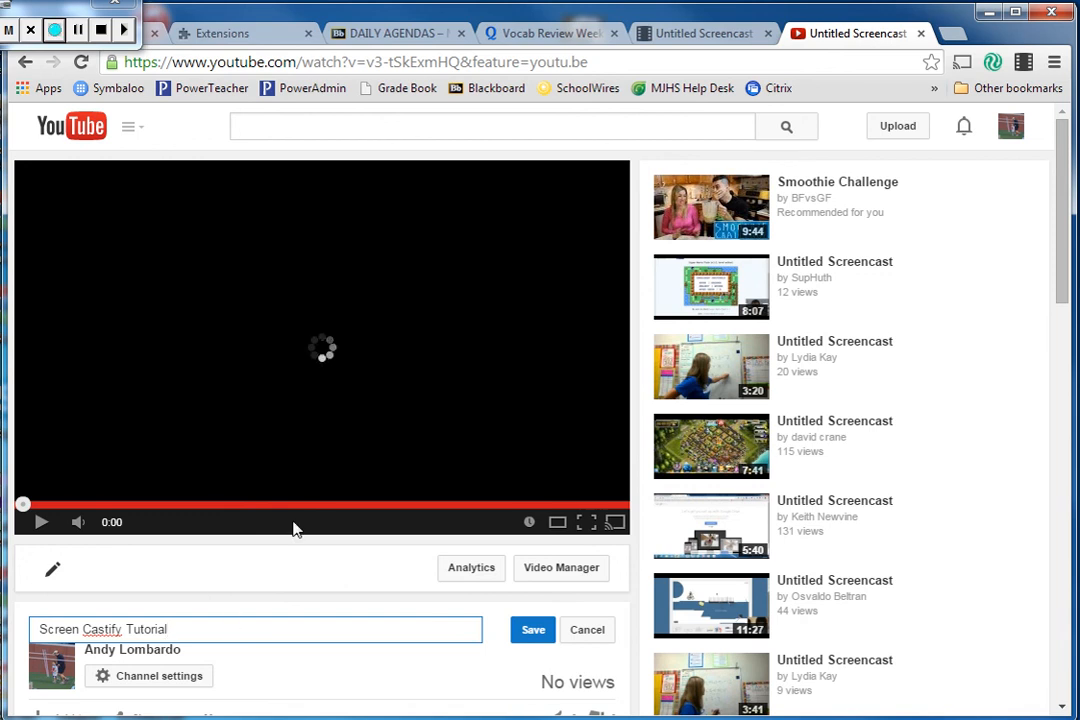
pyautogui.click(165, 629)
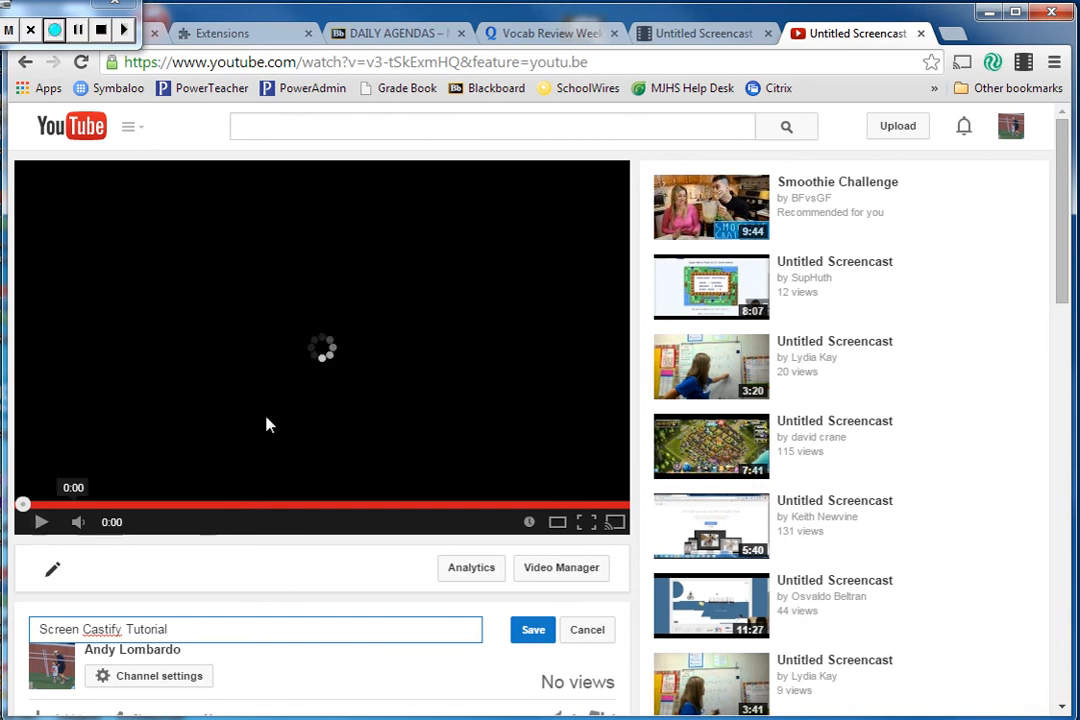
# Play the uploaded screencast and pause it at about 0:10 of 1:39
pyautogui.click(81, 62)
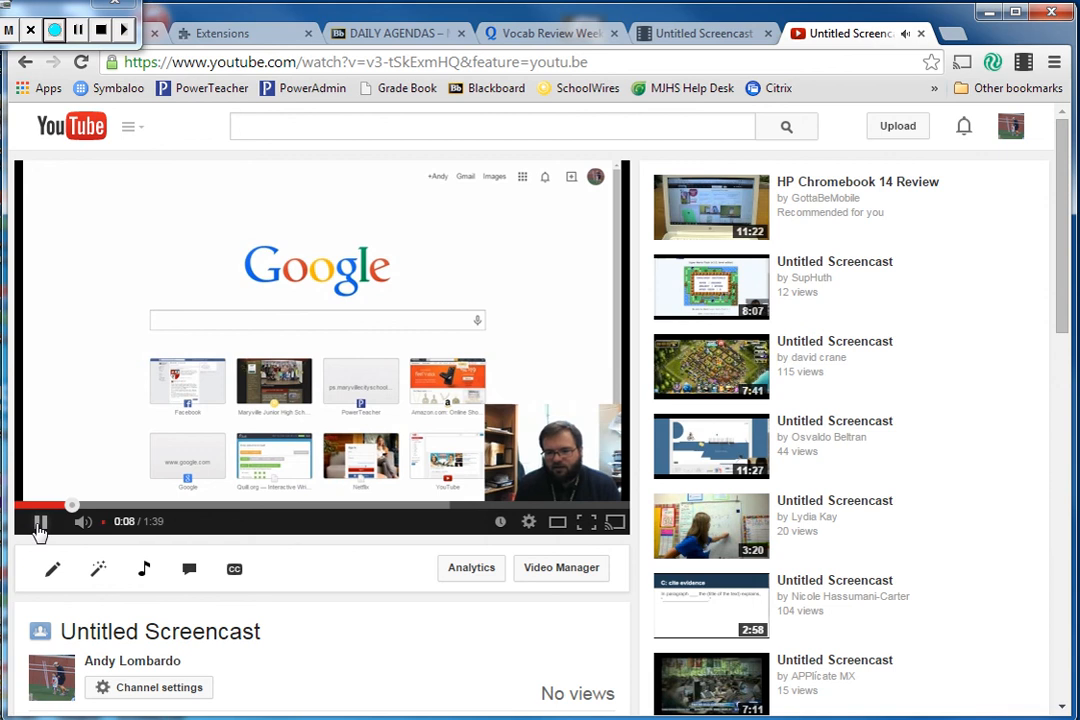
pyautogui.click(41, 521)
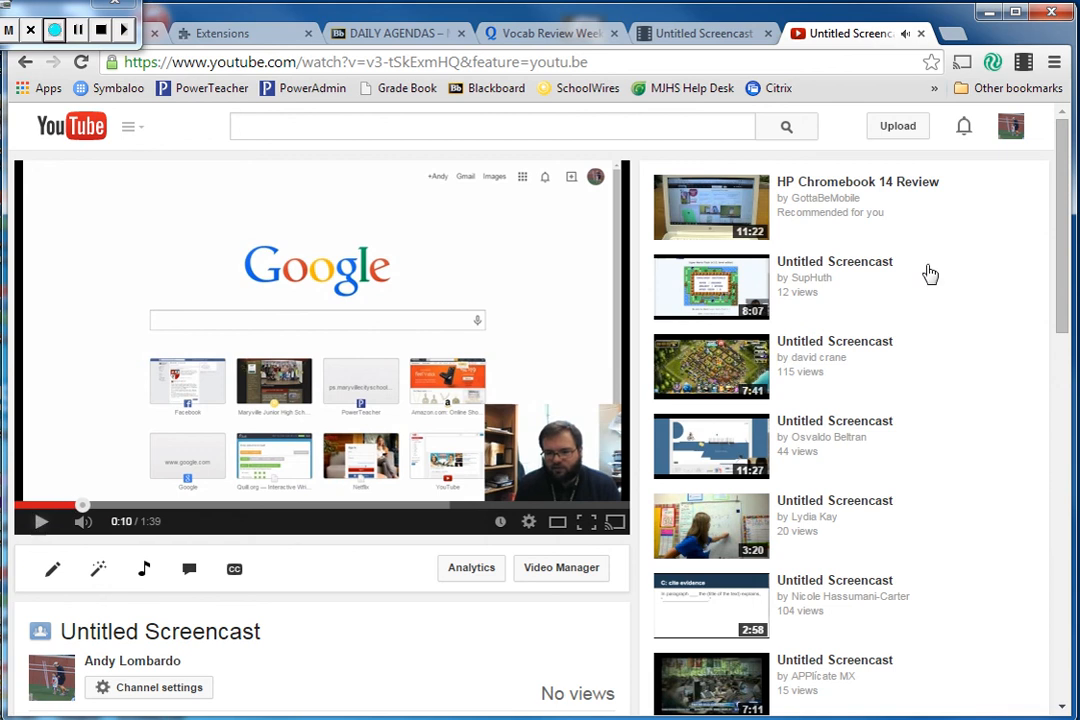